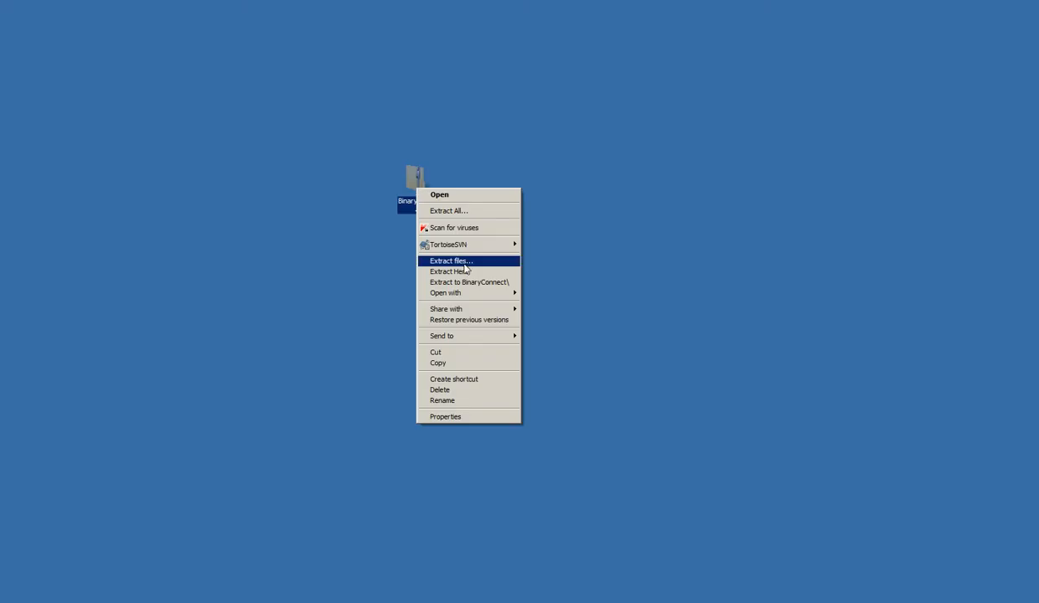
- Extract the BinaryConnect zip from the desktop onto the DATA (D:) drive
click(451, 262)
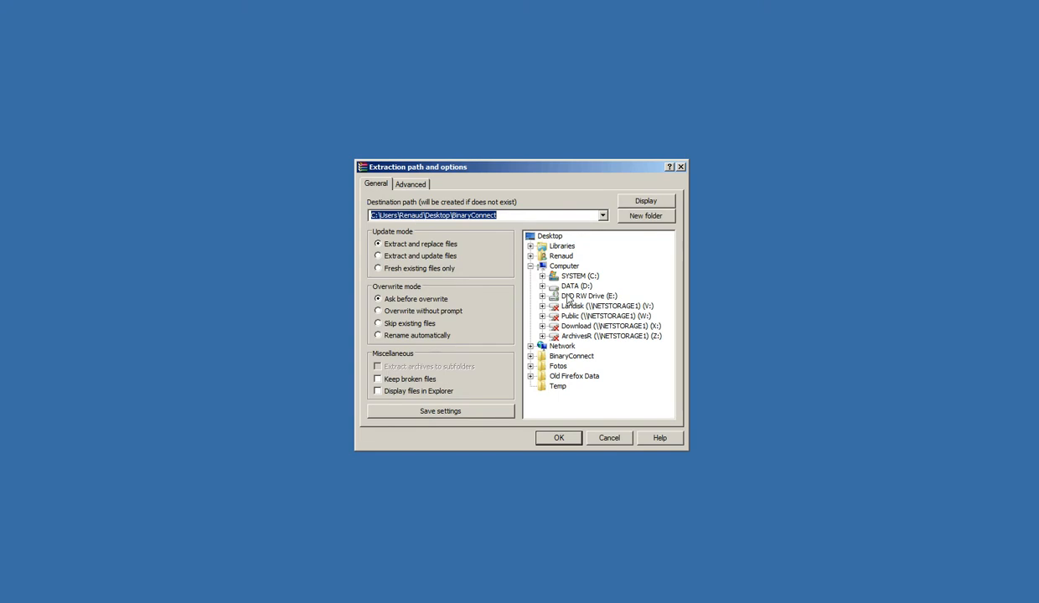
click(573, 285)
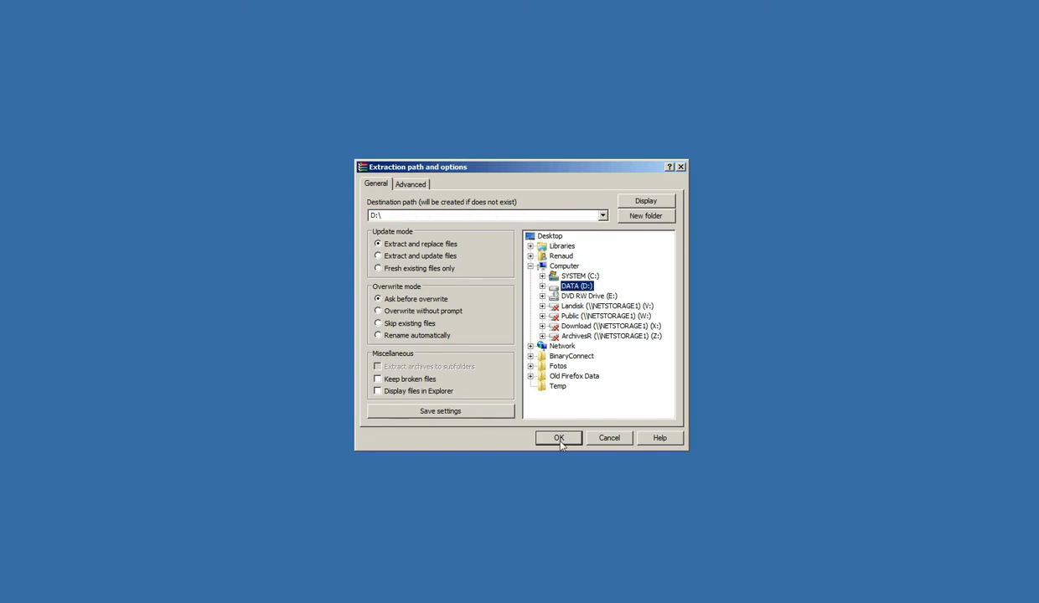
click(558, 439)
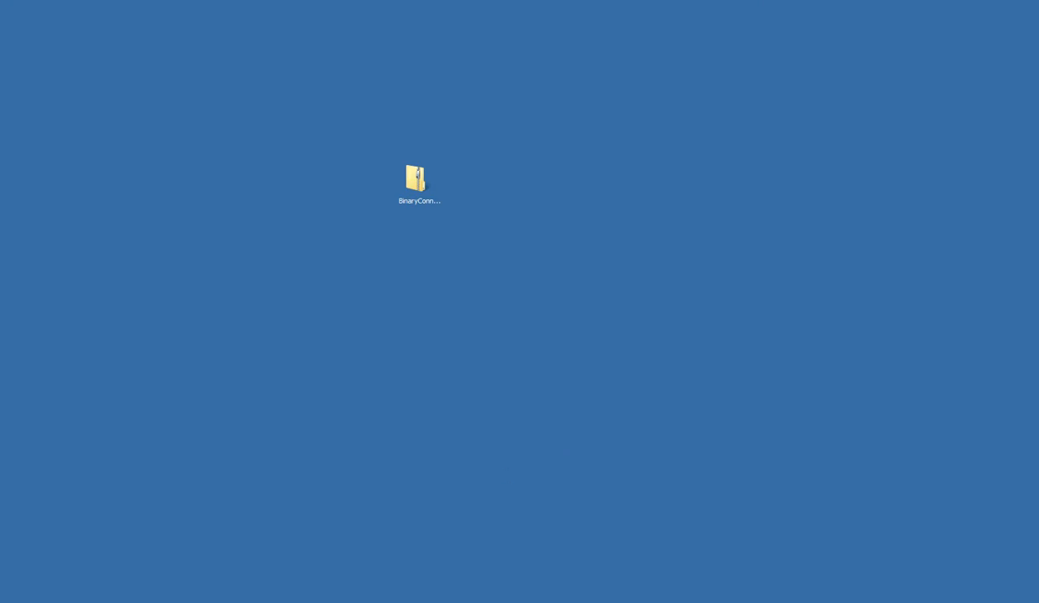
- Browse DATA (D:) into the extracted BinaryConnect folder and select its Win32 subfolder
double_click(416, 178)
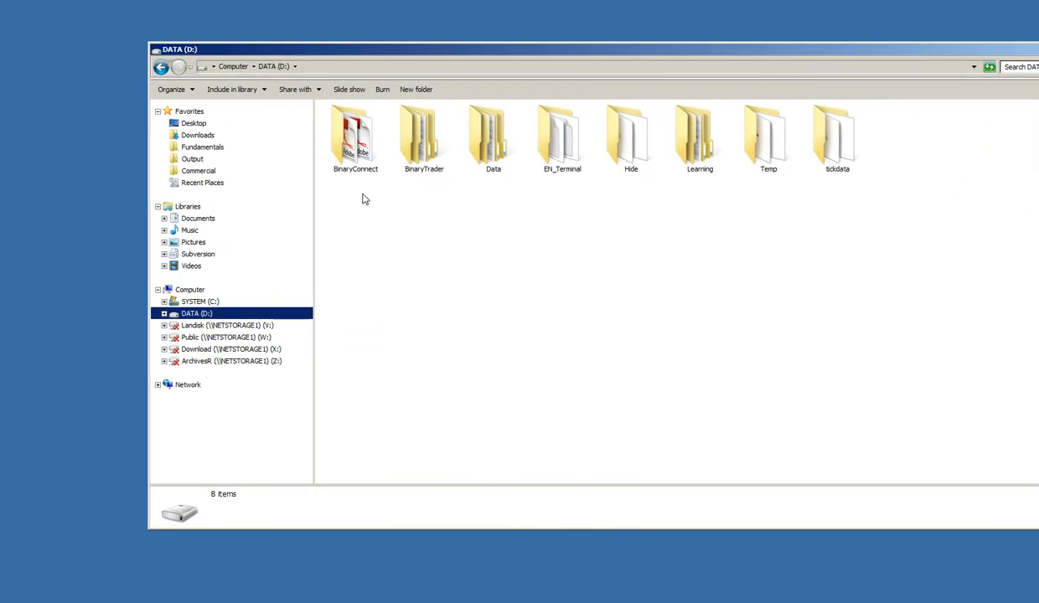
mouse_move(355, 133)
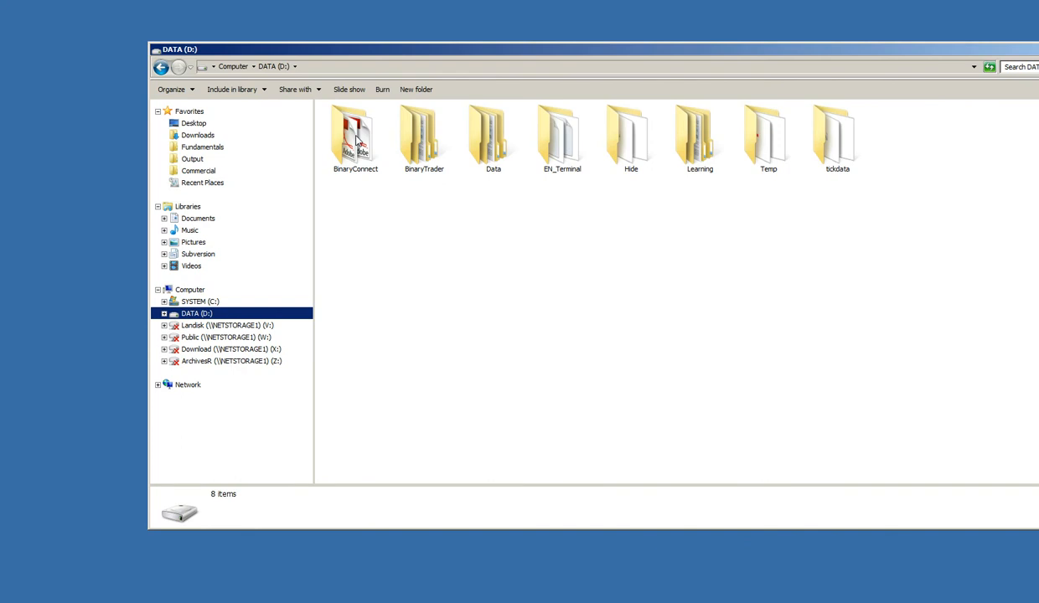
double_click(355, 134)
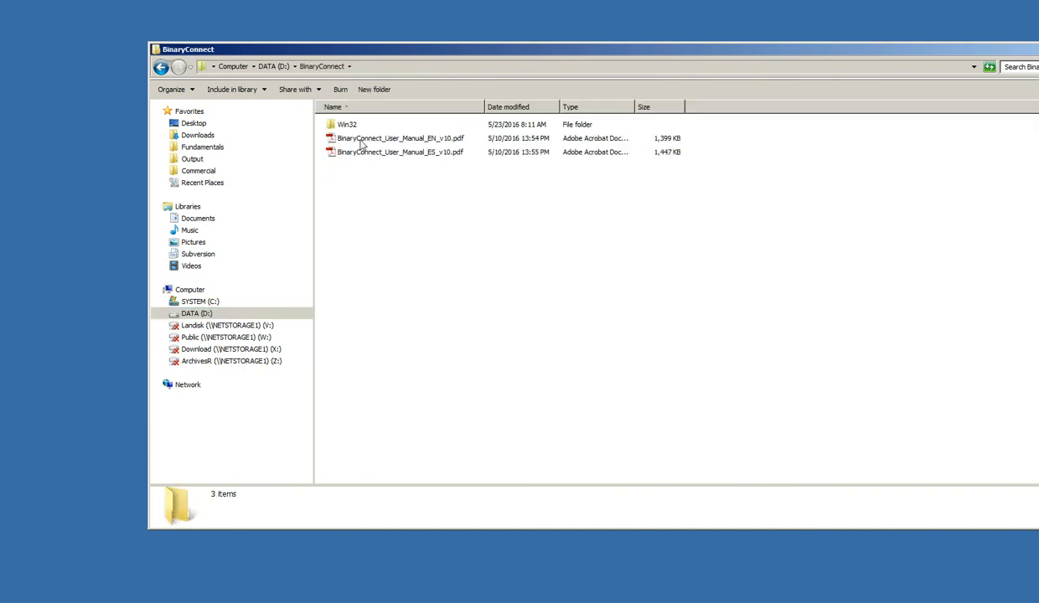
mouse_move(399, 161)
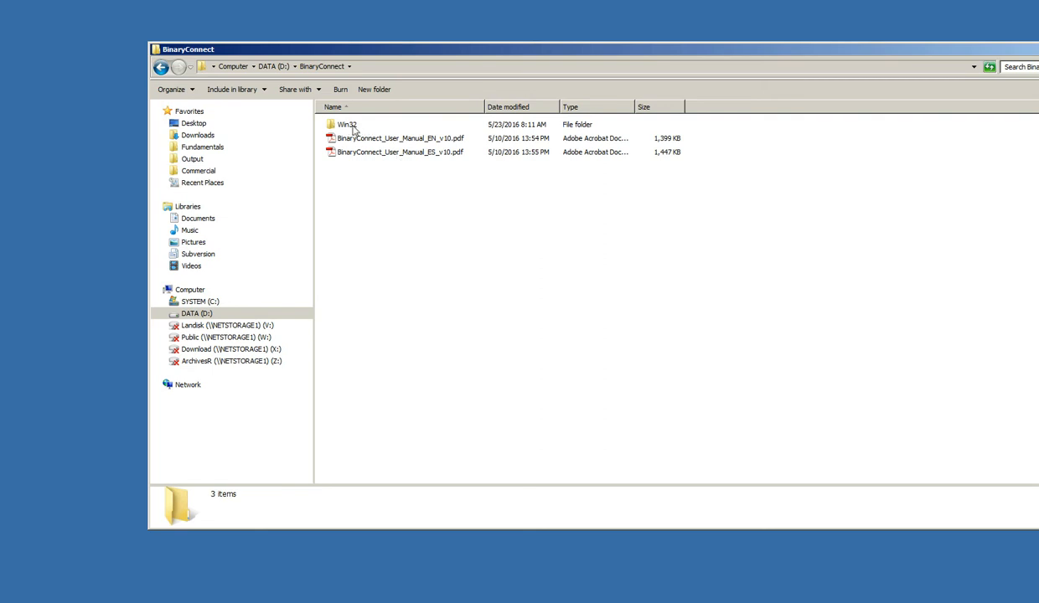
mouse_move(355, 143)
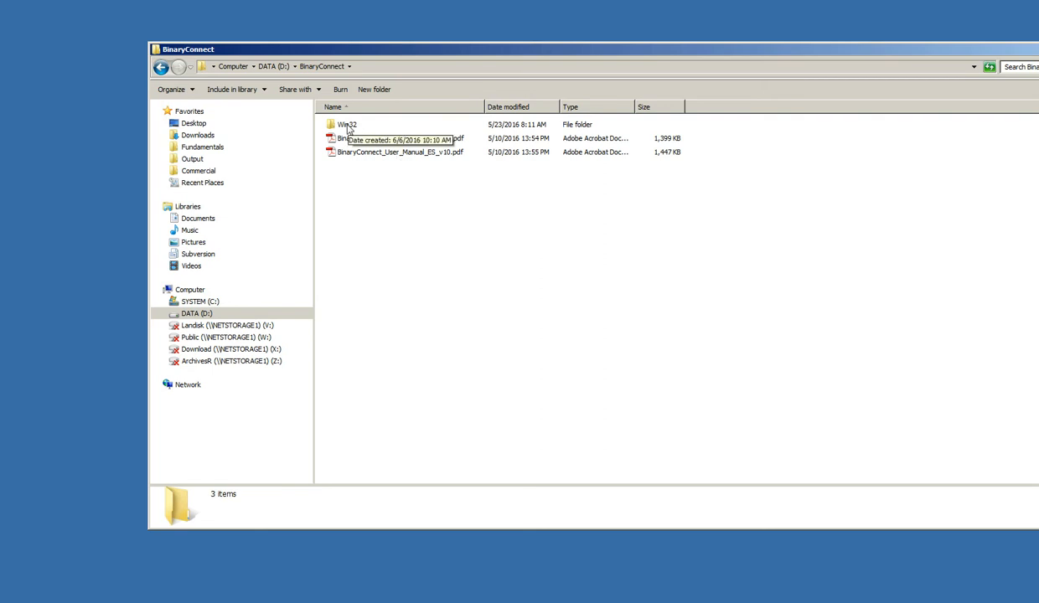
click(348, 124)
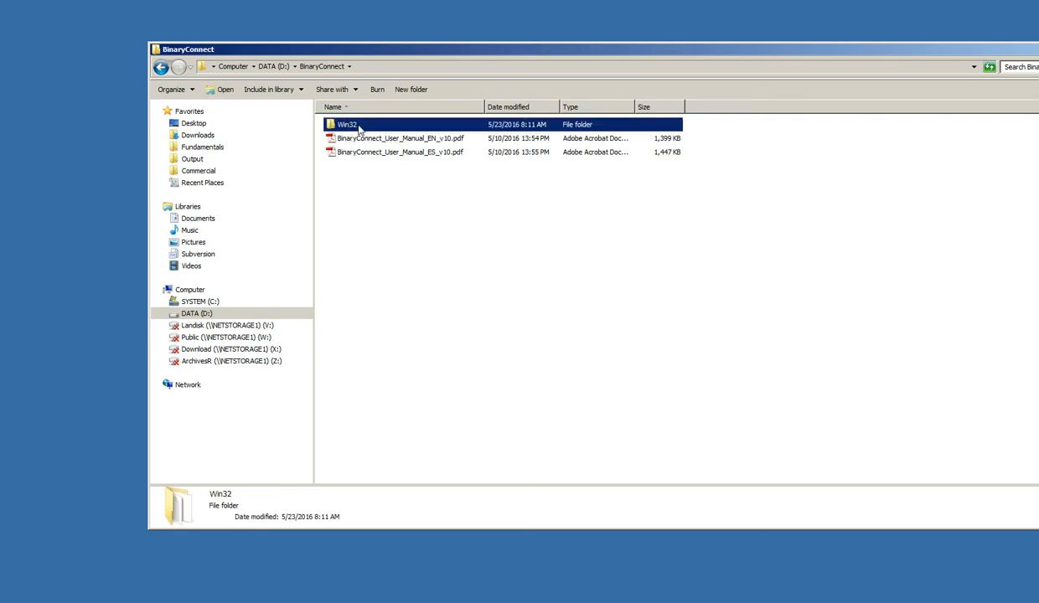
mouse_move(362, 130)
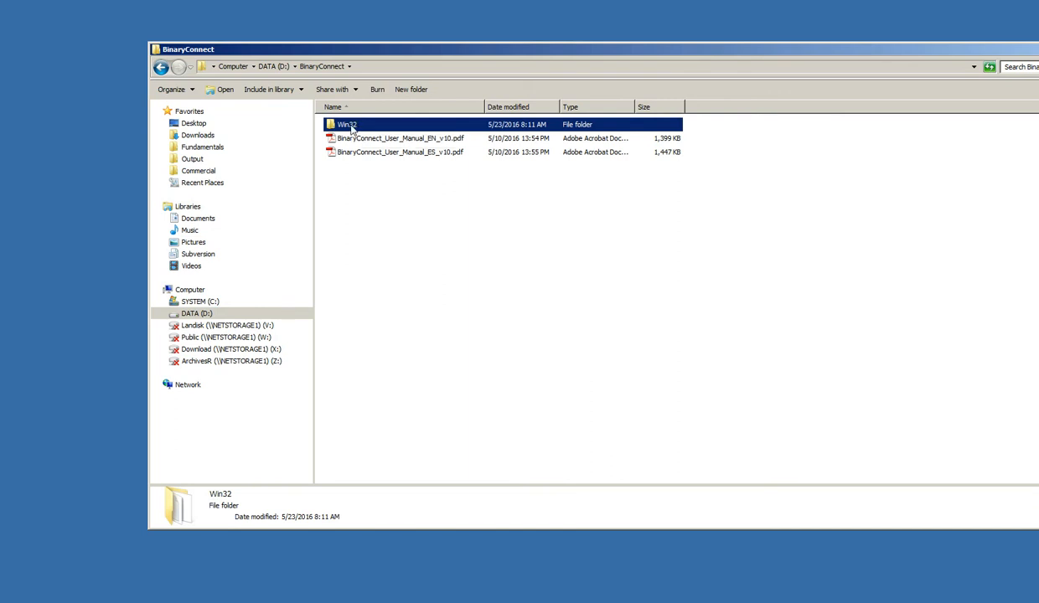
- Inside Win32, create a shortcut to BinaryConnect.exe
double_click(345, 124)
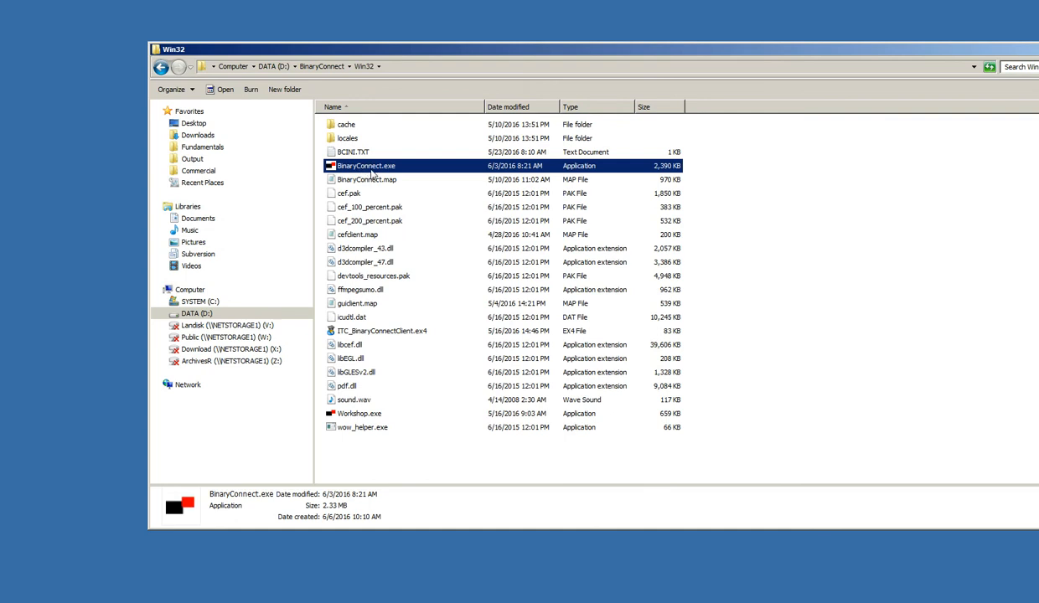
mouse_move(349, 151)
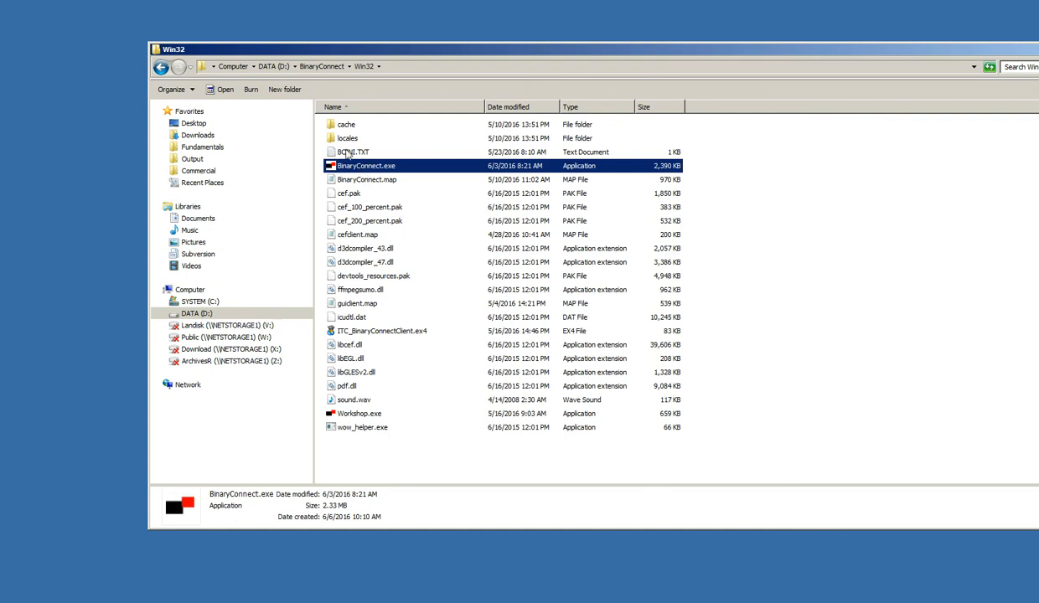
right_click(365, 166)
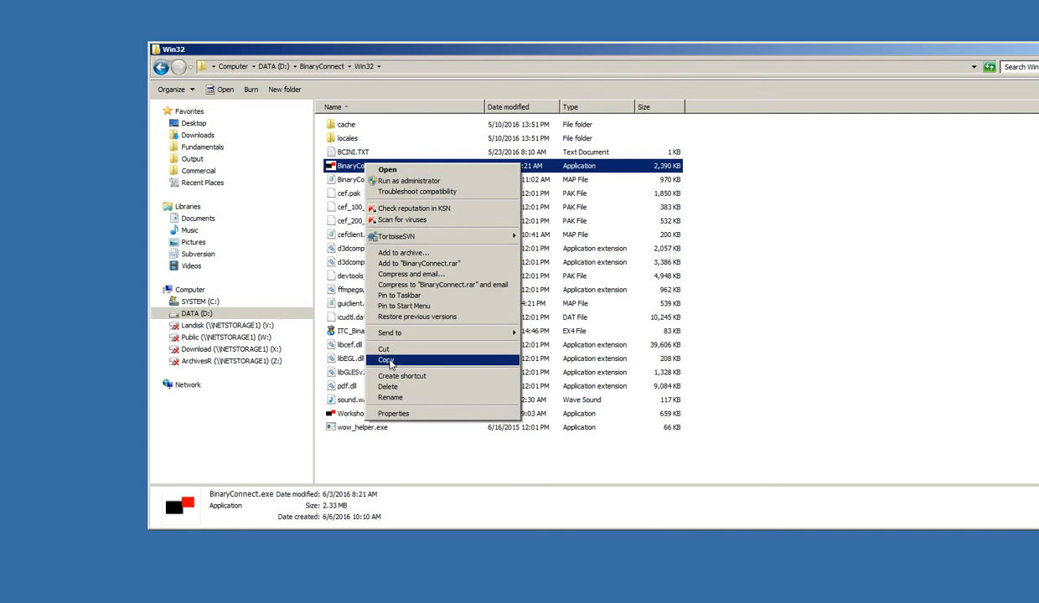
click(385, 359)
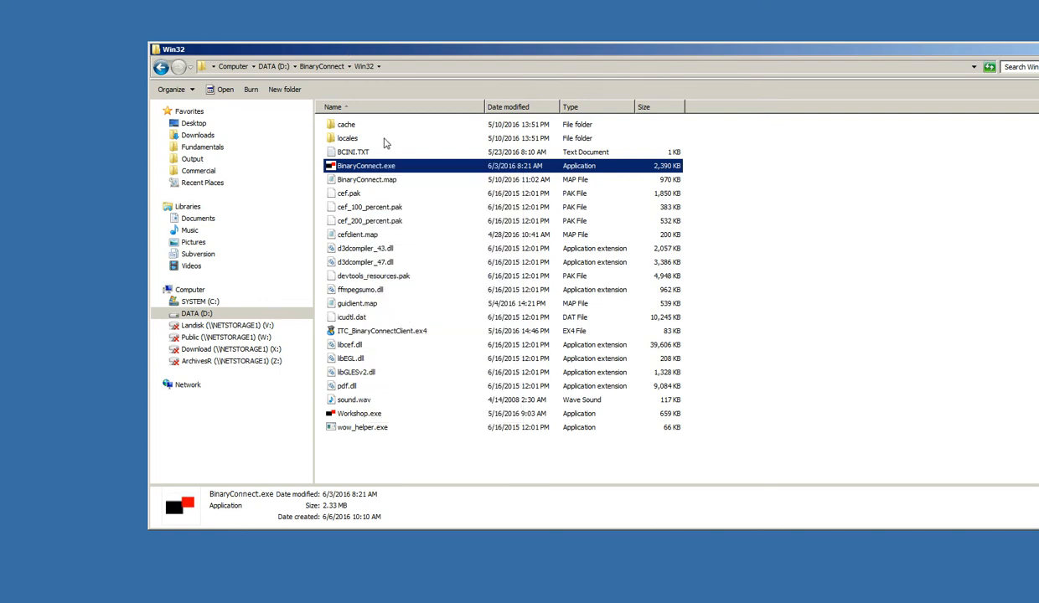
right_click(365, 166)
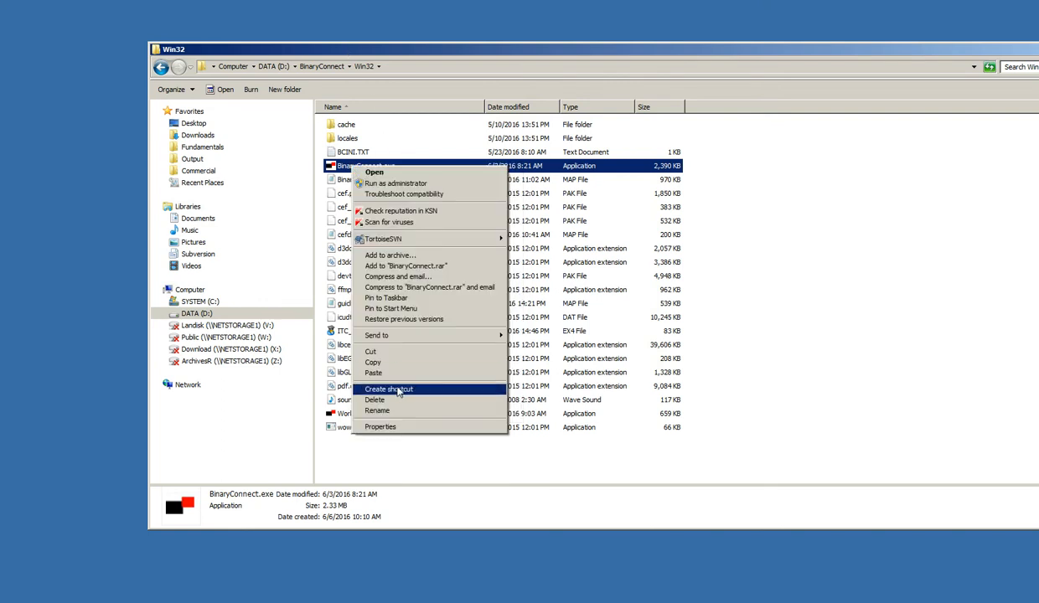
click(388, 389)
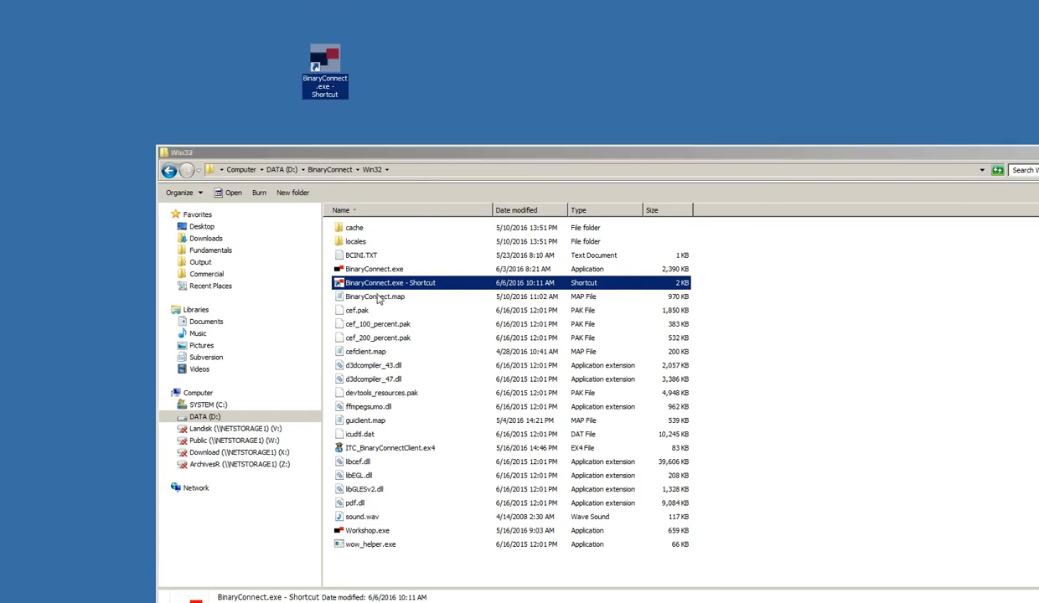
mouse_move(361, 476)
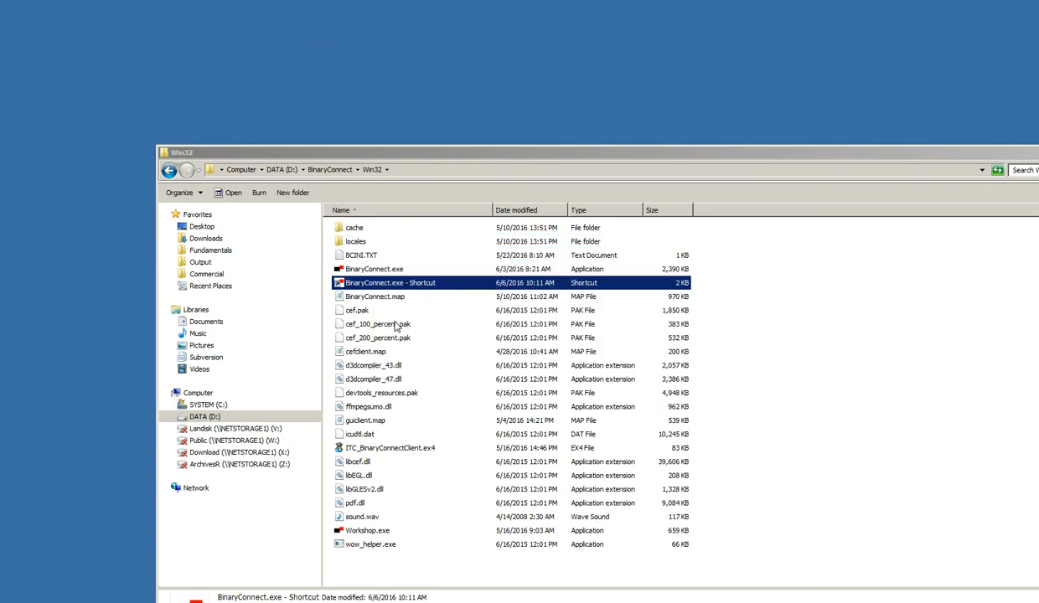
- Create a shortcut to Workshop.exe as well
click(367, 529)
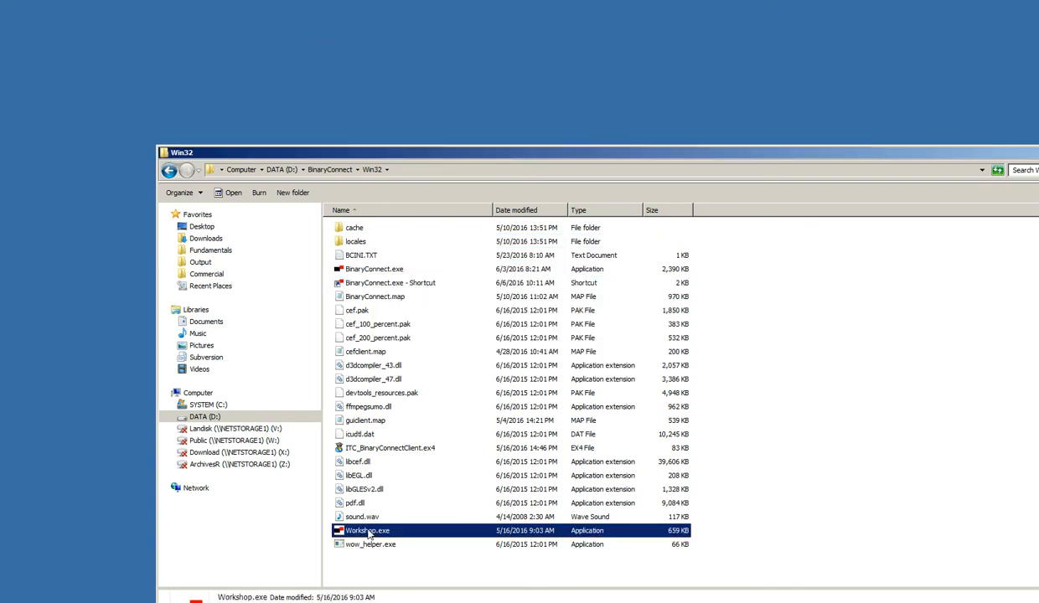
right_click(367, 530)
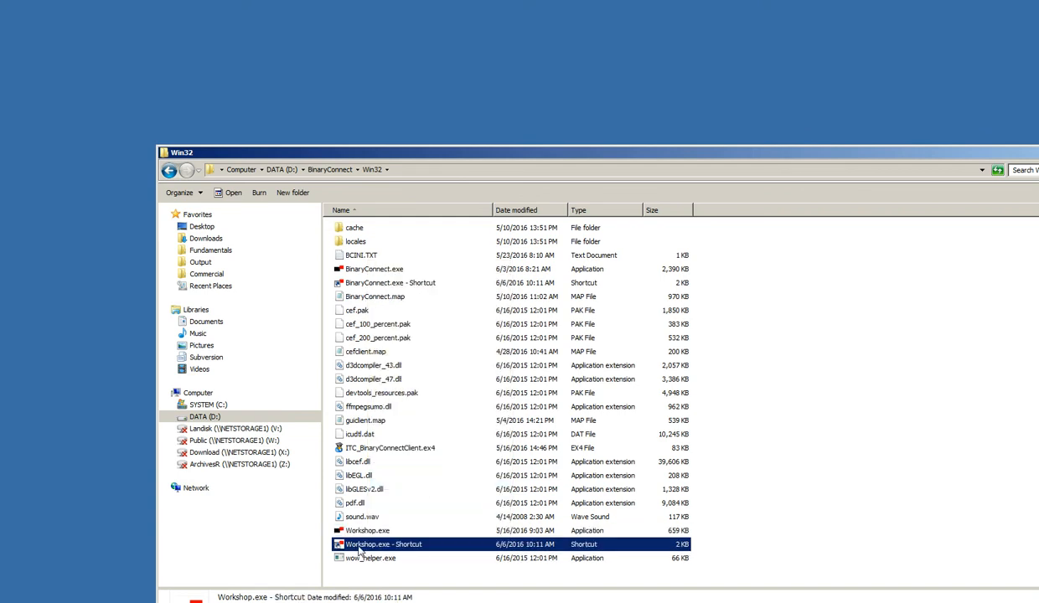
mouse_move(379, 104)
text(Workshop_)
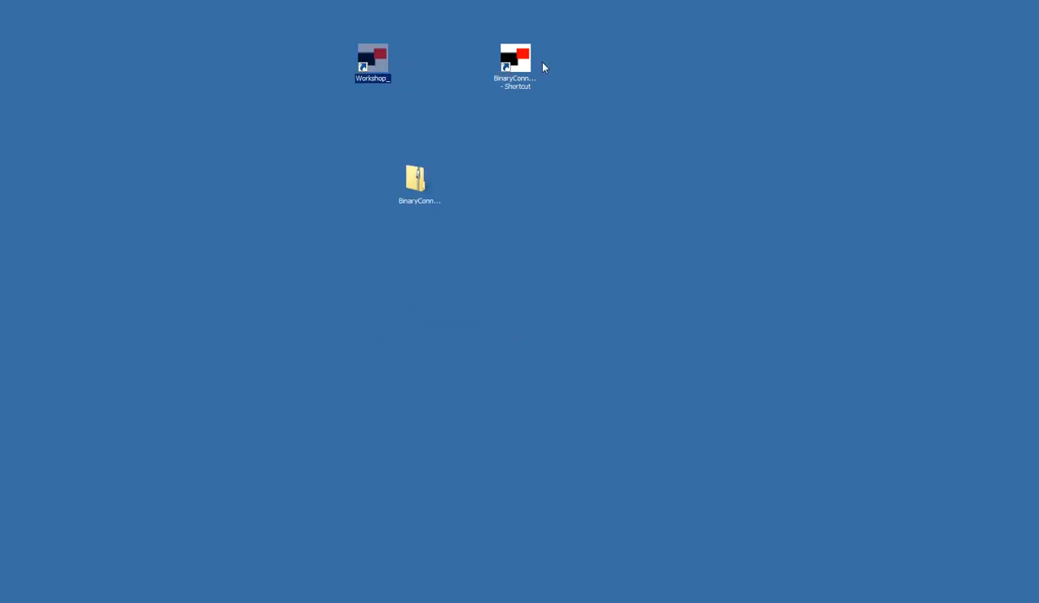
- Rename the BinaryConnect shortcut without '- Shortcut' and line both shortcuts up beside the archive
right_click(515, 59)
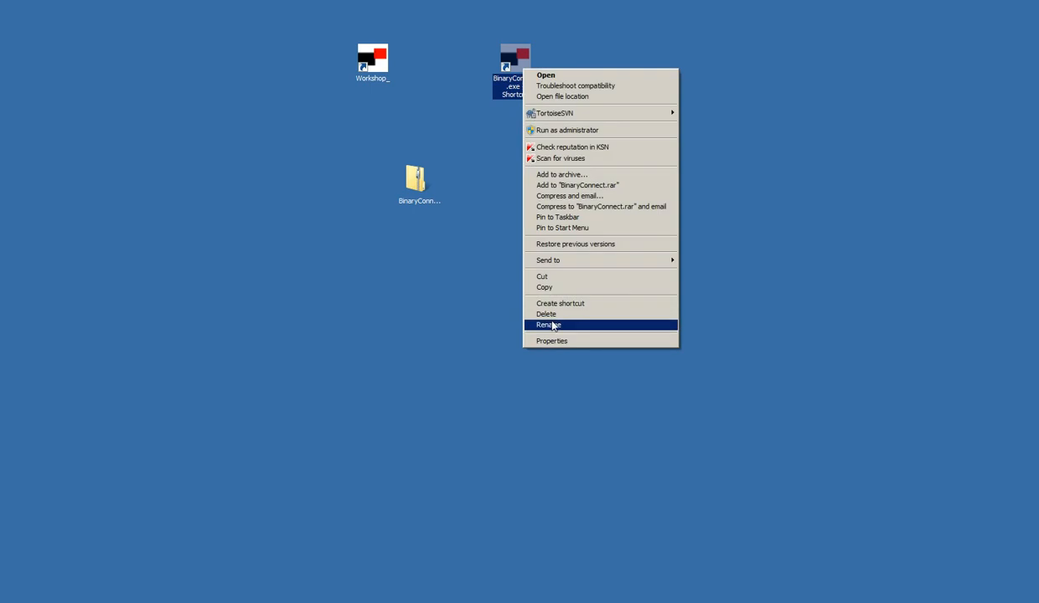
click(550, 325)
text(BinaryConnect_)
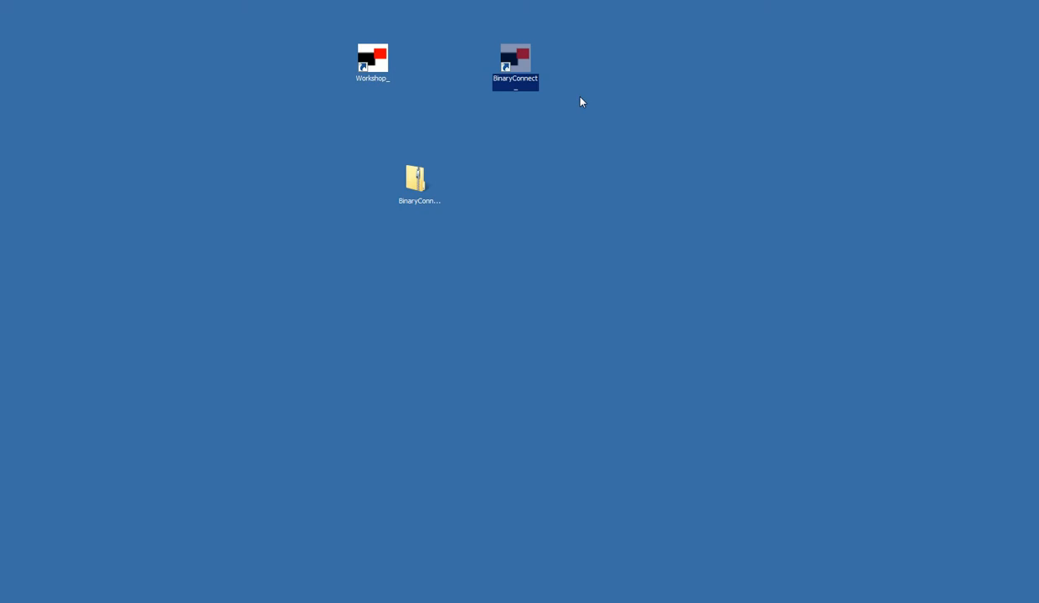
mouse_move(506, 64)
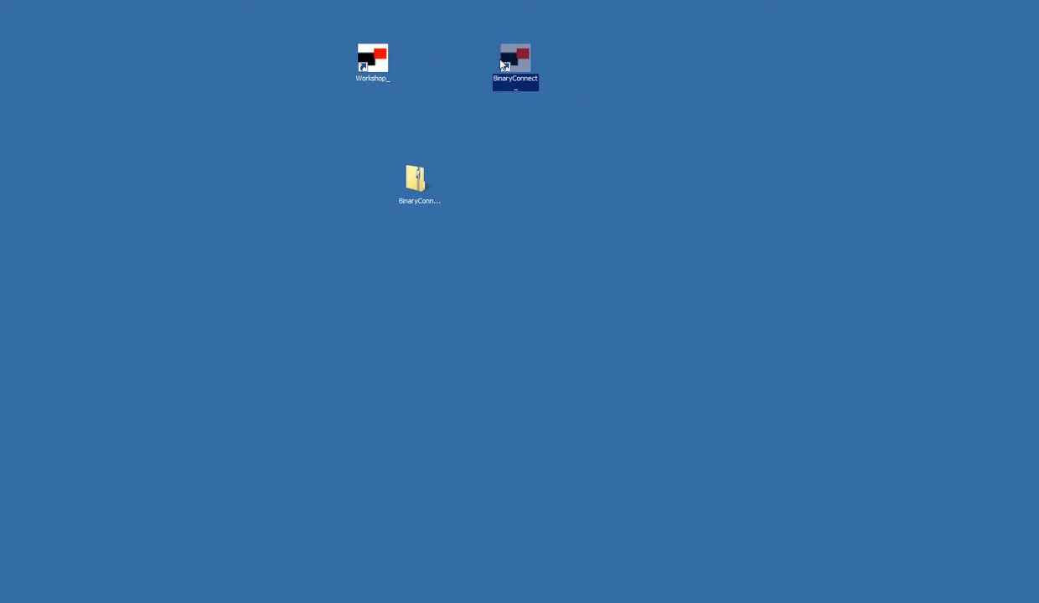
drag(517, 57, 563, 180)
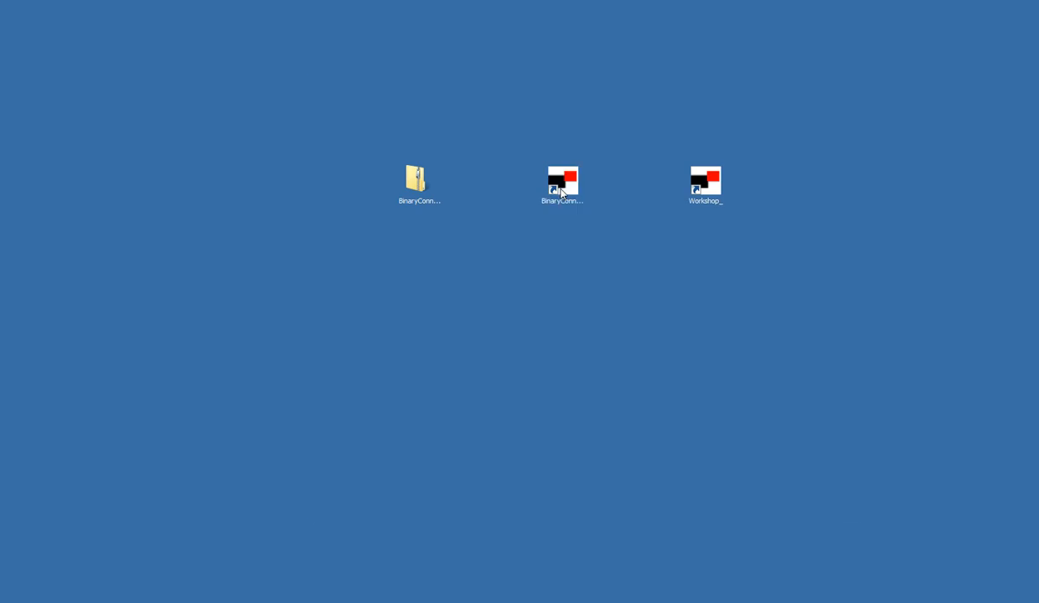
- Launch BinaryConnect from its shortcut and sign in as user 'Herve' with the password
double_click(560, 178)
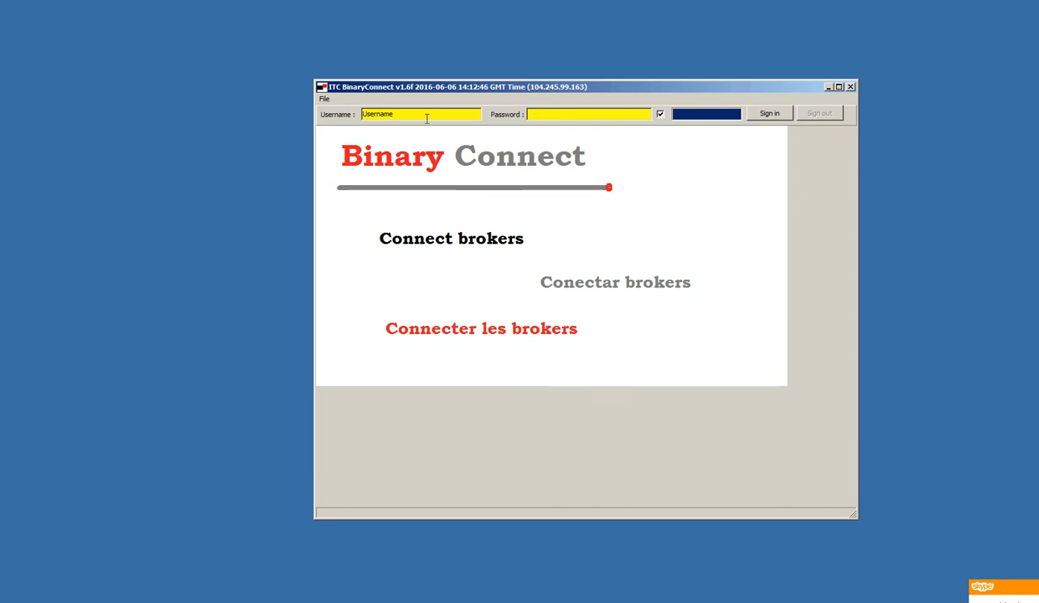
text(H)
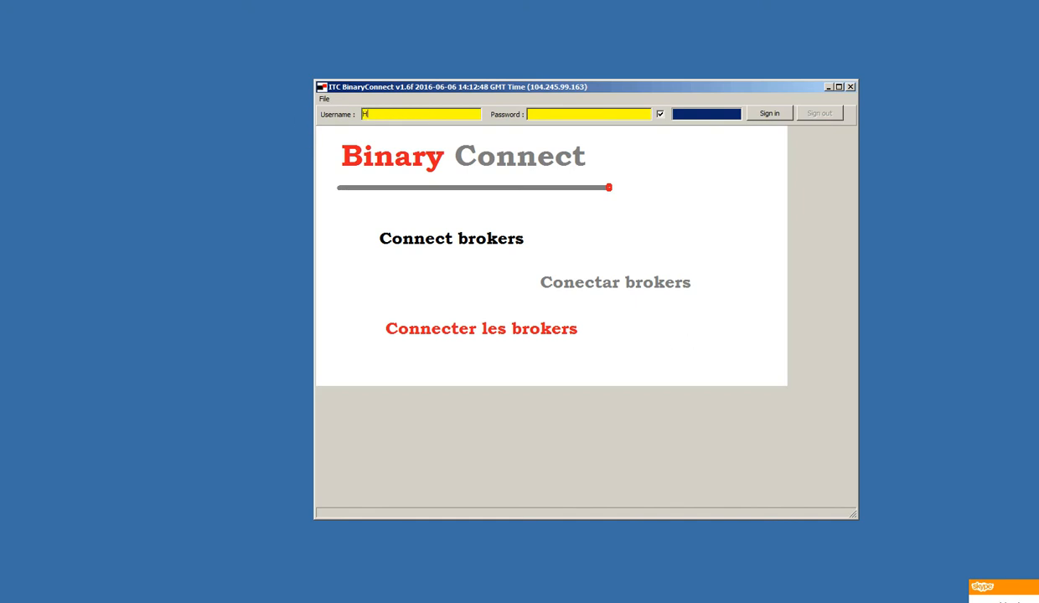
text(erve)
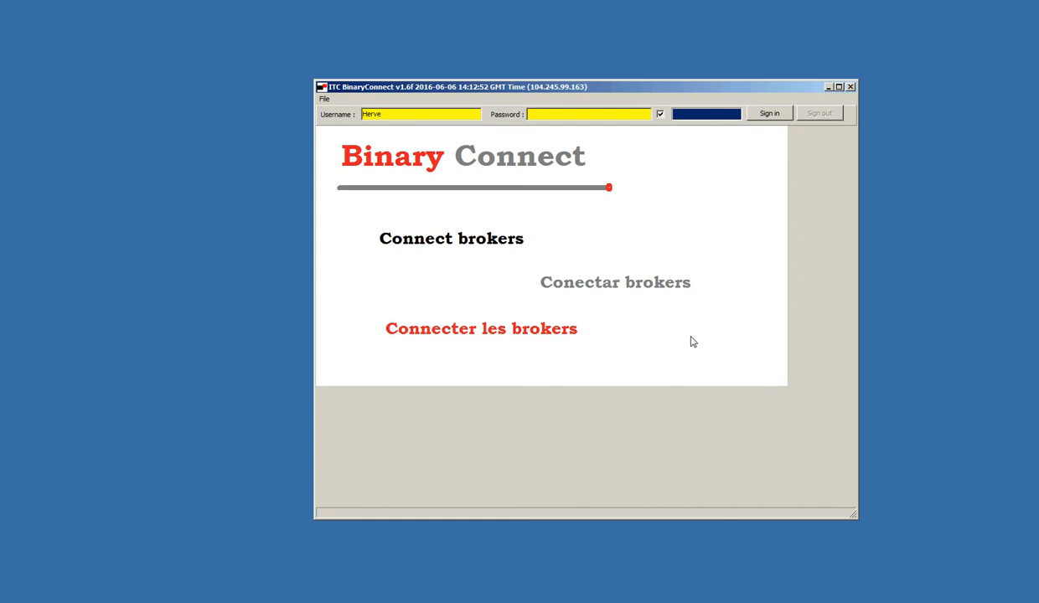
text(*****)
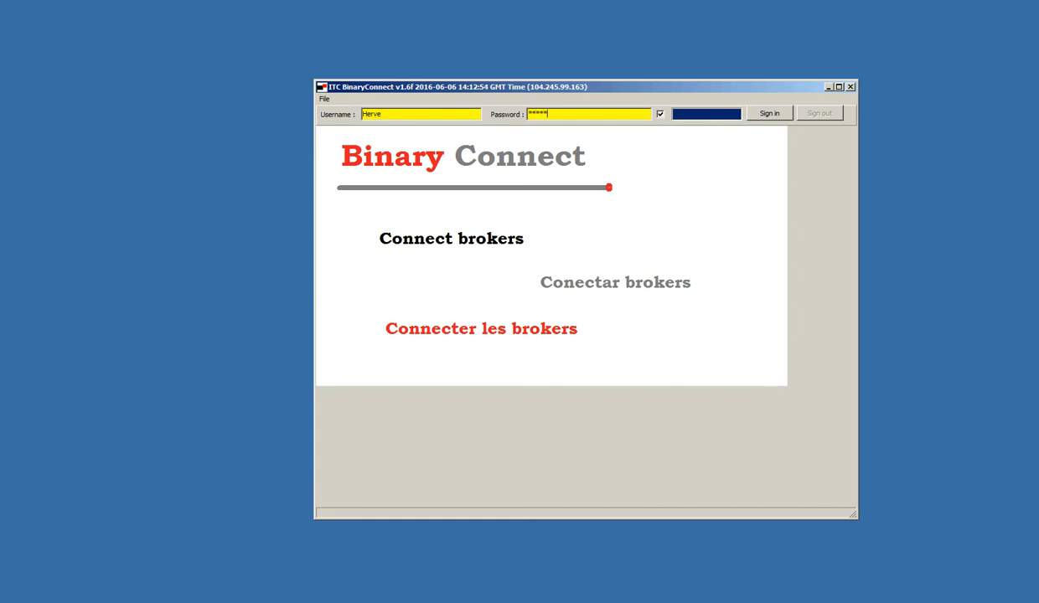
text(****)
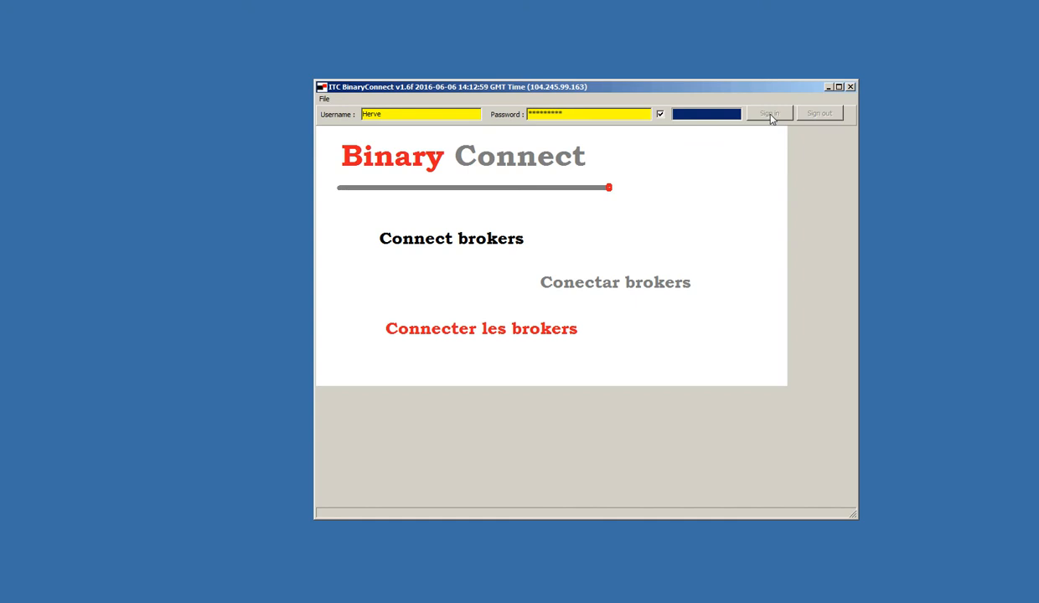
click(771, 112)
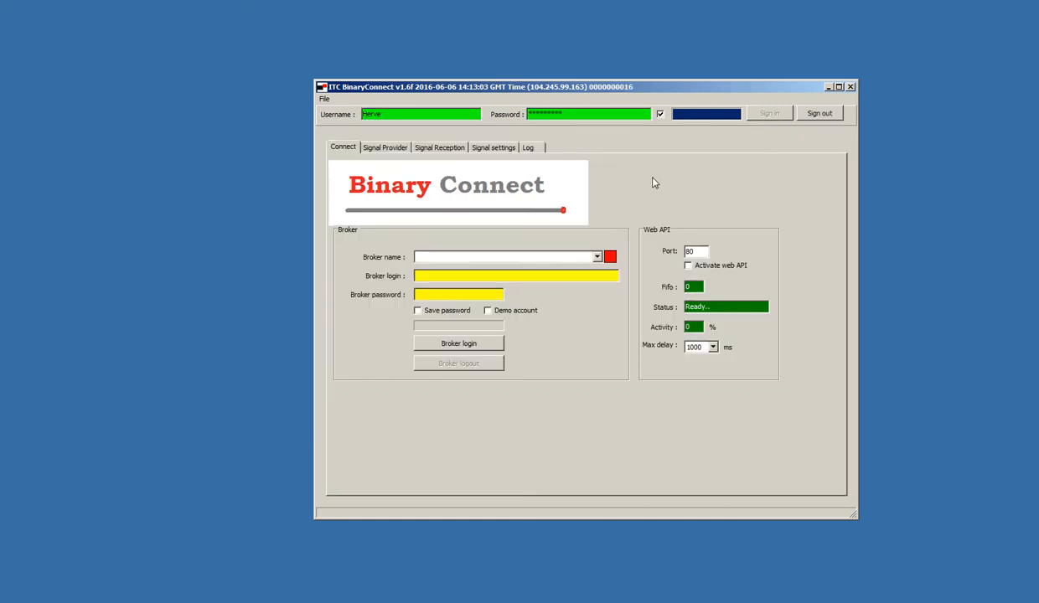
mouse_move(650, 178)
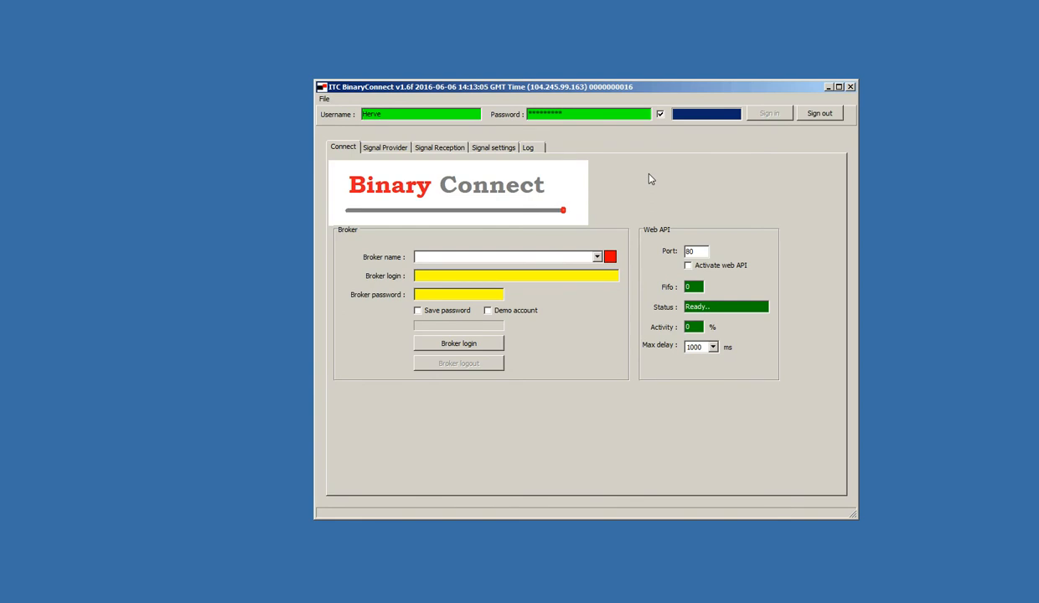
mouse_move(408, 137)
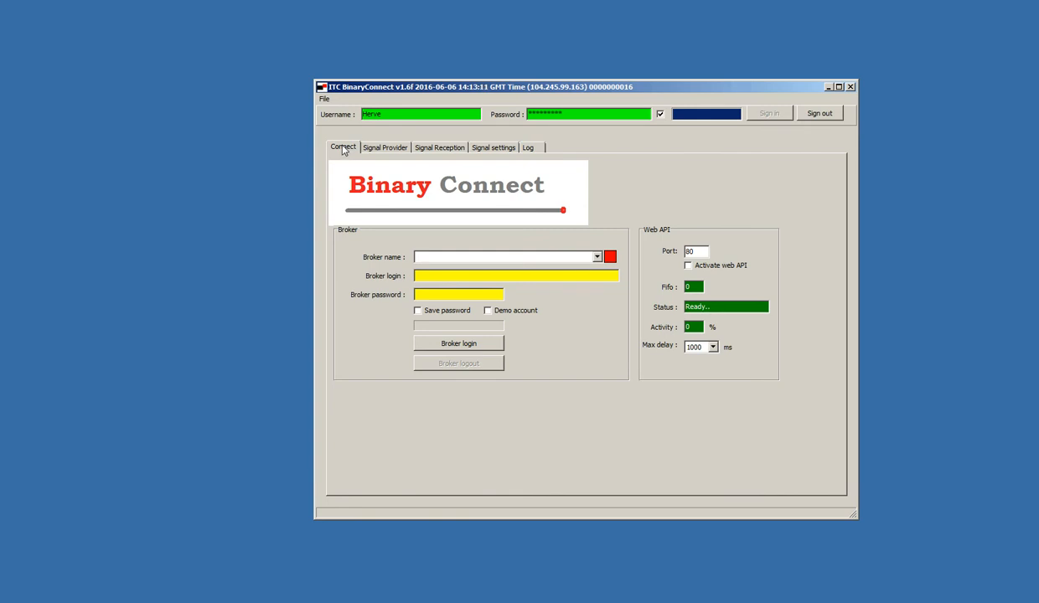
click(383, 147)
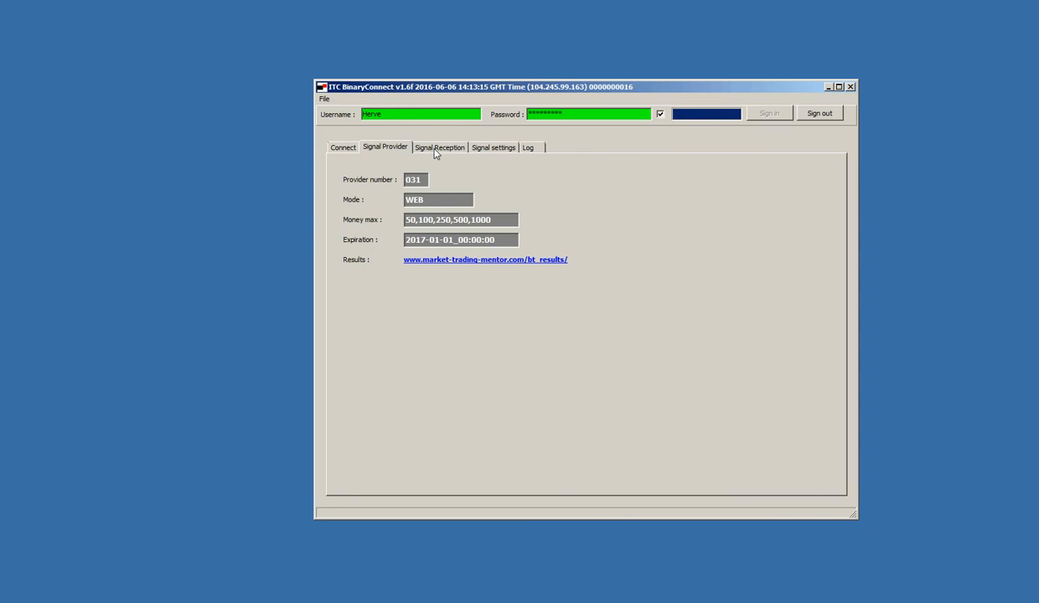
click(493, 147)
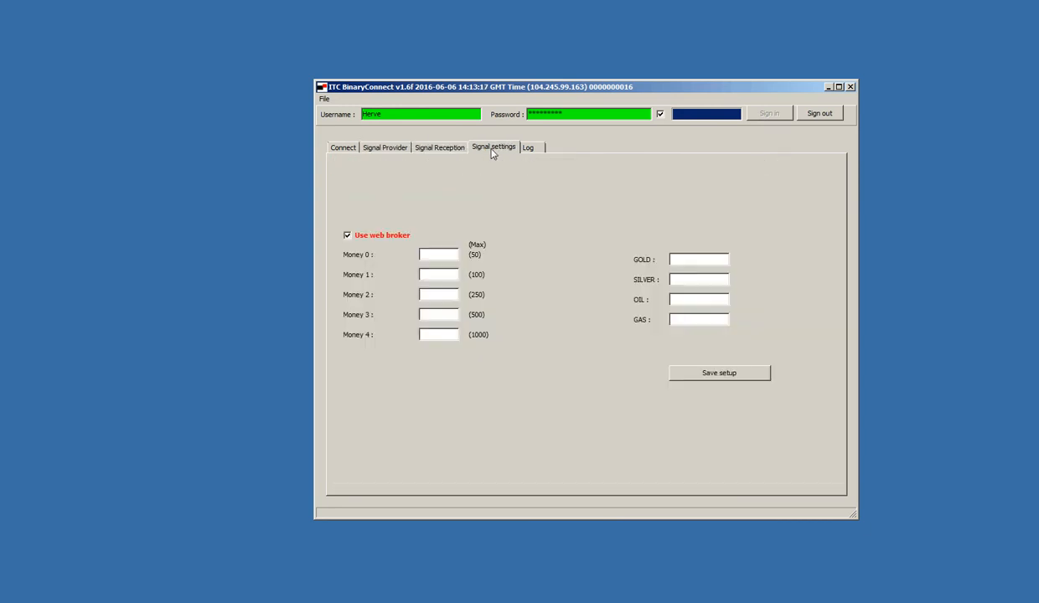
click(528, 147)
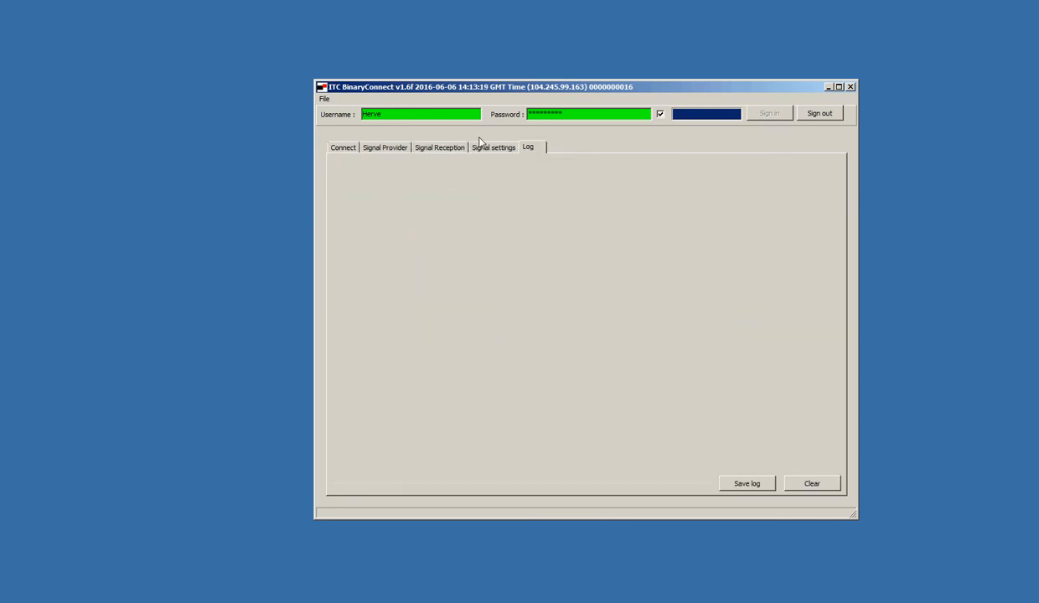
click(342, 147)
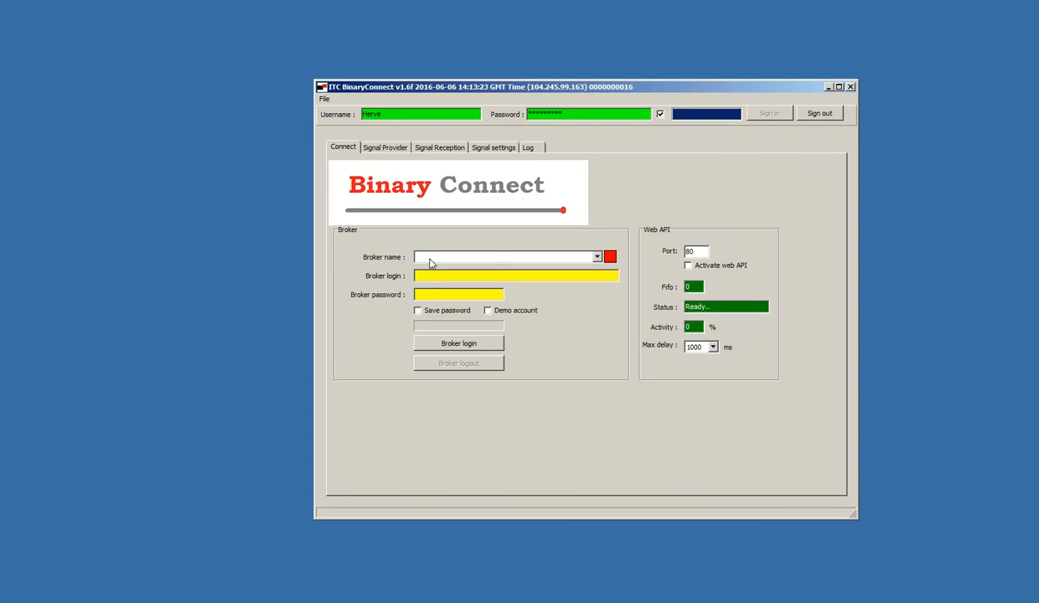
click(597, 257)
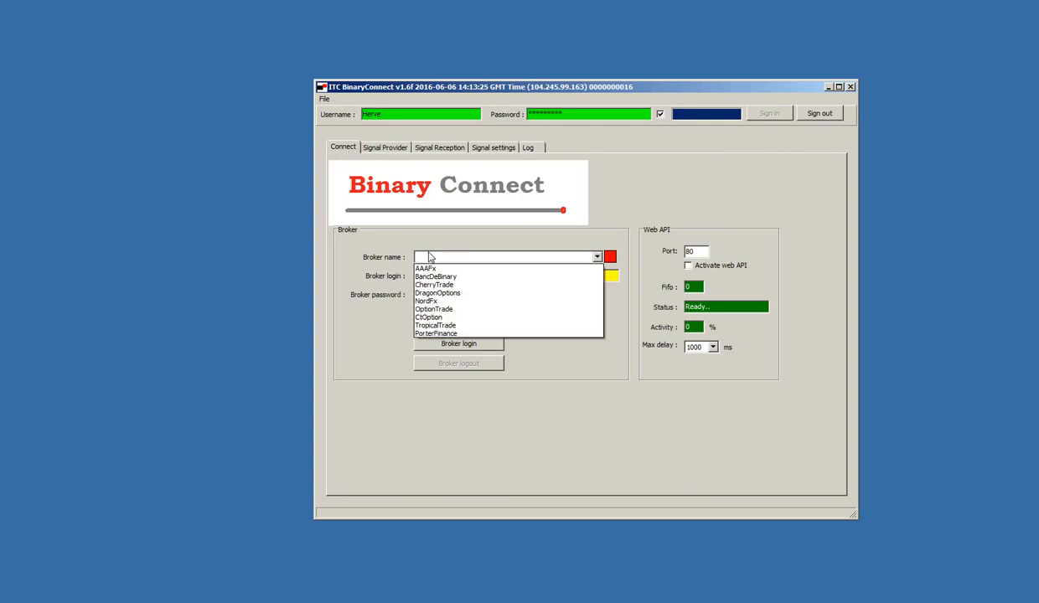
click(425, 302)
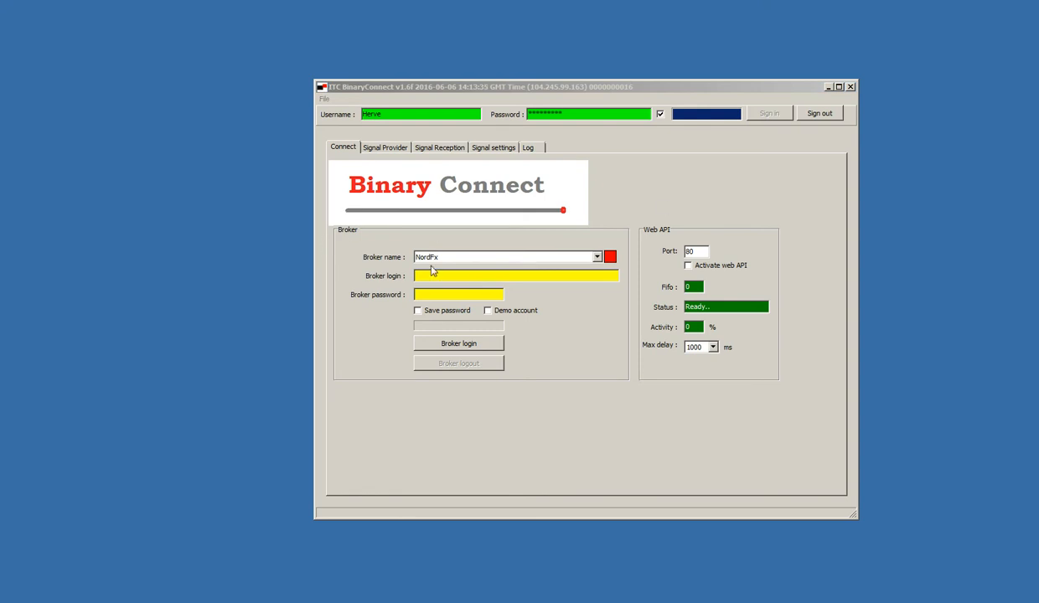
text(1035236-demo)
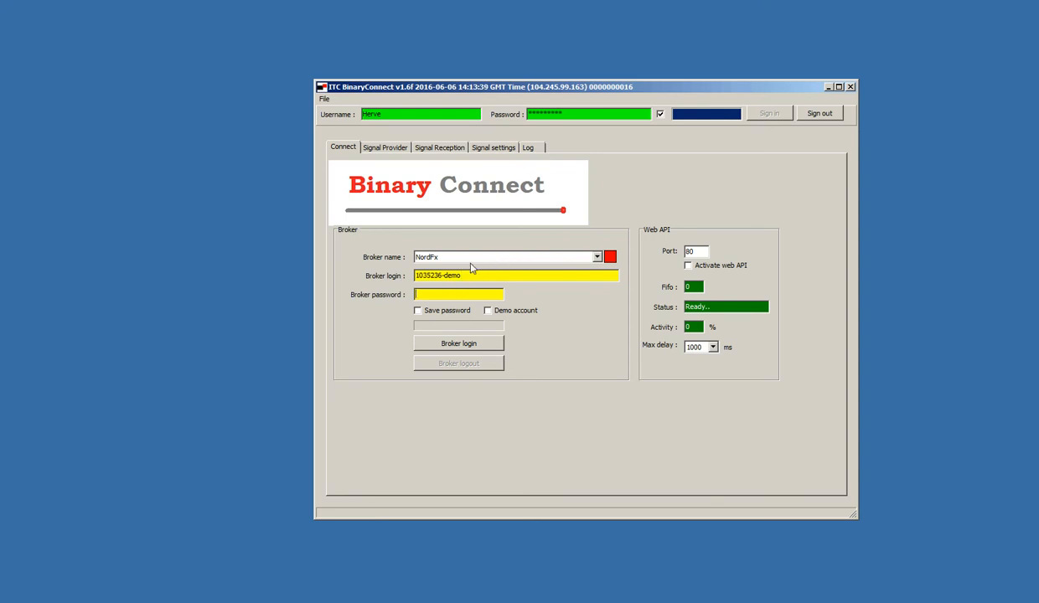
click(597, 256)
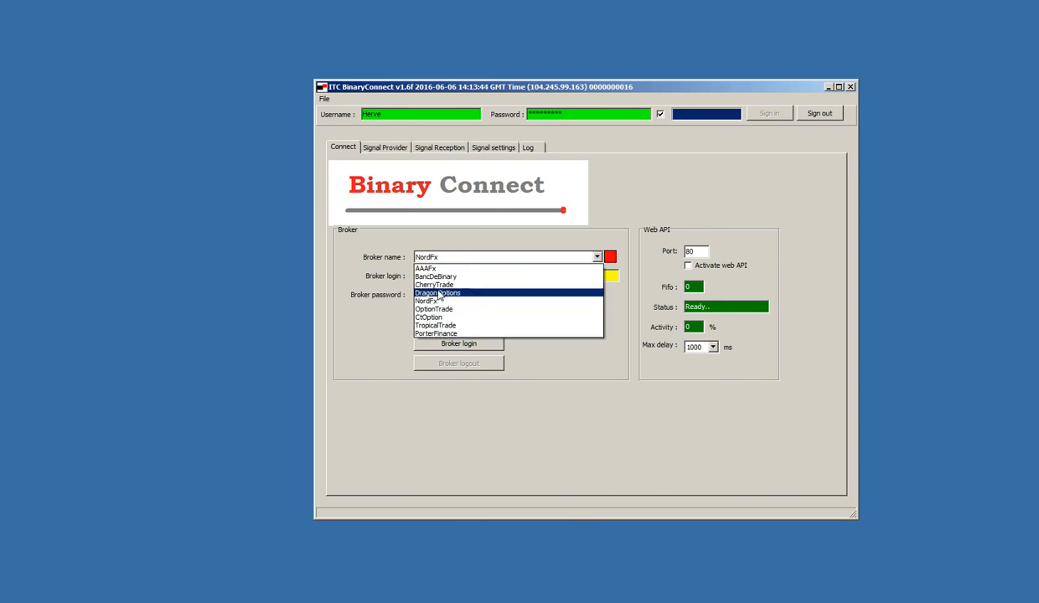
click(426, 302)
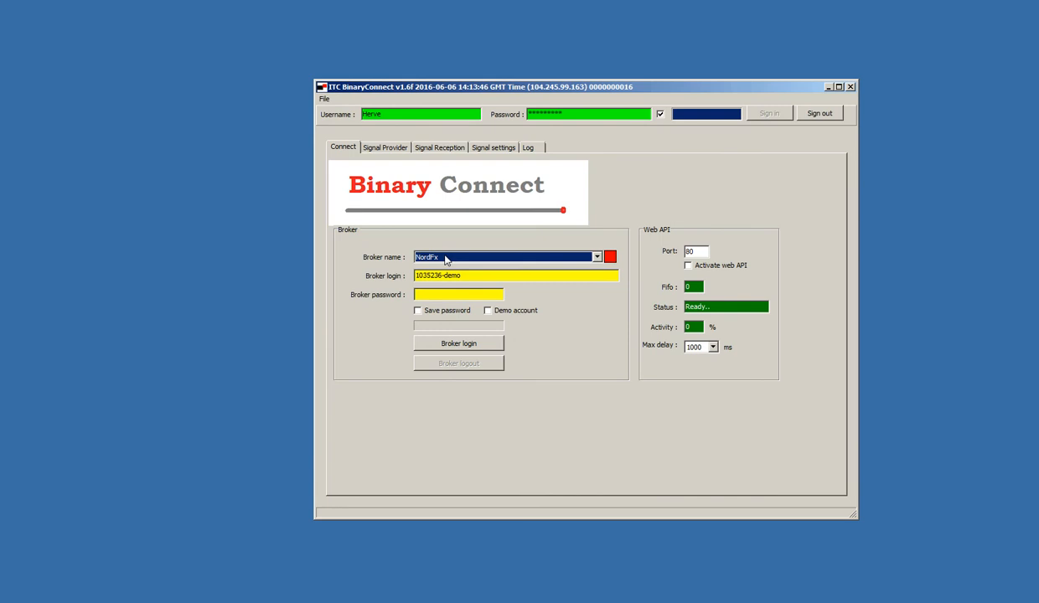
click(461, 295)
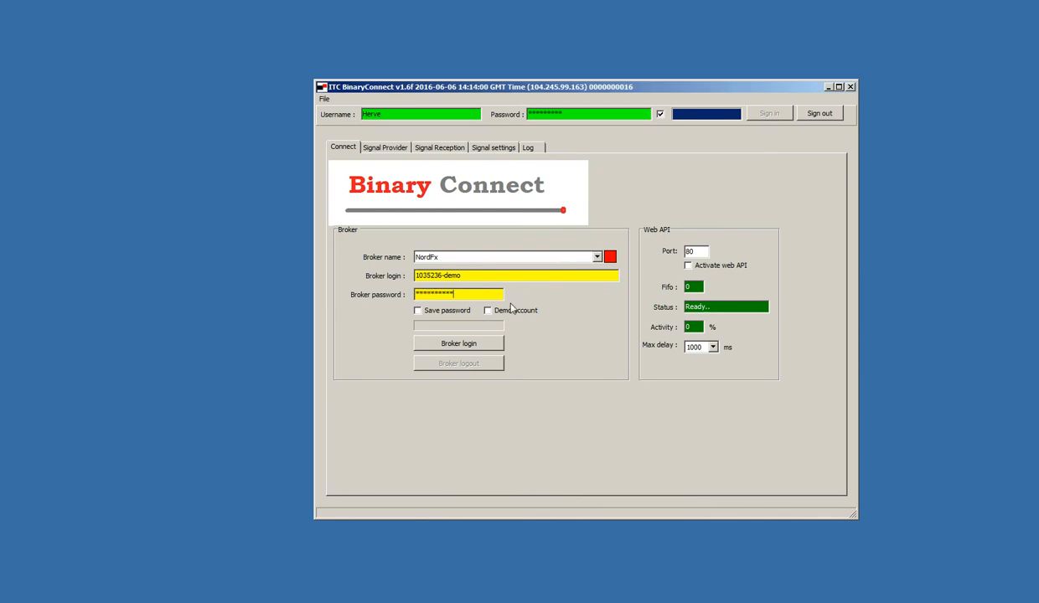
click(417, 310)
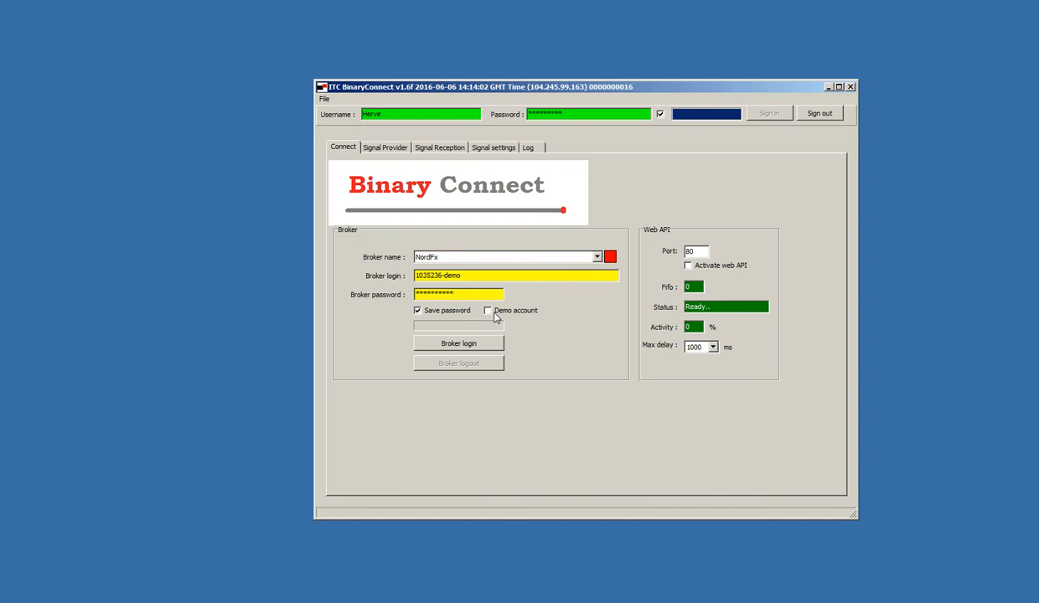
click(486, 310)
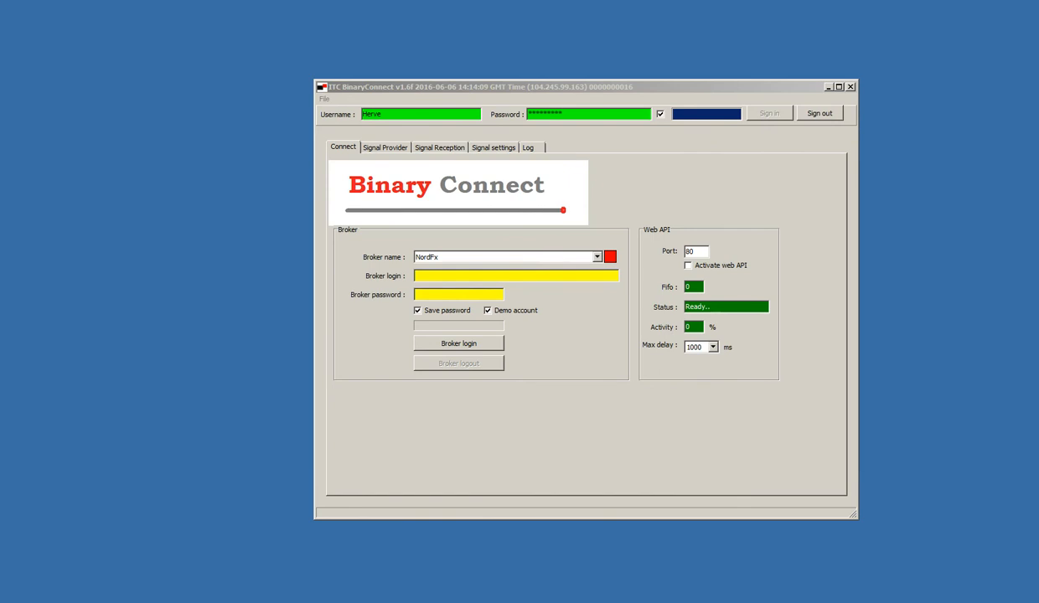
click(513, 275)
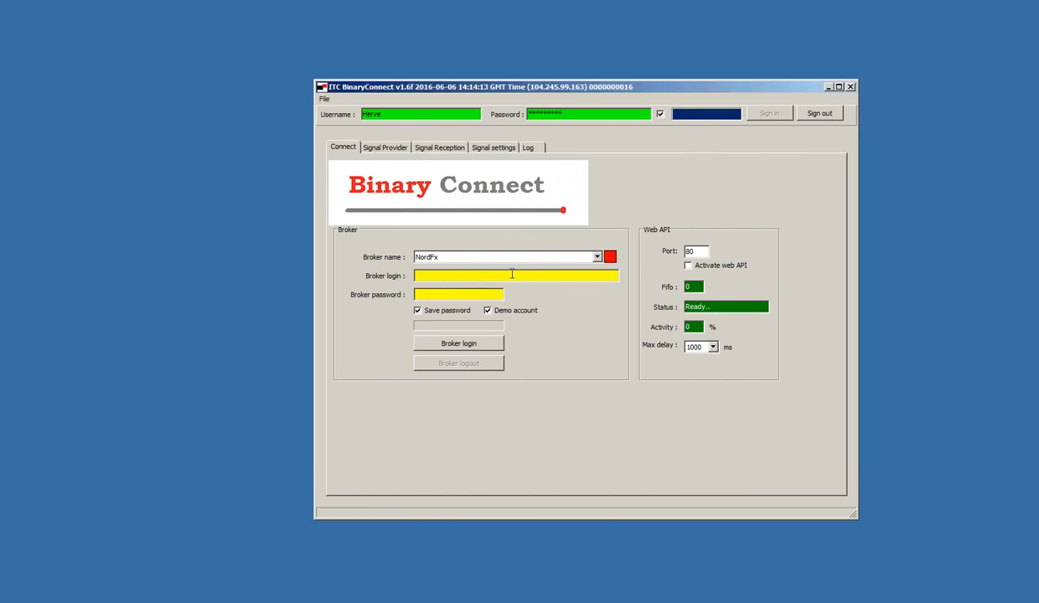
text(1035236-demo)
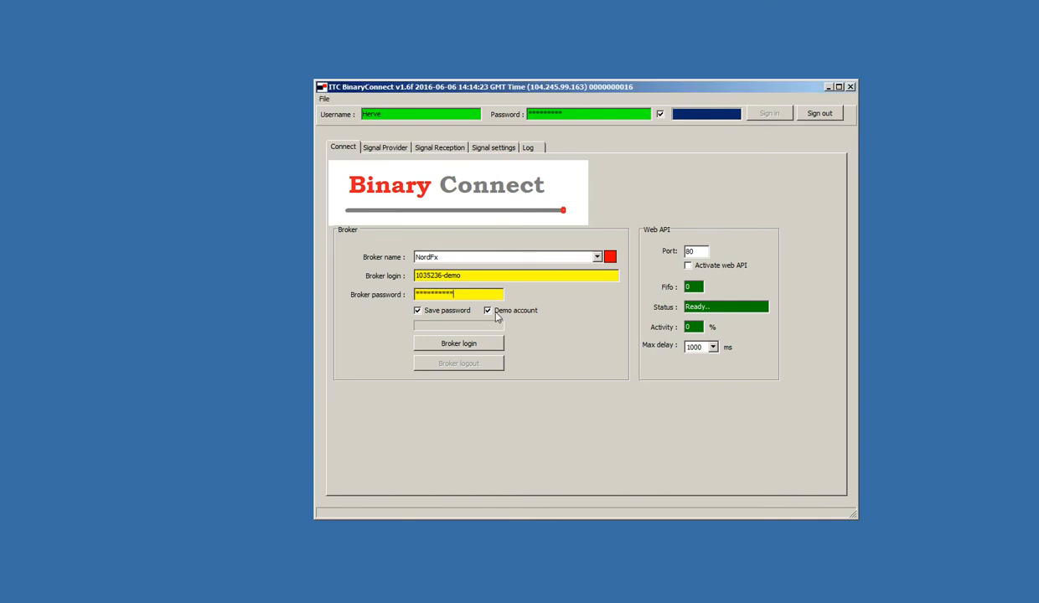
click(460, 342)
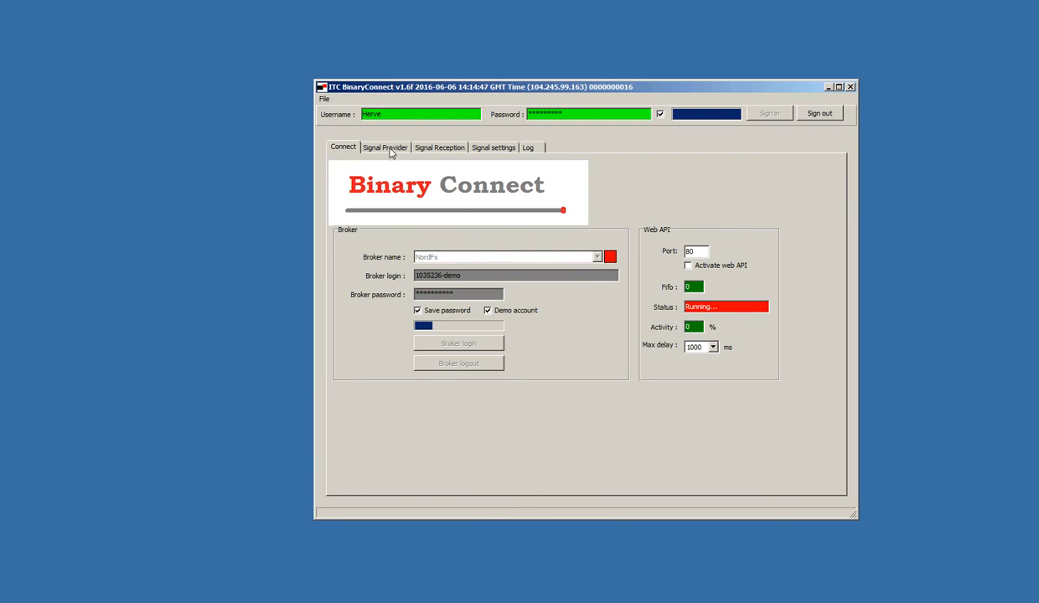
- Review Signal Provider 031 details (WEB mode, money 50–1000, expiry 2017-01-01), then move to Signal Reception
click(385, 148)
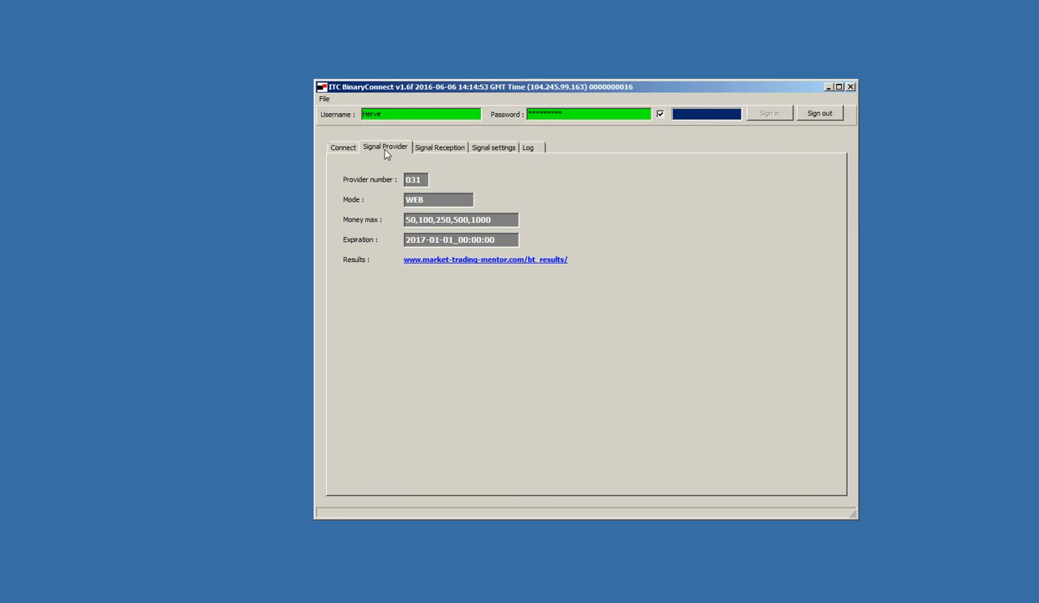
mouse_move(368, 187)
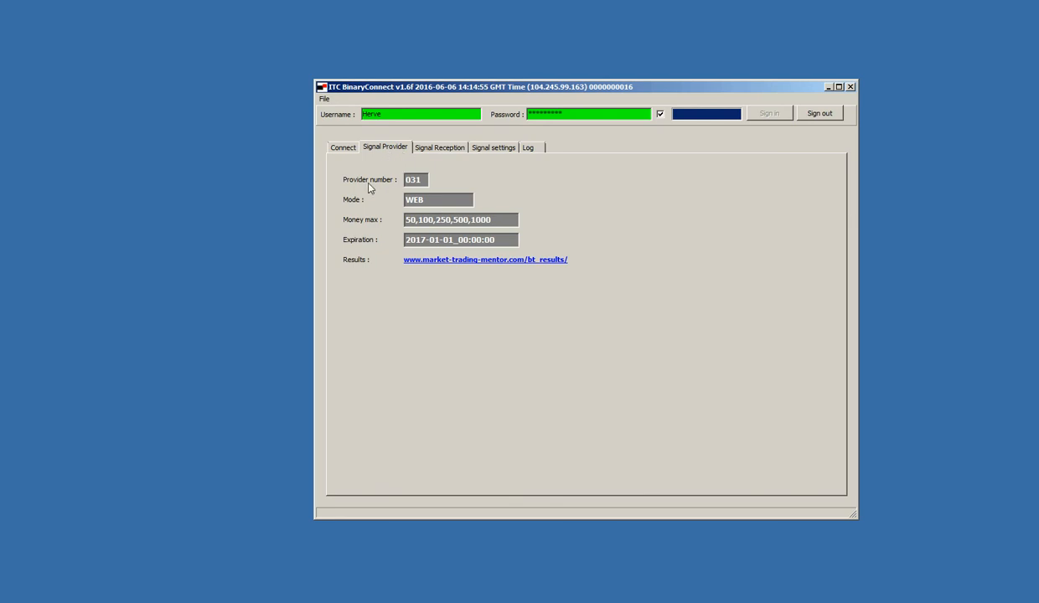
mouse_move(409, 192)
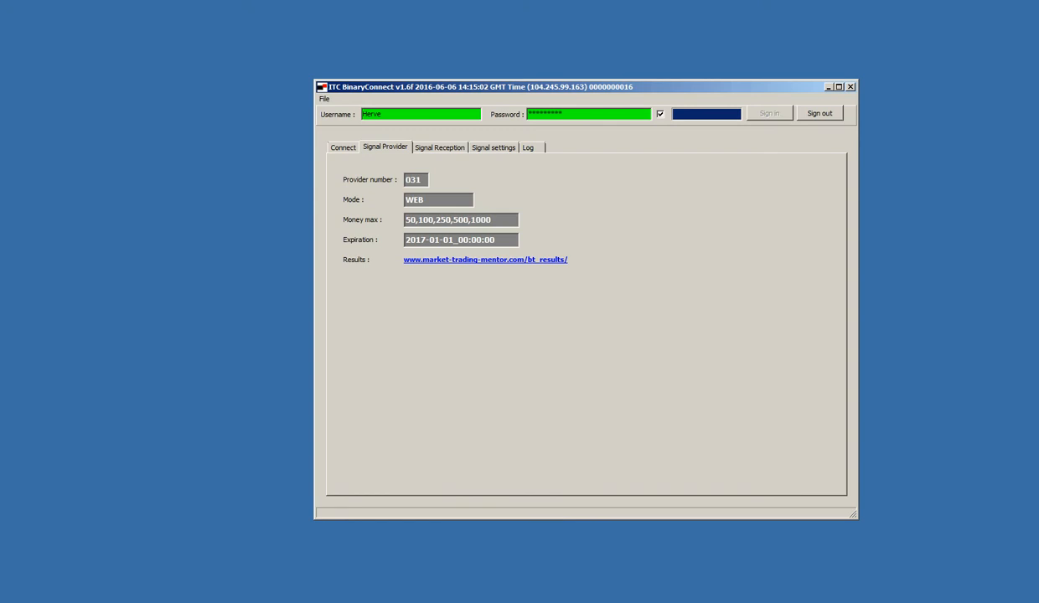
click(427, 180)
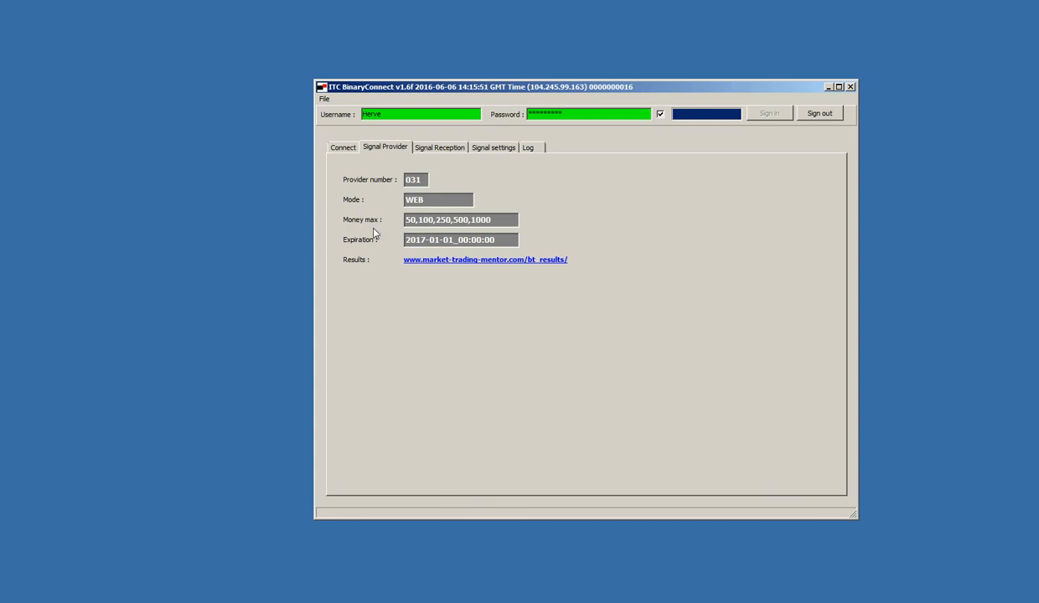
mouse_move(402, 228)
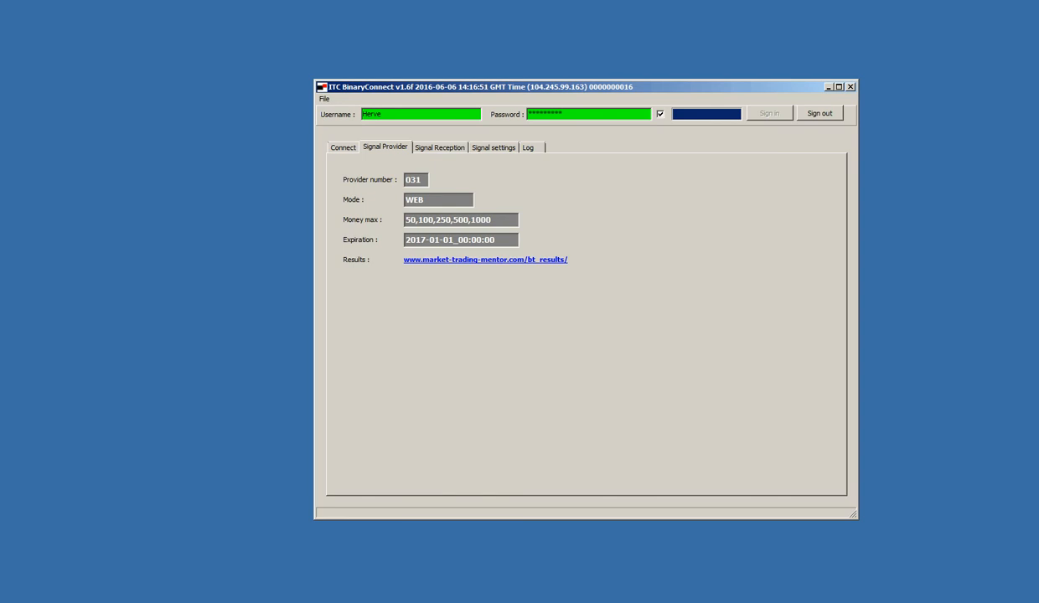
mouse_move(354, 244)
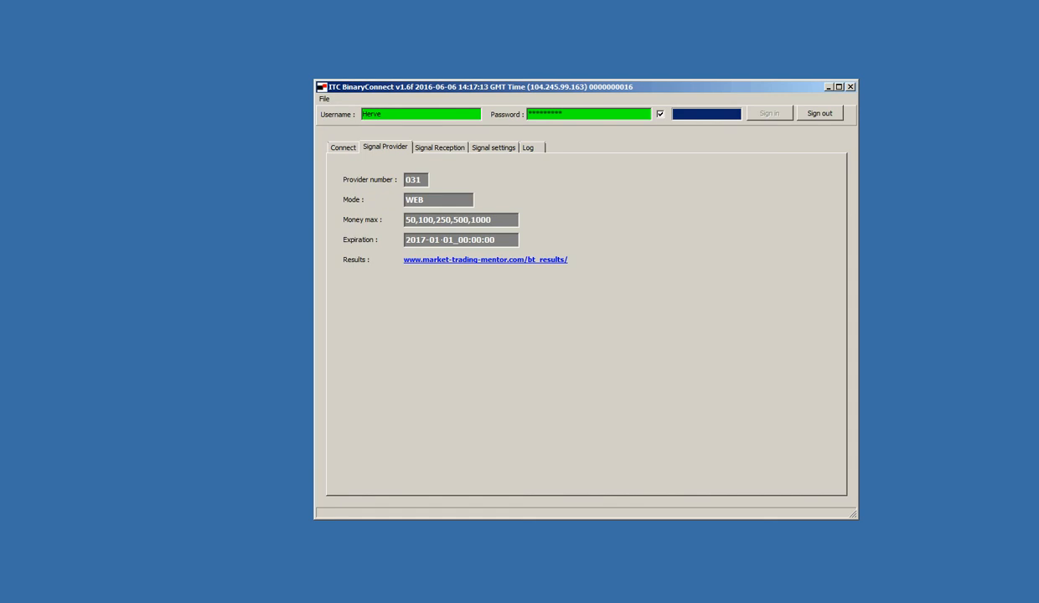
mouse_move(452, 282)
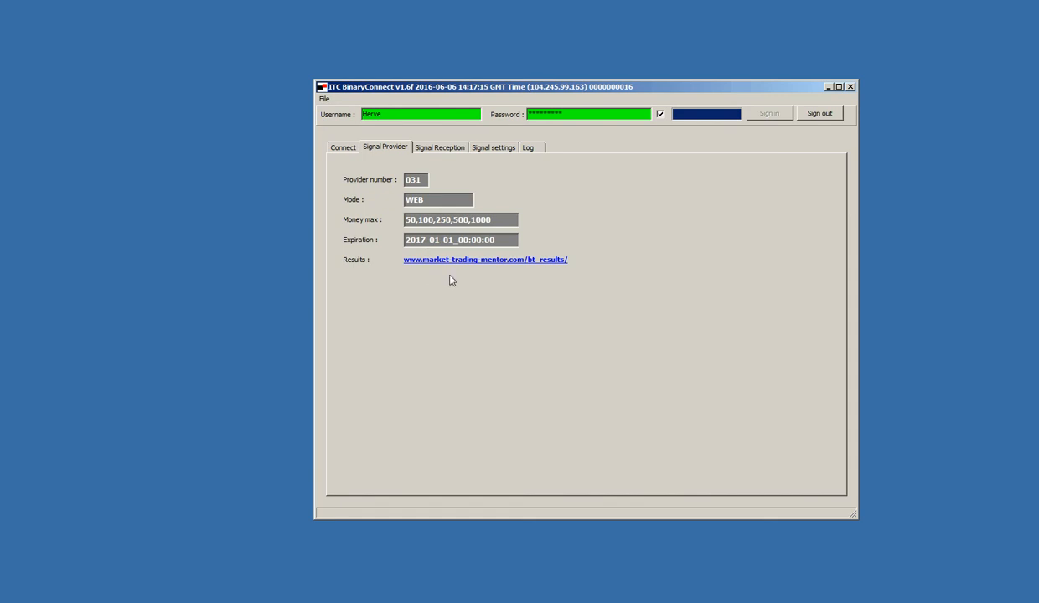
mouse_move(349, 267)
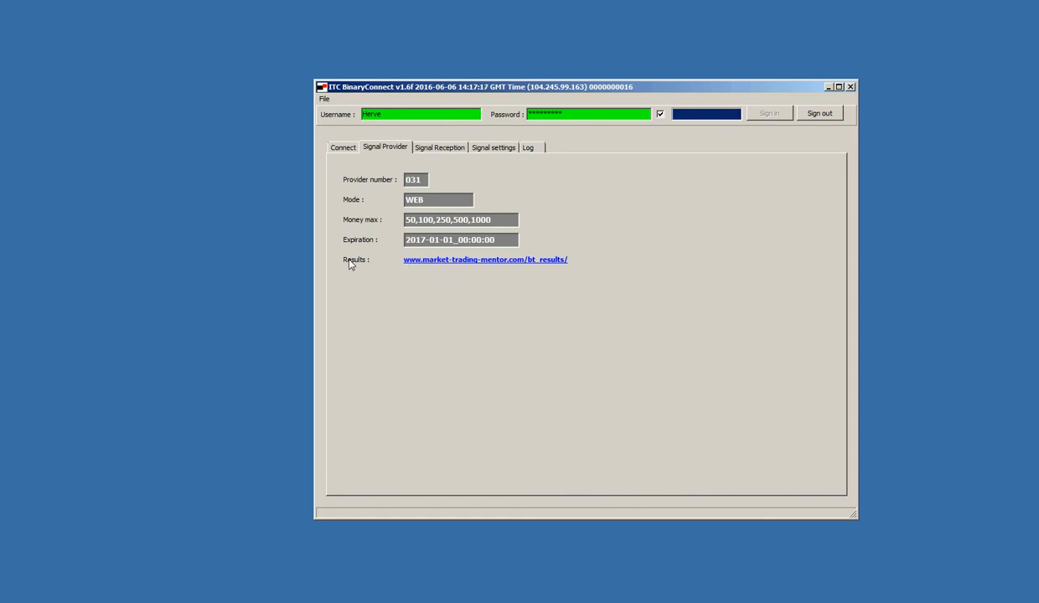
mouse_move(460, 270)
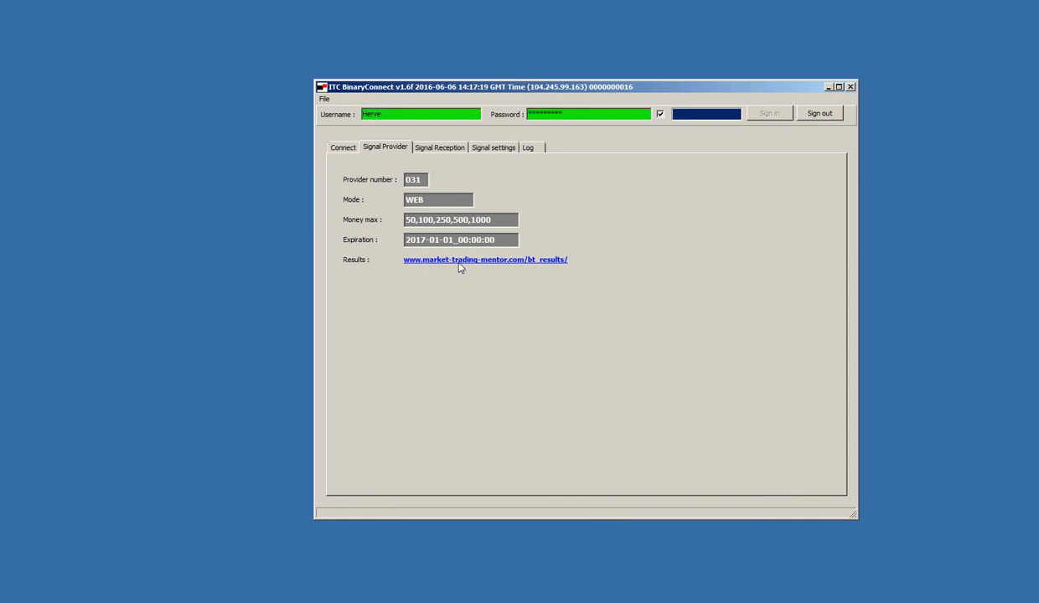
mouse_move(450, 268)
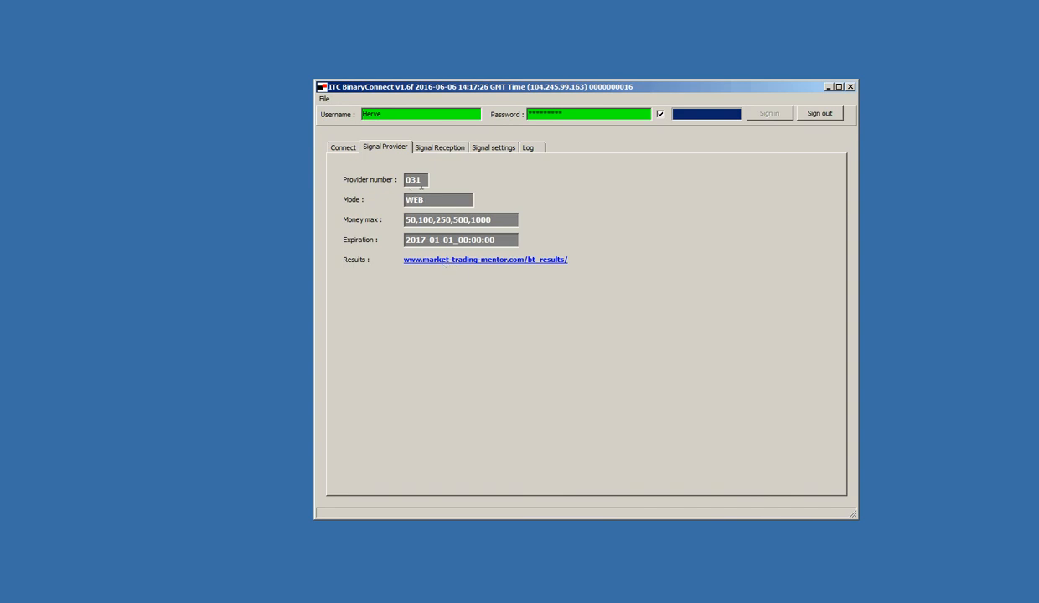
click(439, 147)
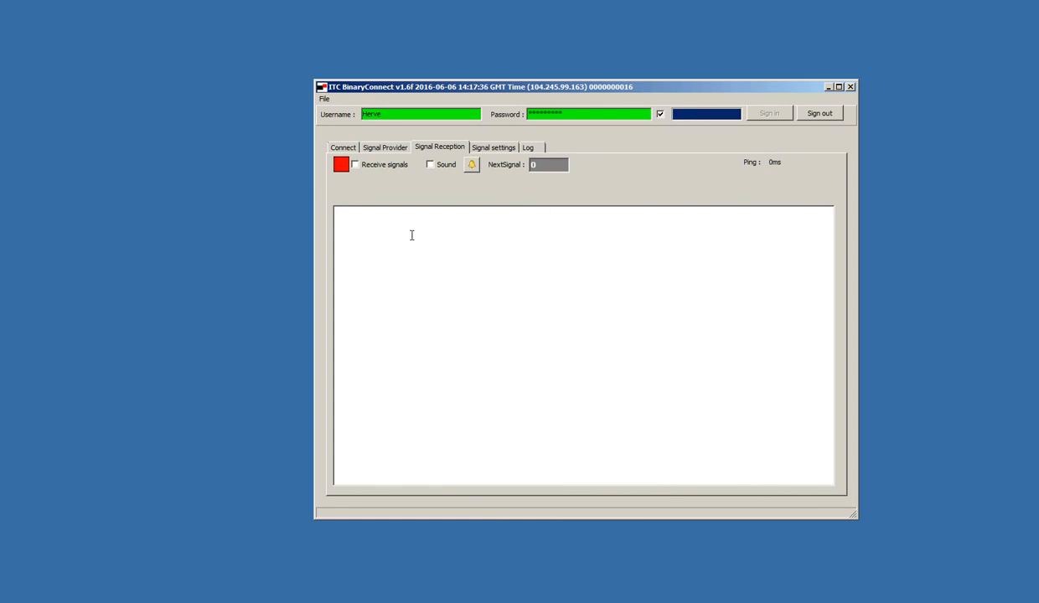
- Keep Receive signals checked and enable Sound alerts for incoming signals
text(jjj)
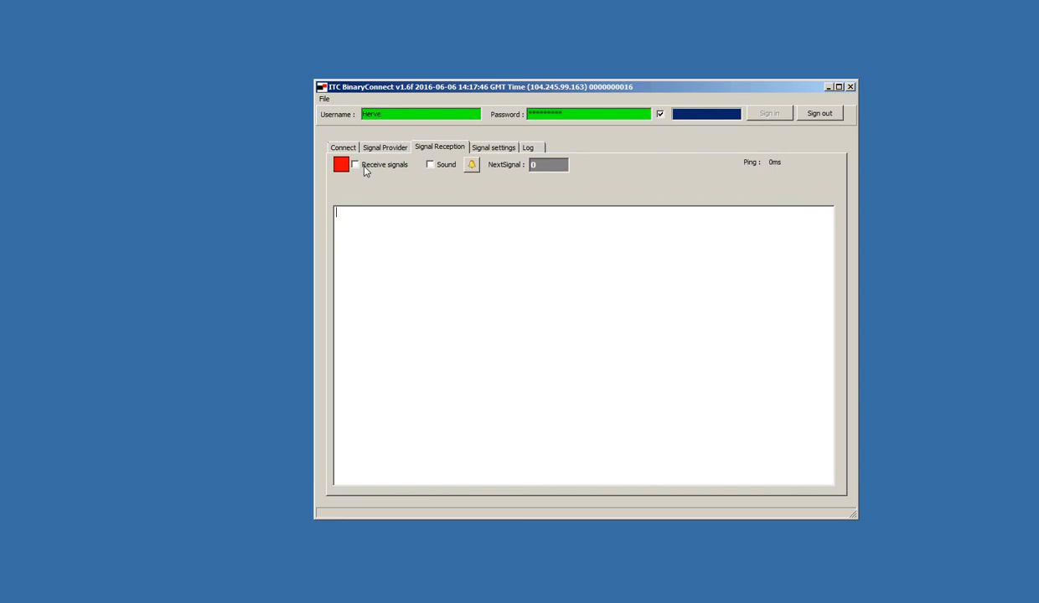
click(355, 164)
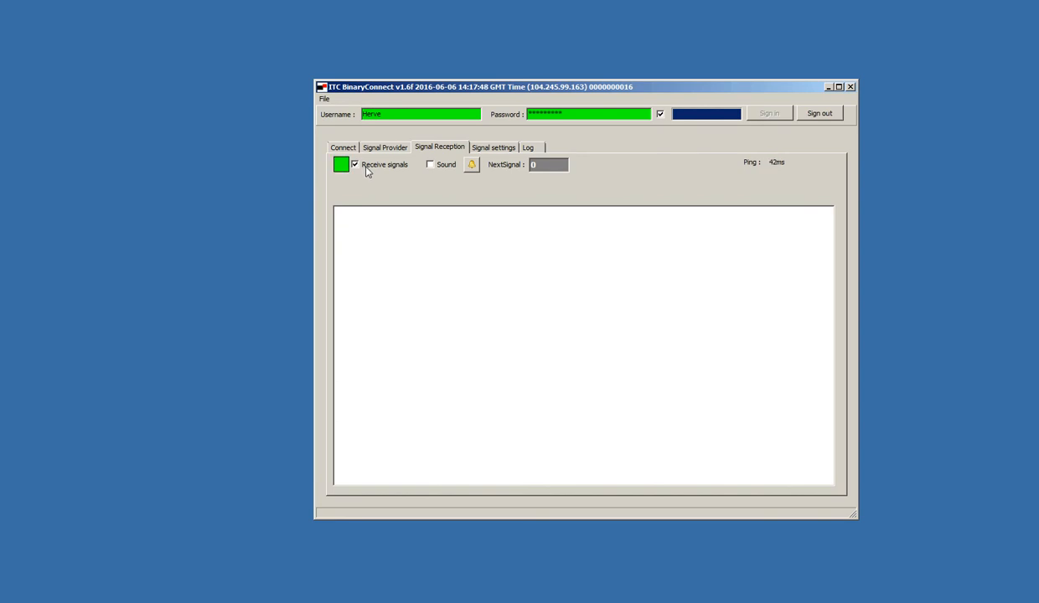
mouse_move(410, 173)
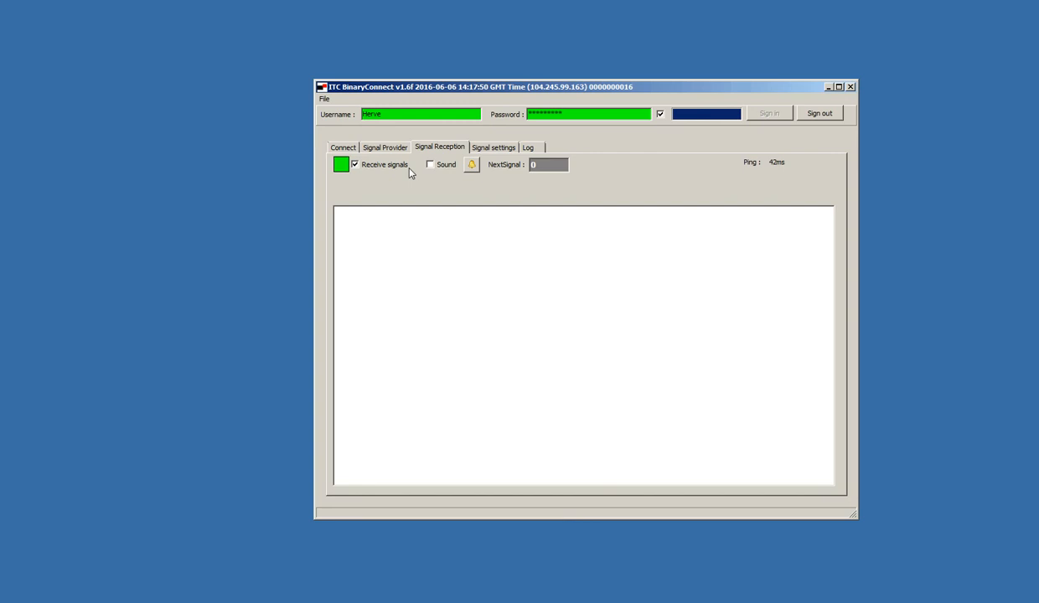
mouse_move(382, 171)
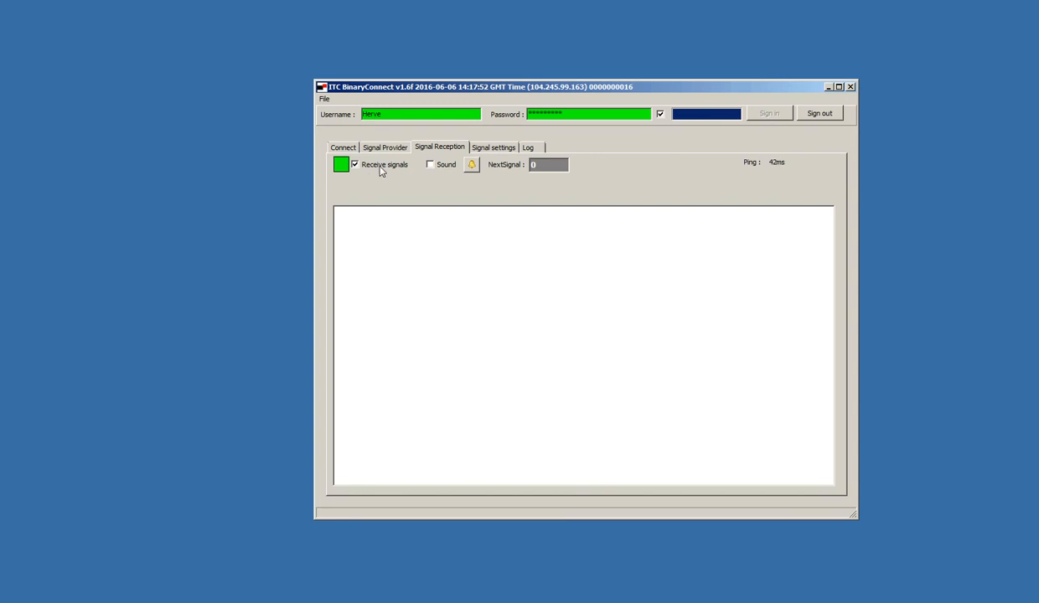
mouse_move(392, 181)
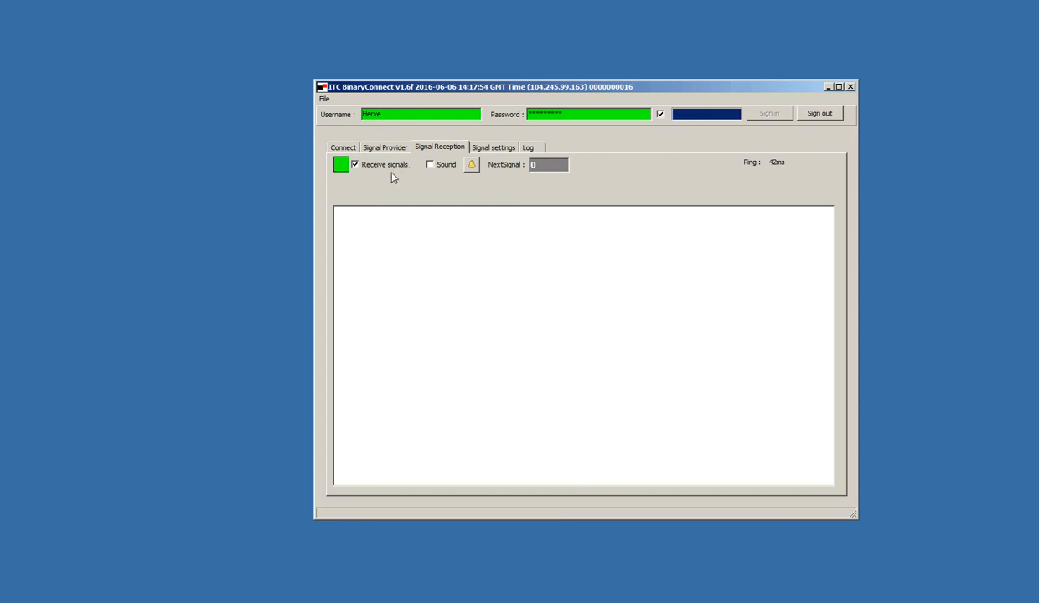
mouse_move(783, 184)
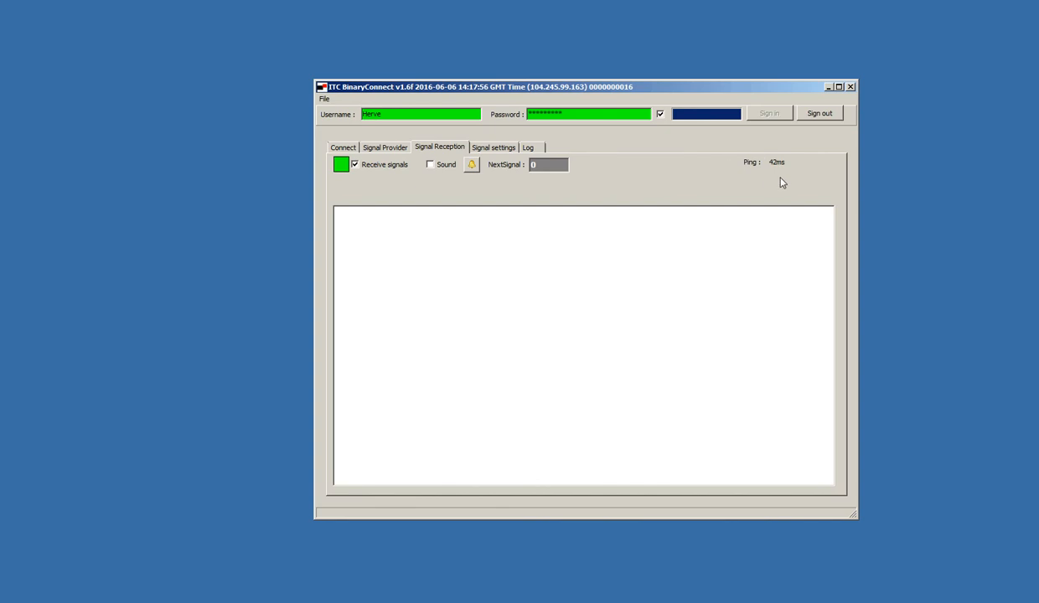
mouse_move(774, 173)
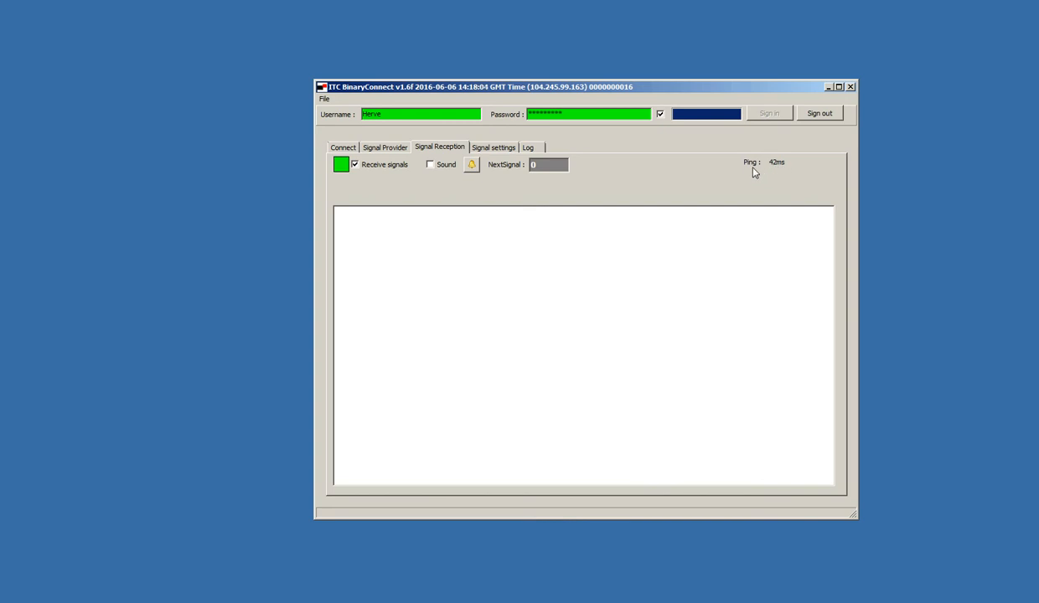
mouse_move(782, 171)
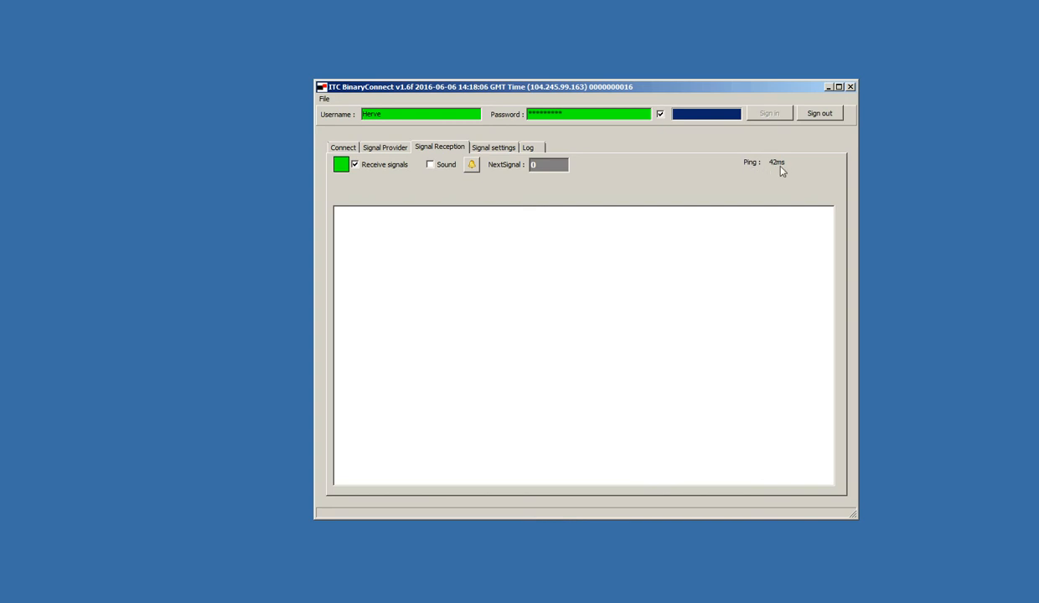
mouse_move(771, 171)
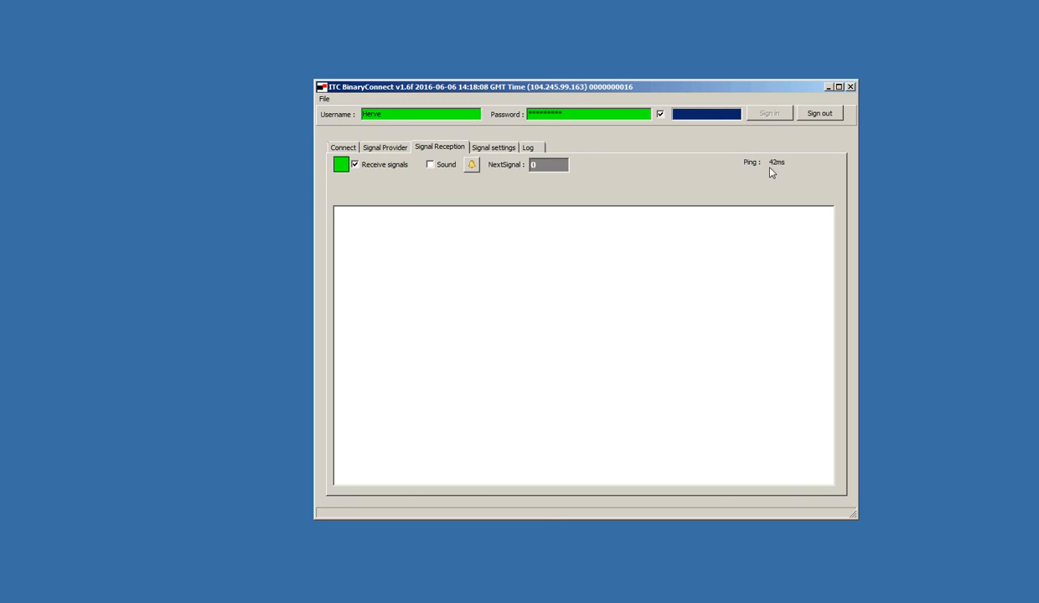
mouse_move(782, 172)
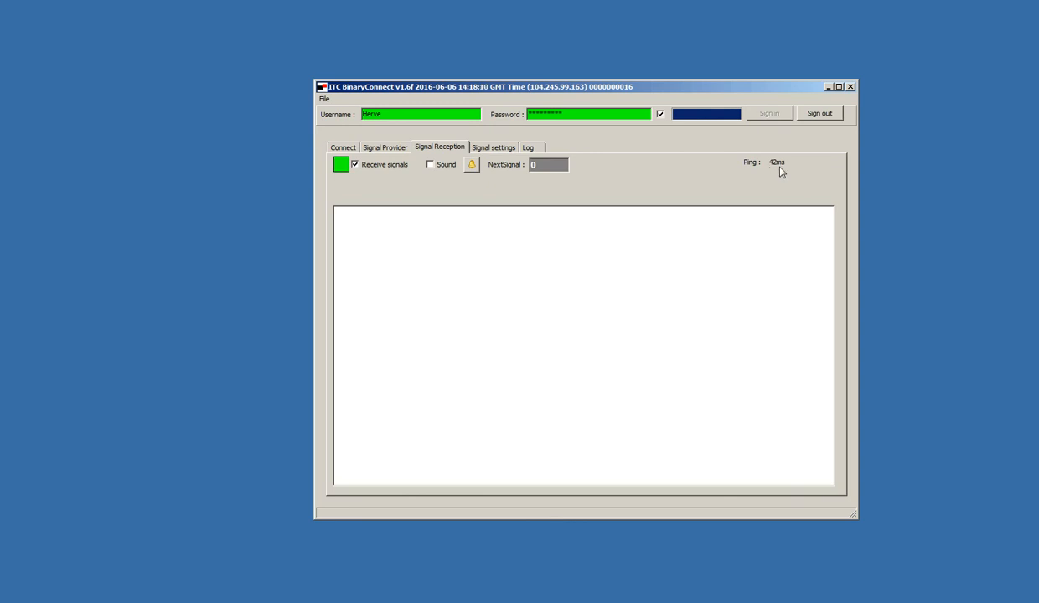
mouse_move(640, 193)
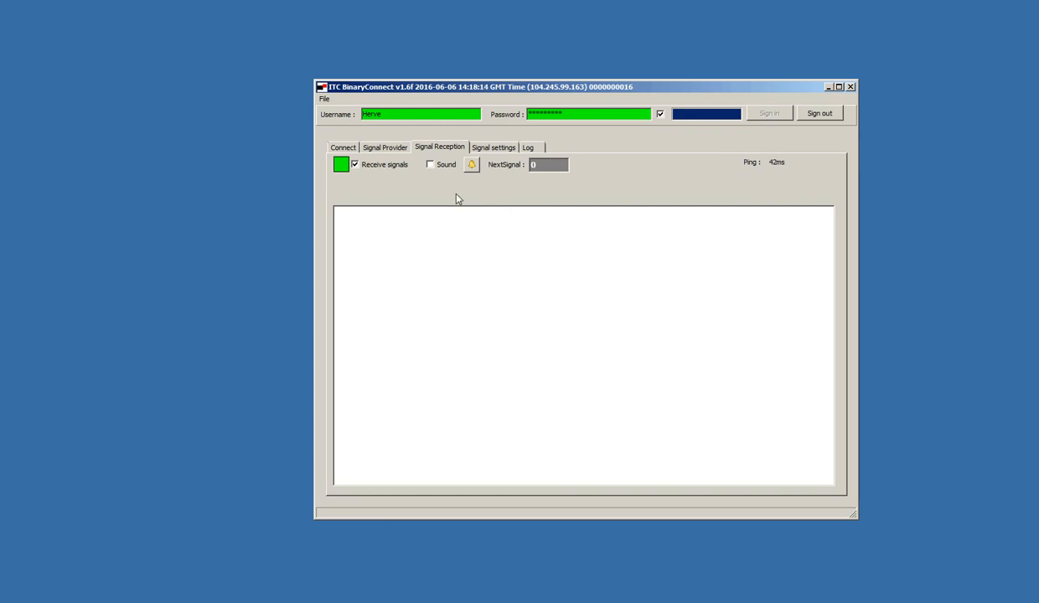
mouse_move(424, 191)
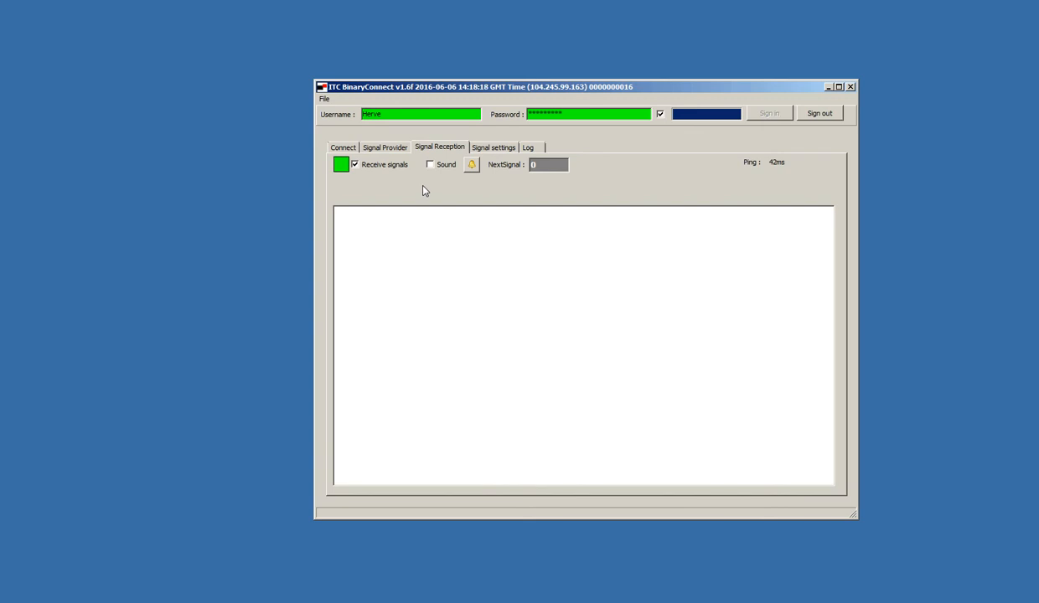
click(429, 164)
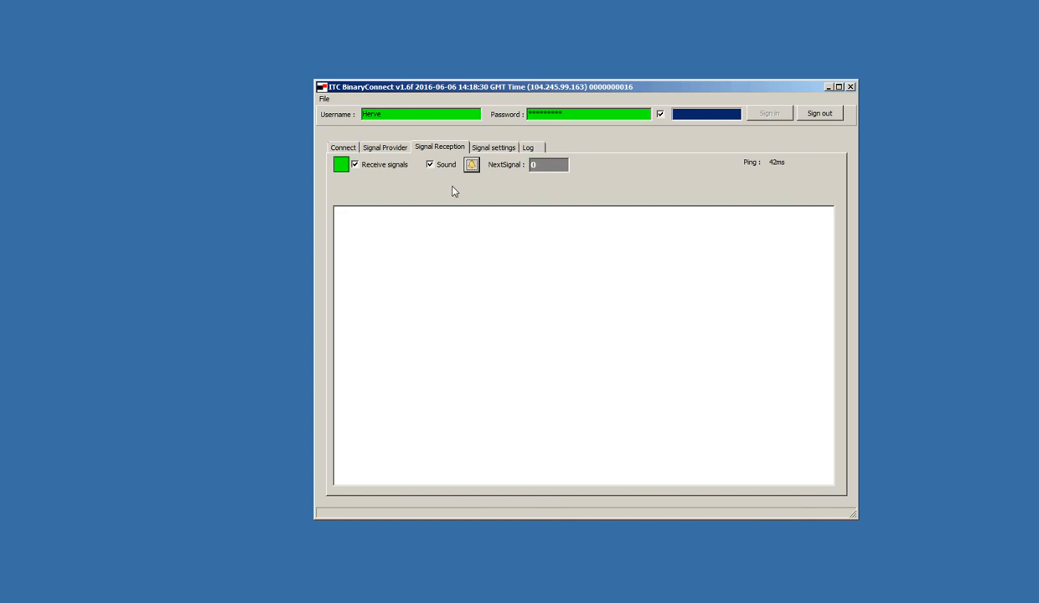
mouse_move(452, 196)
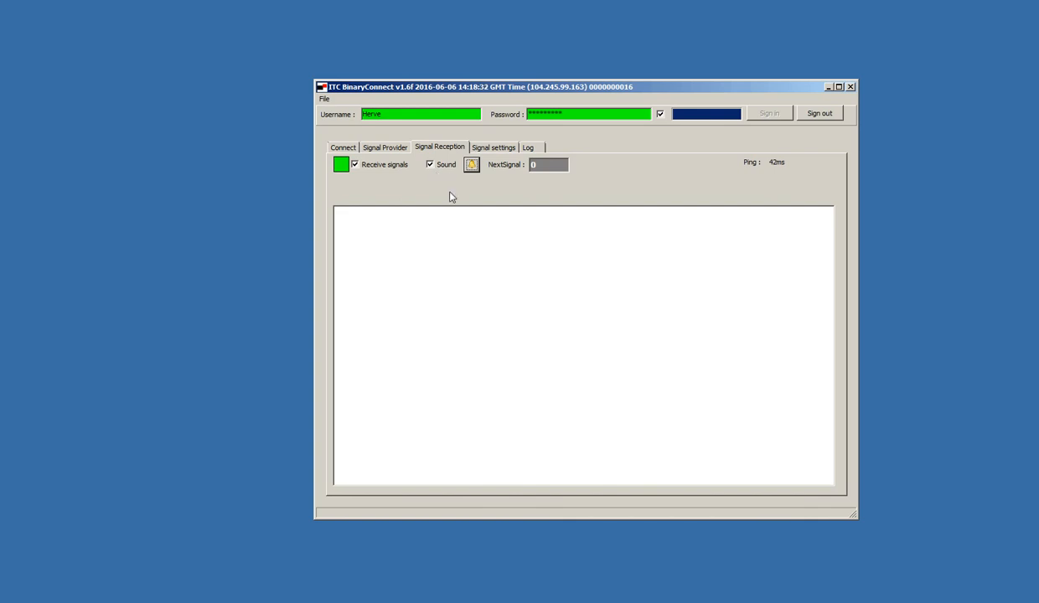
mouse_move(496, 188)
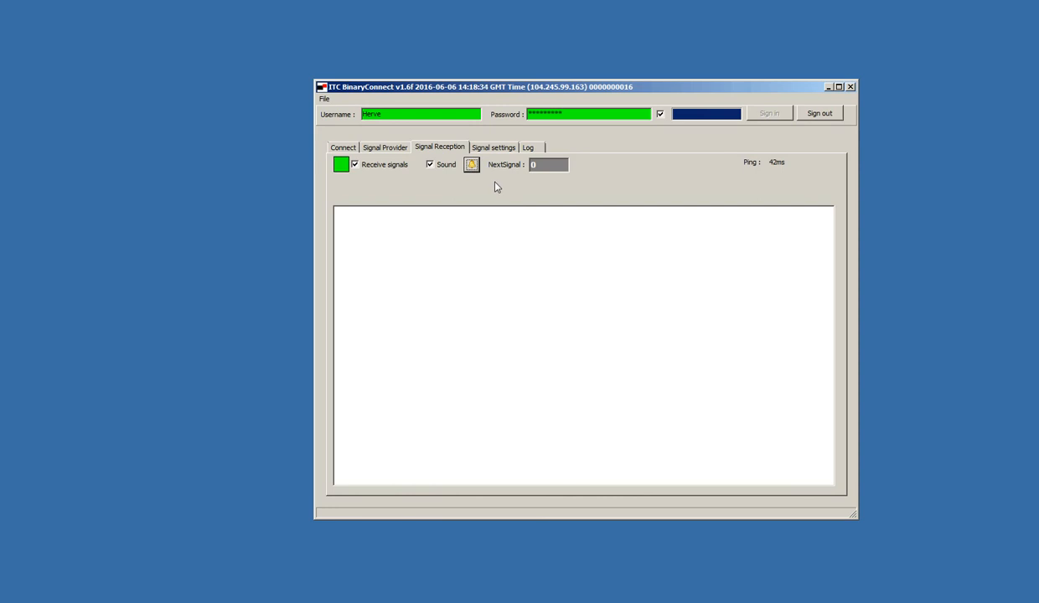
mouse_move(529, 181)
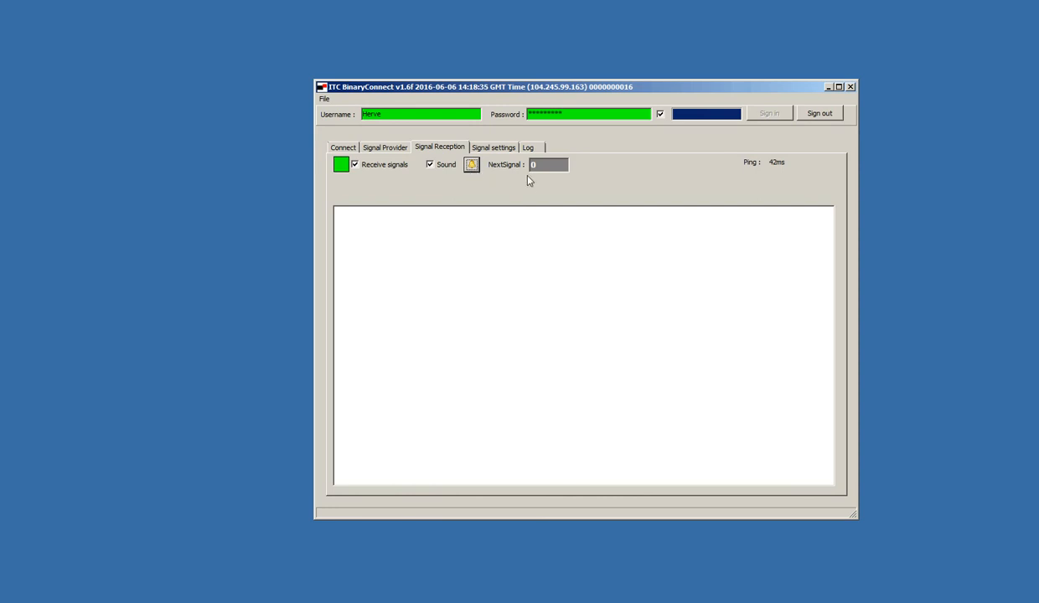
mouse_move(523, 201)
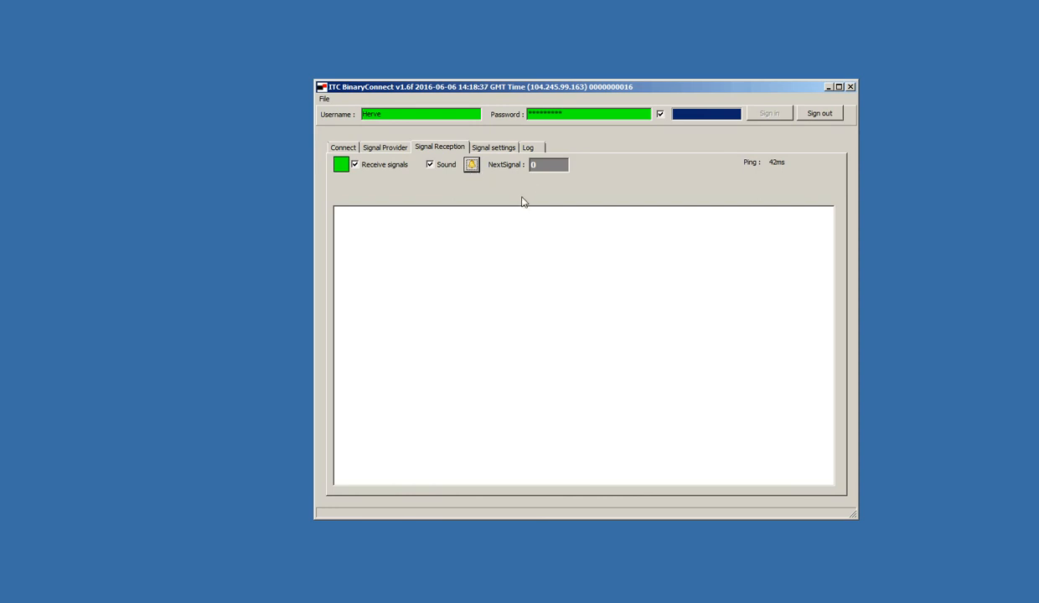
mouse_move(499, 191)
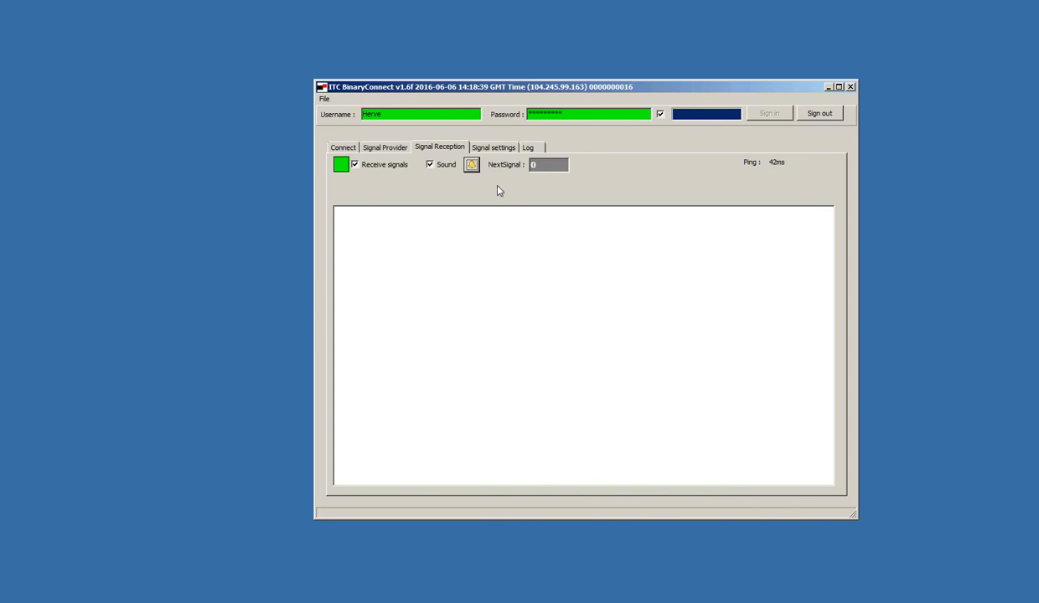
- In Signal settings, toggle Use web broker off and on and start the Money 0 level at 5
click(493, 148)
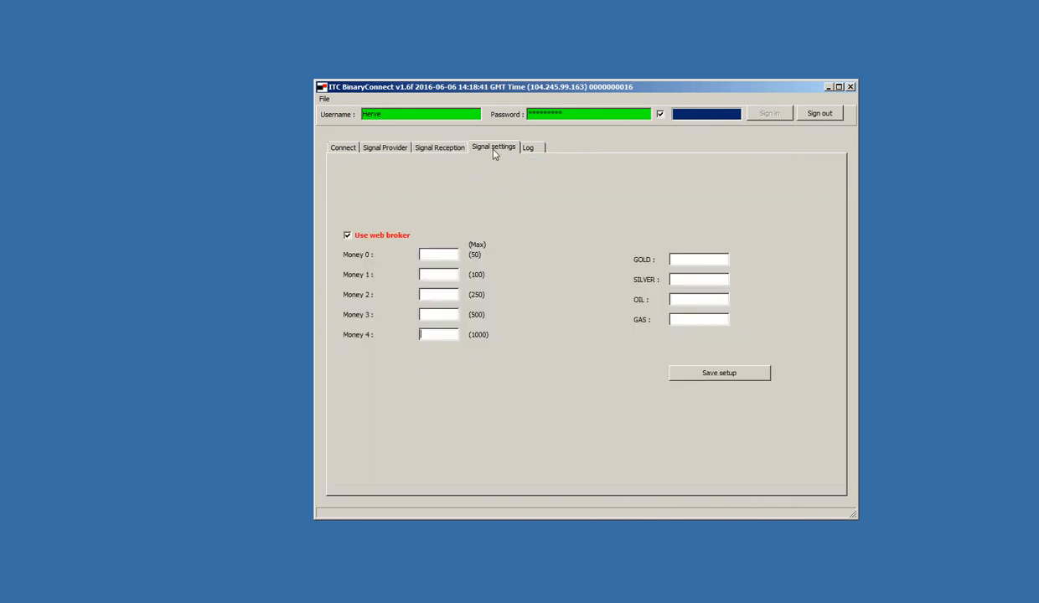
mouse_move(483, 216)
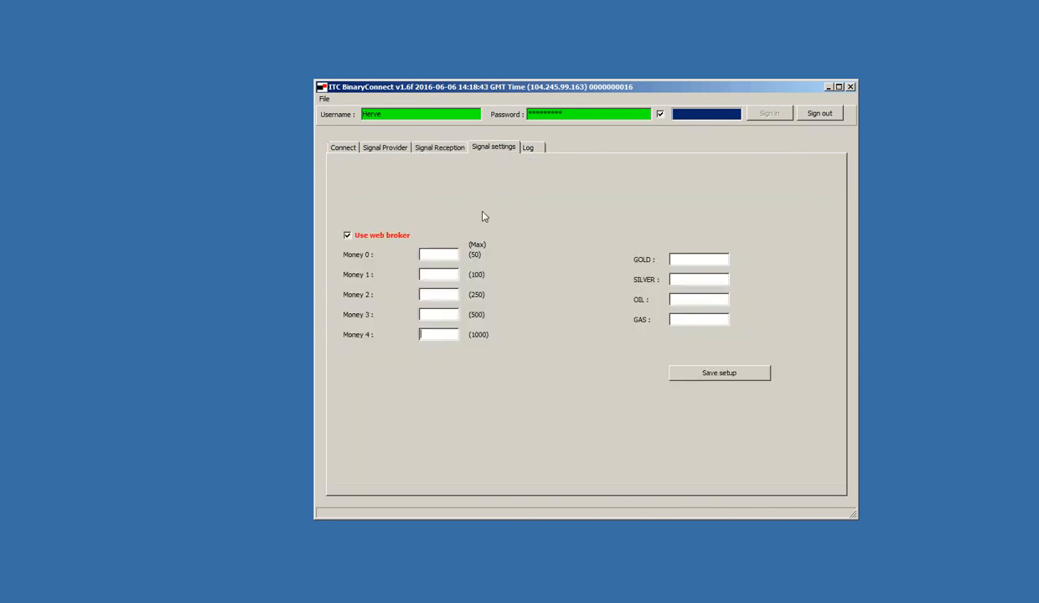
click(347, 235)
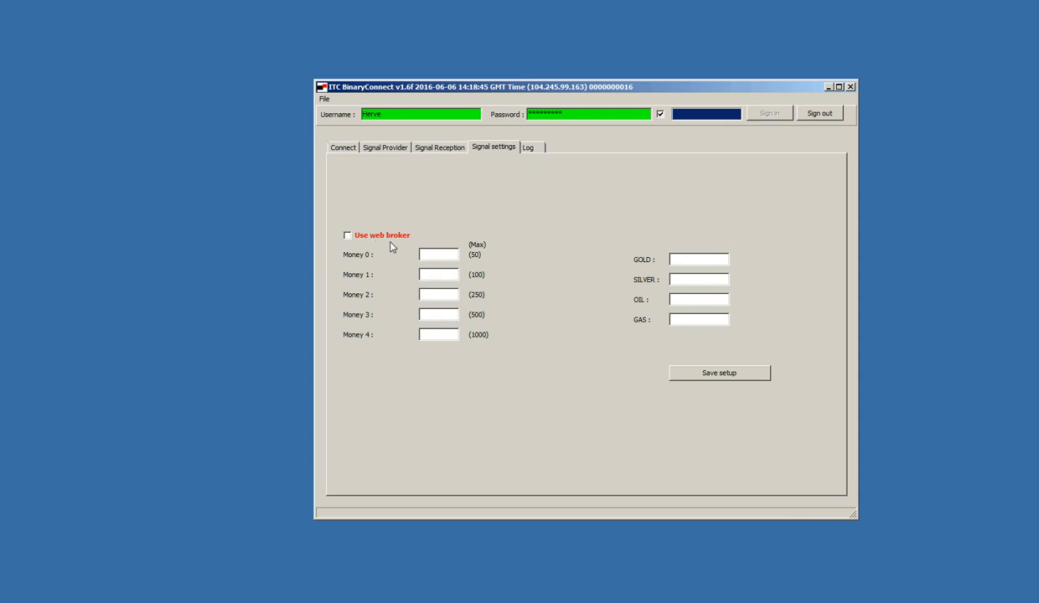
mouse_move(395, 246)
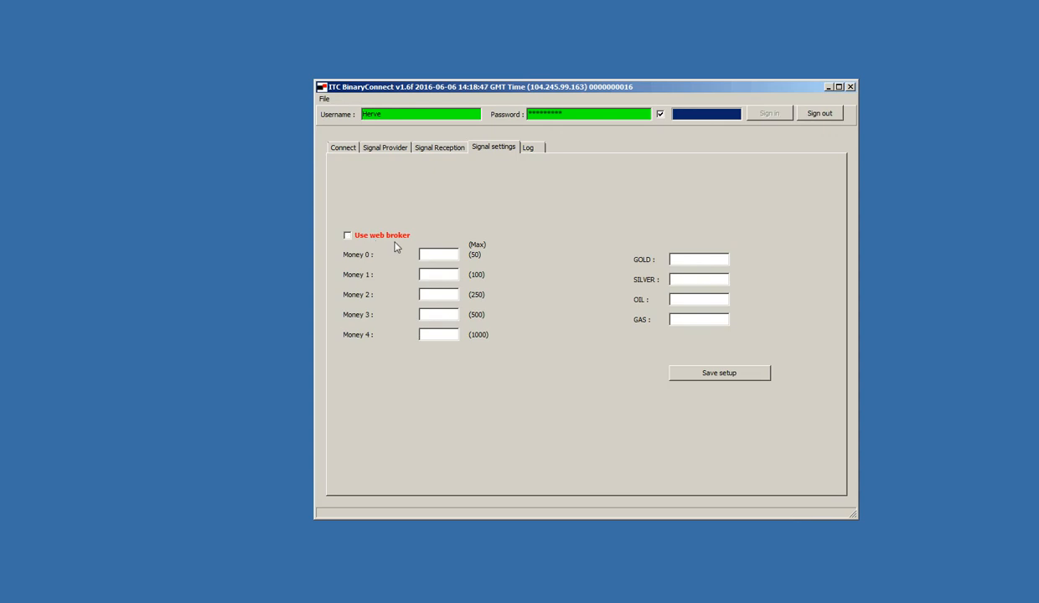
click(347, 235)
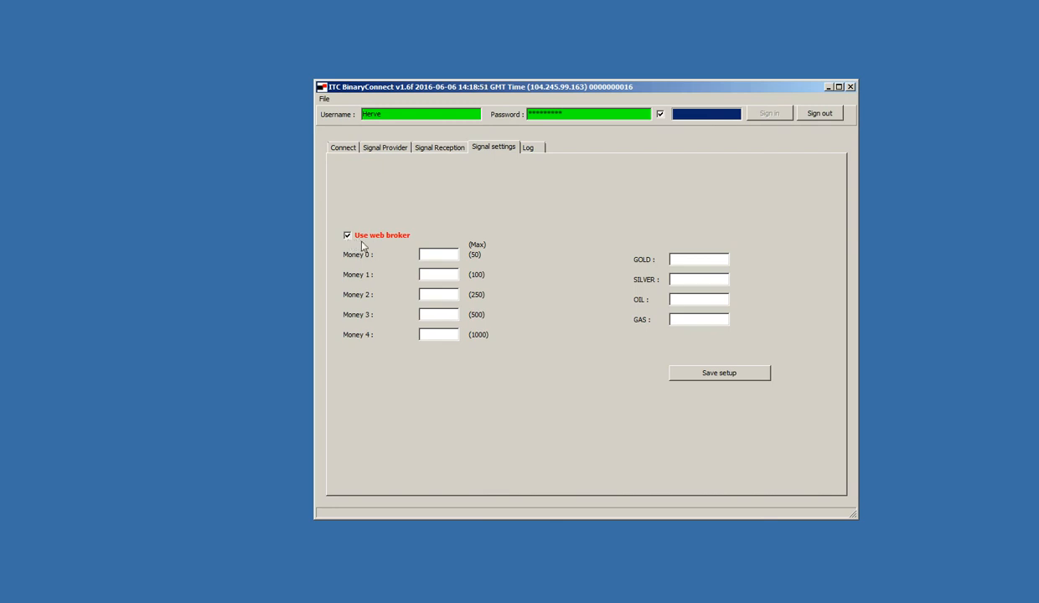
mouse_move(375, 244)
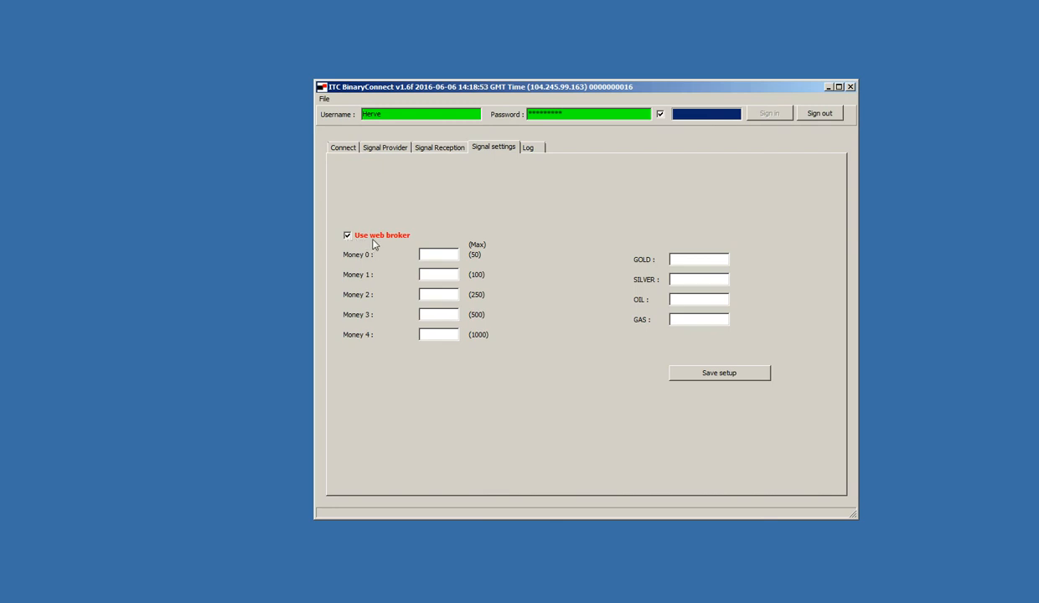
click(439, 255)
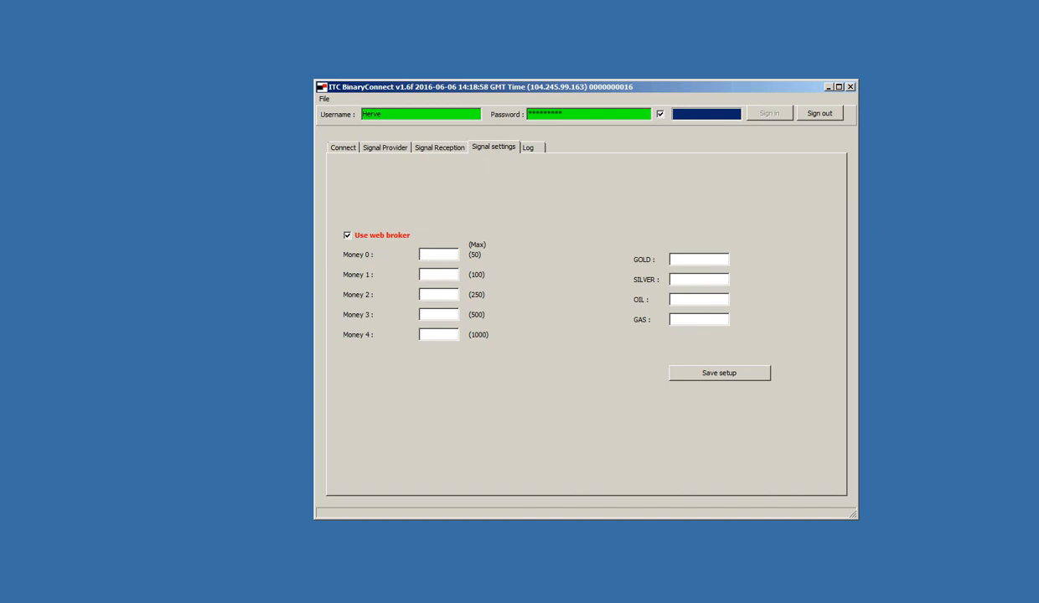
text(5)
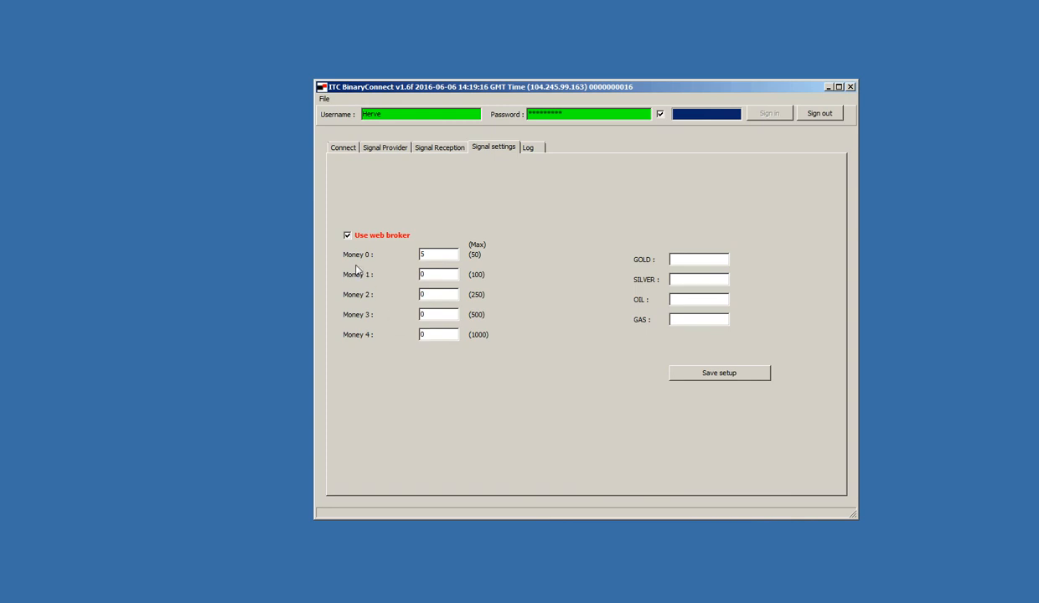
mouse_move(369, 278)
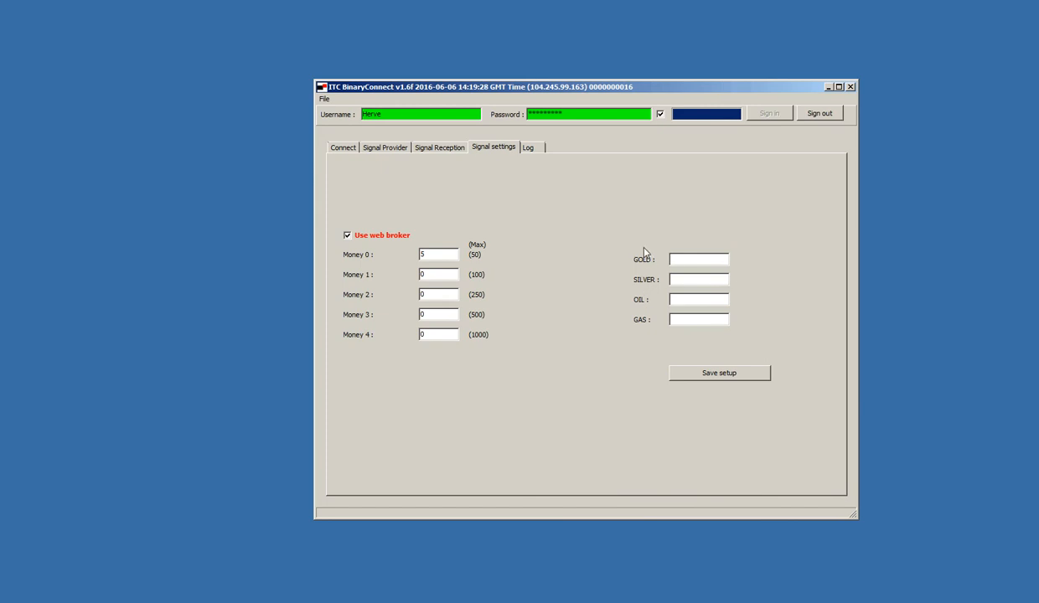
mouse_move(697, 275)
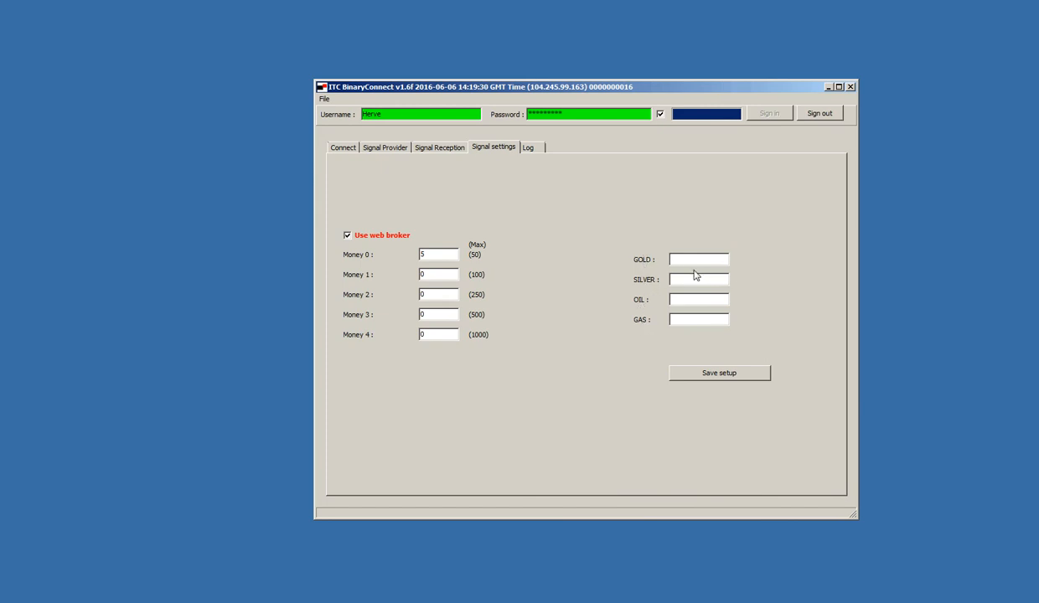
- Name the commodities GOLD, SILVER and WTIJUNE2016 for oil, and save the setup
text(GOLD)
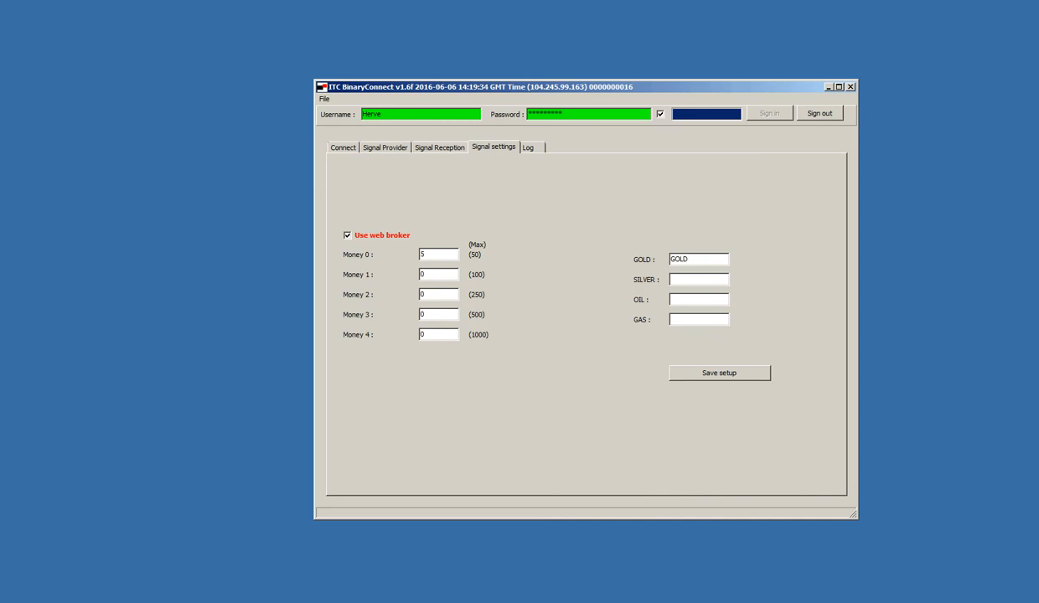
text(SILVER)
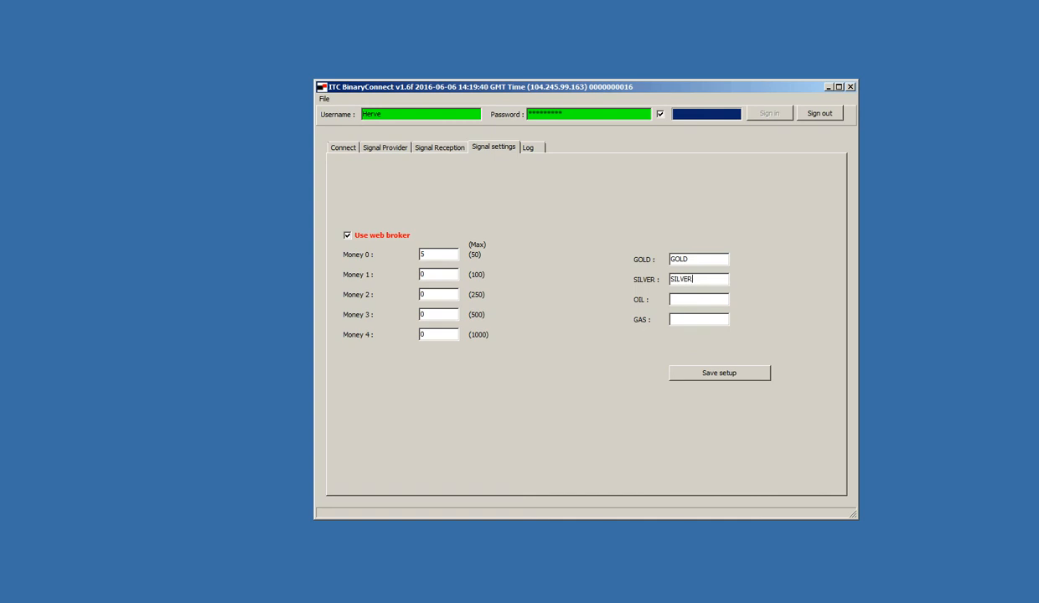
click(707, 299)
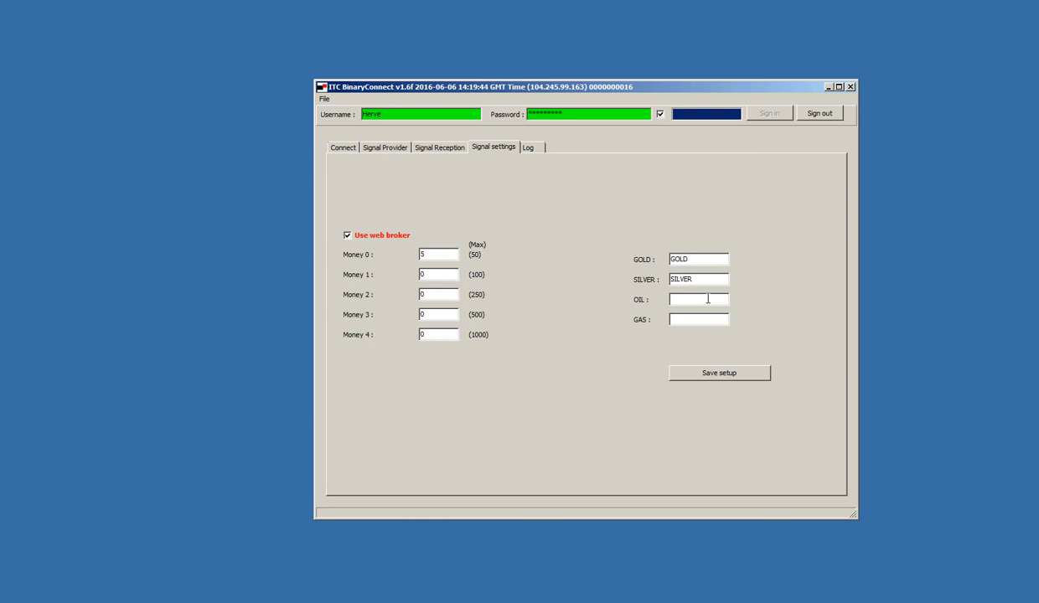
click(697, 299)
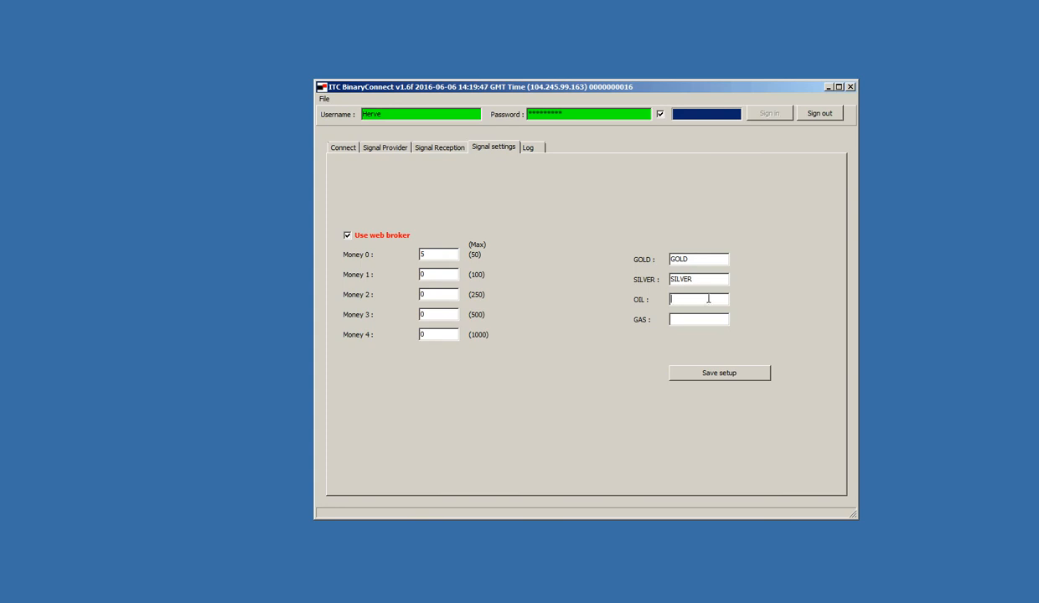
text(WTI)
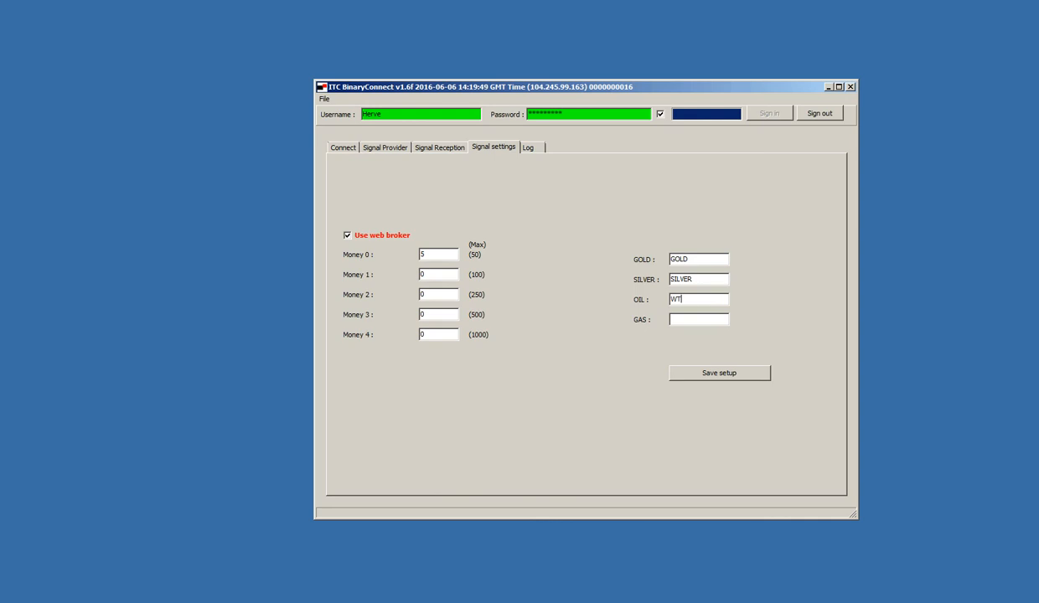
text(JUNE)
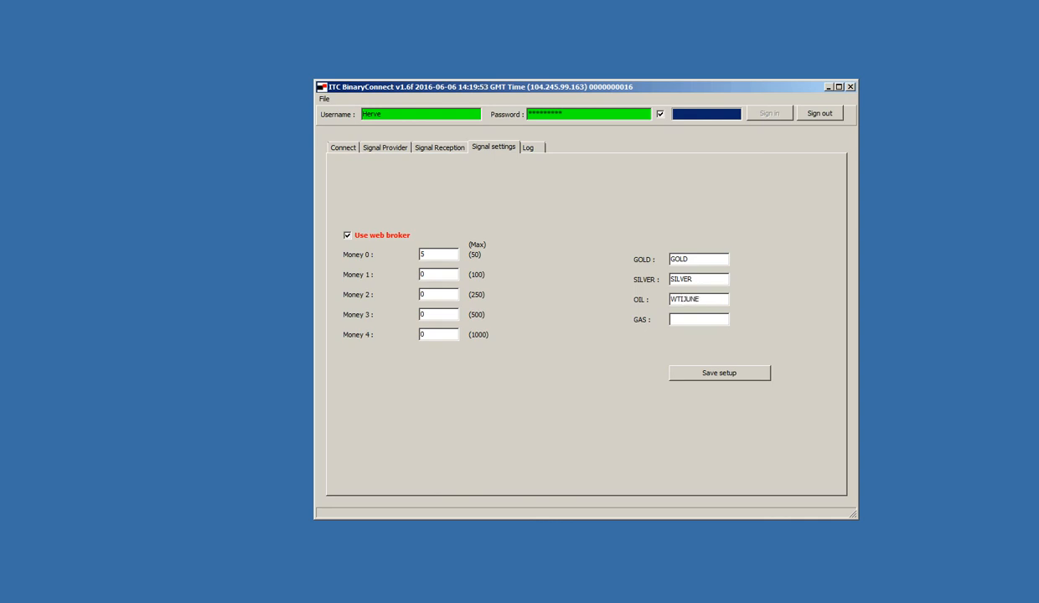
text(2016)
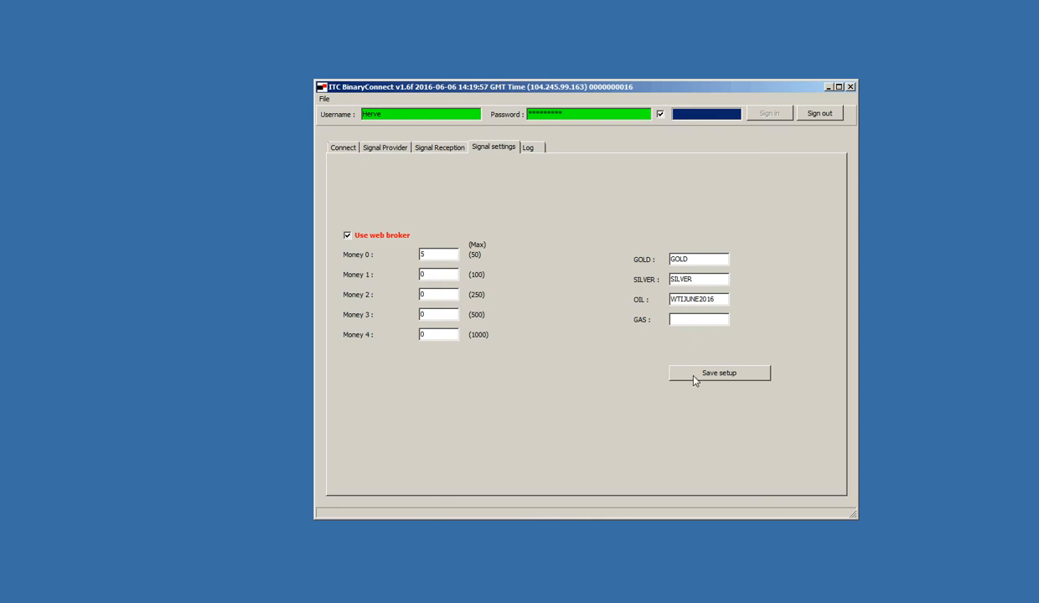
click(717, 372)
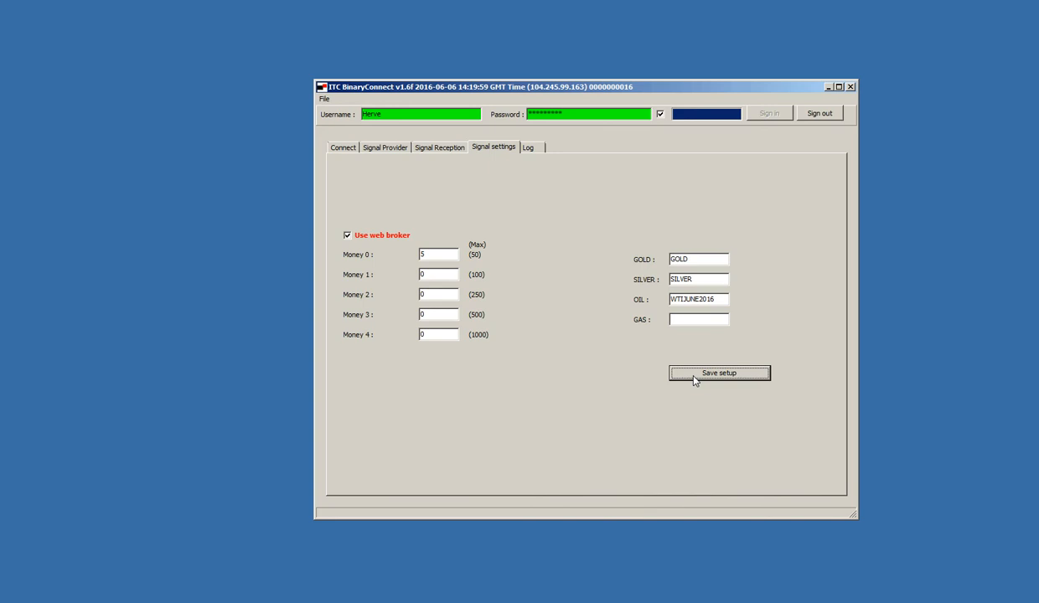
mouse_move(639, 305)
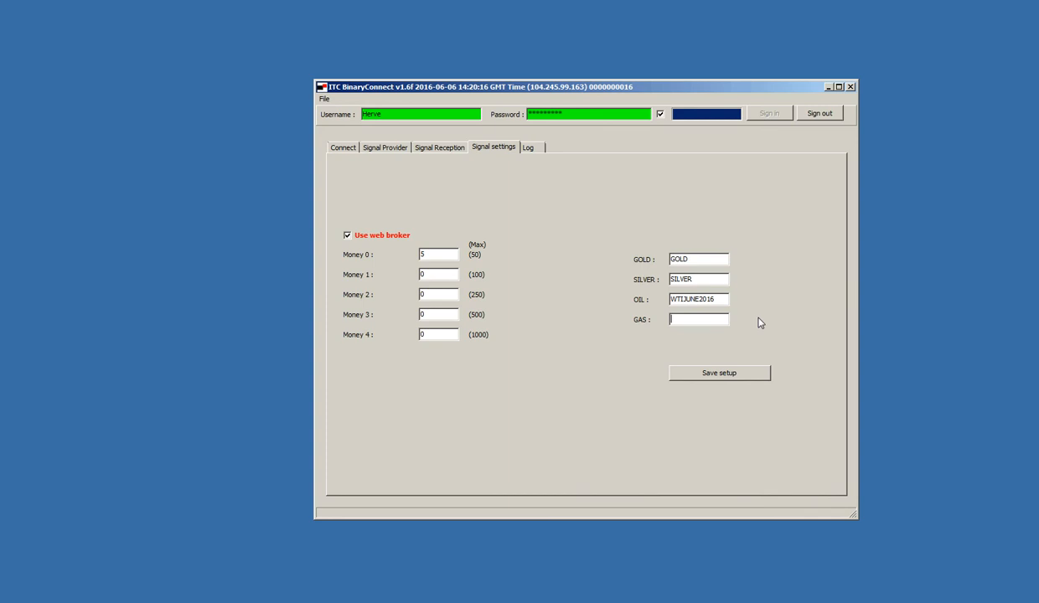
- Name the gas commodity NATURALGAS
text(NAT)
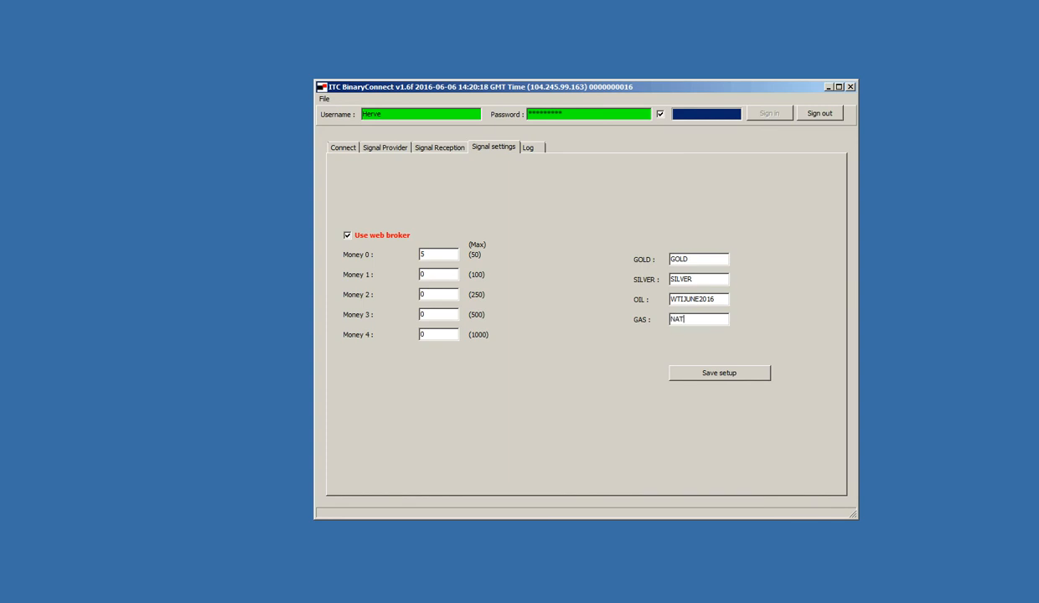
text(URAL)
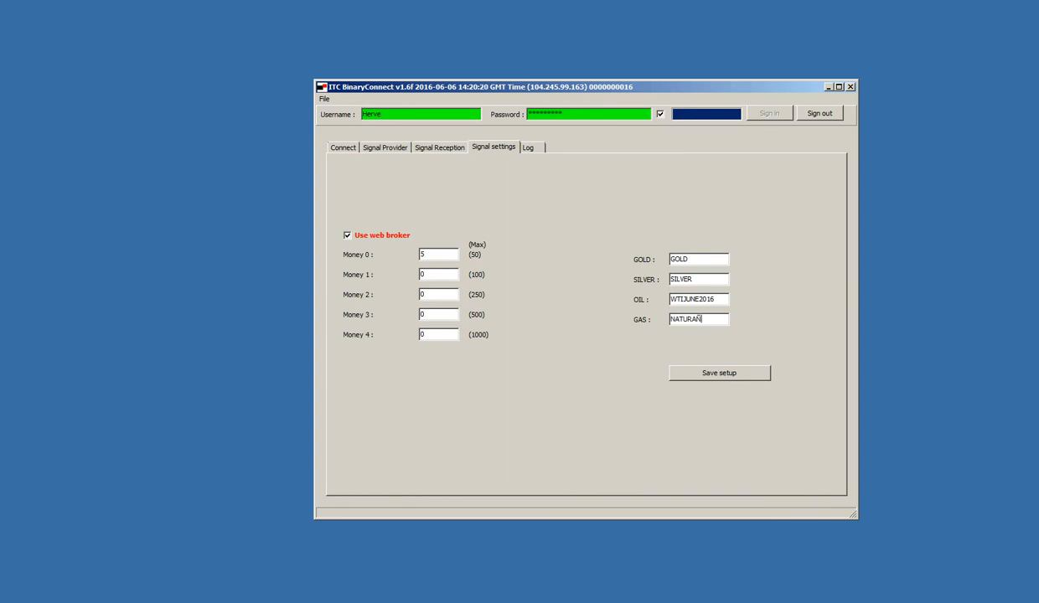
text(LGAS)
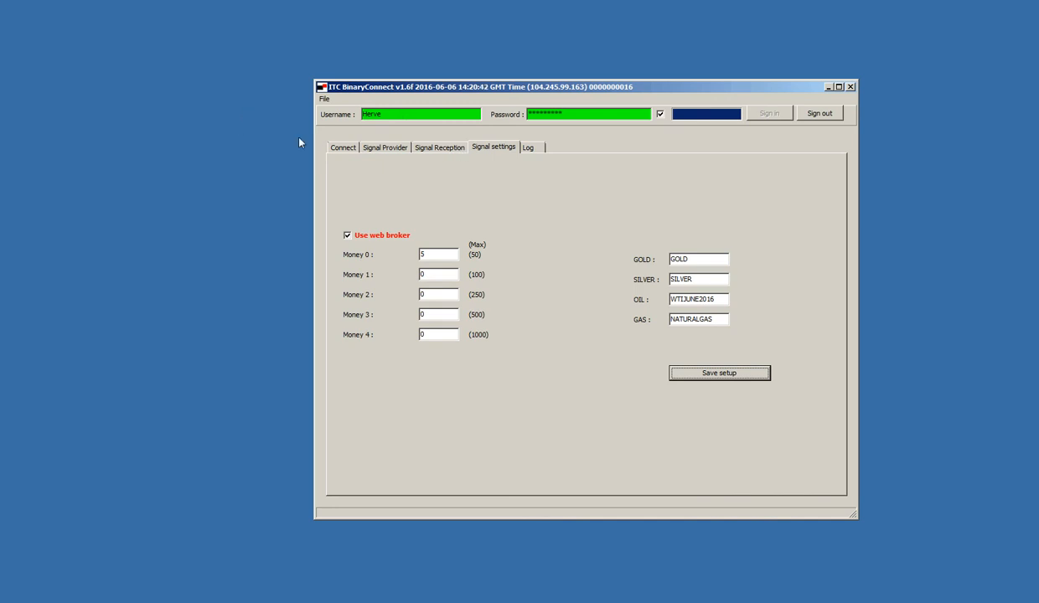
click(440, 148)
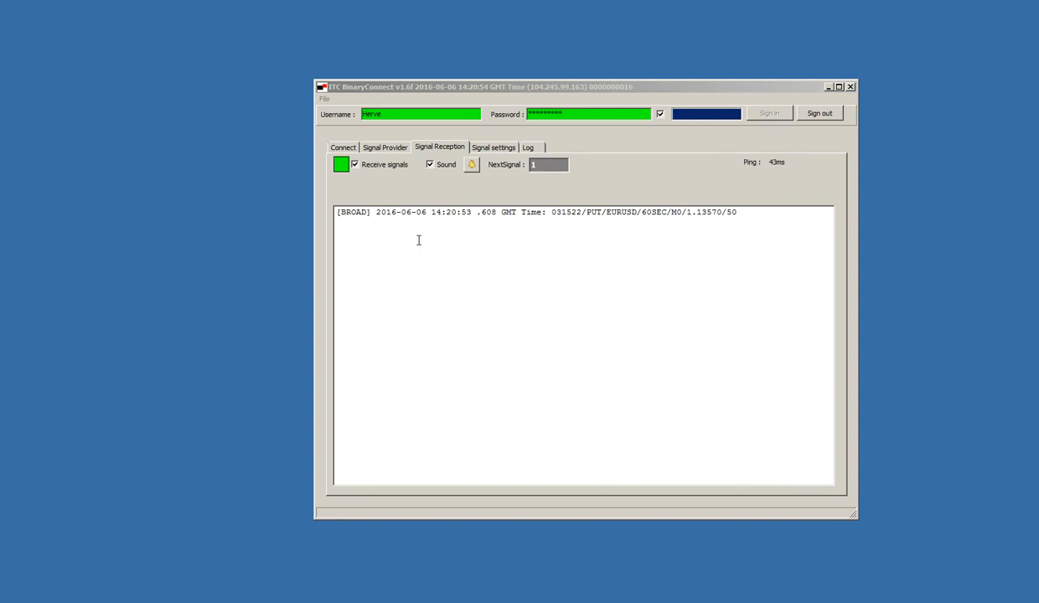
mouse_move(664, 224)
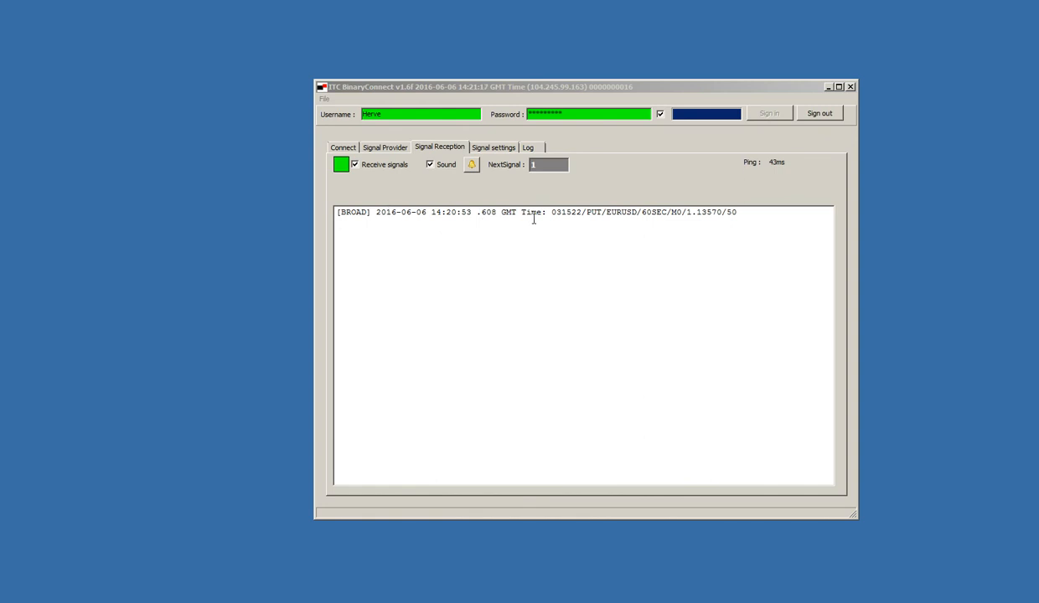
mouse_move(588, 211)
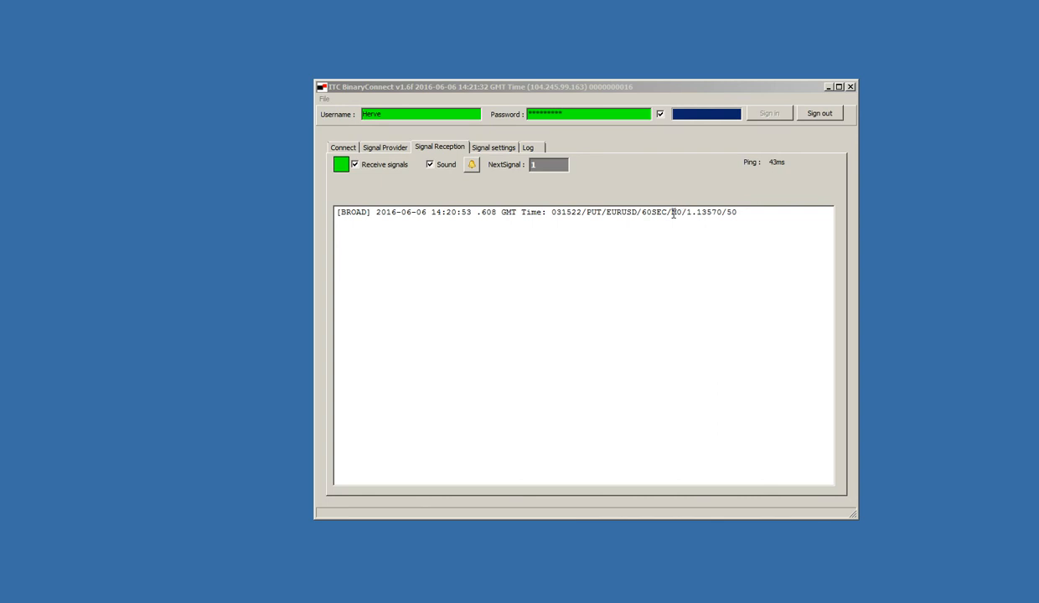
click(493, 147)
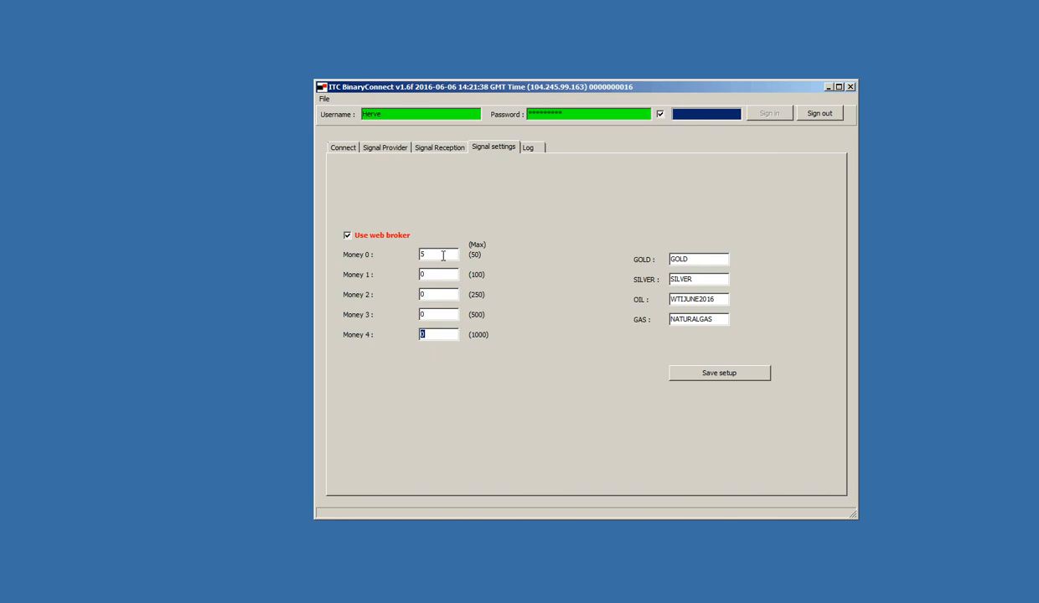
- Show the Signal Reception log with the EURUSD put signal
click(439, 148)
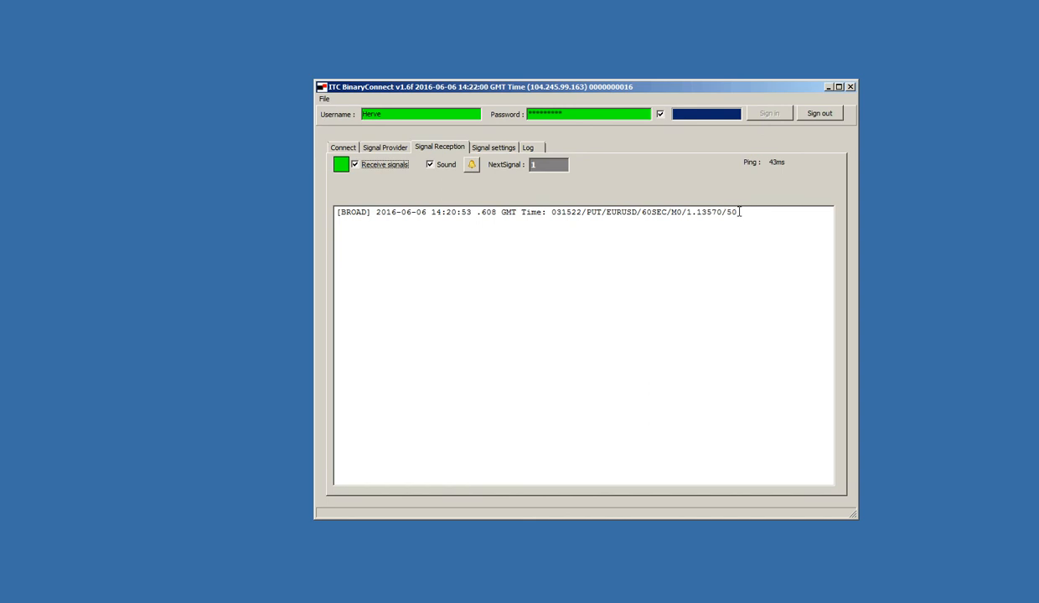
mouse_move(564, 253)
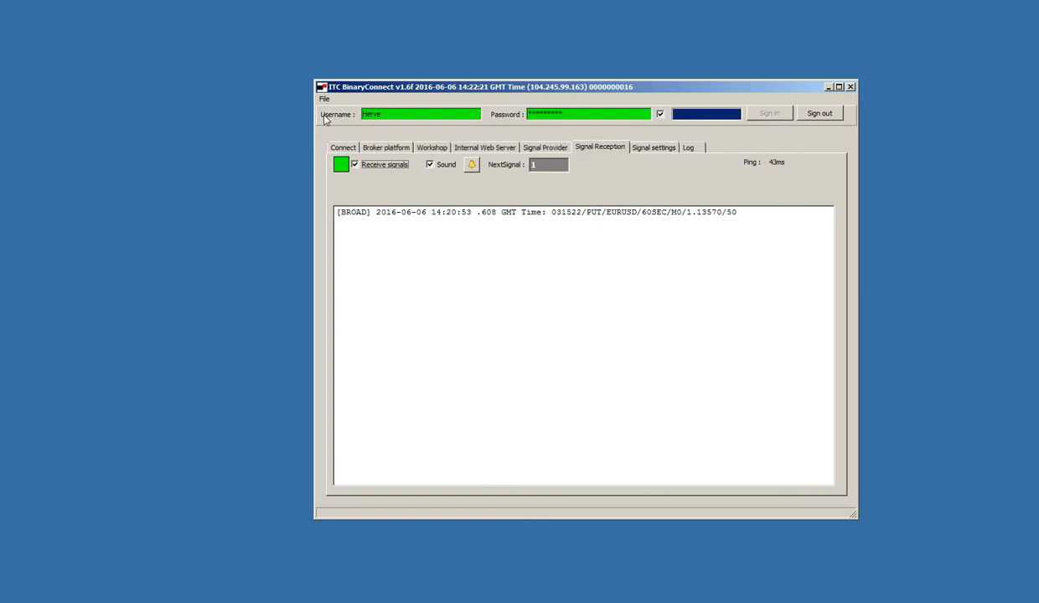
- Load the NordFX trading page showing two EURUSD approval dialogs at 1.13559
click(386, 147)
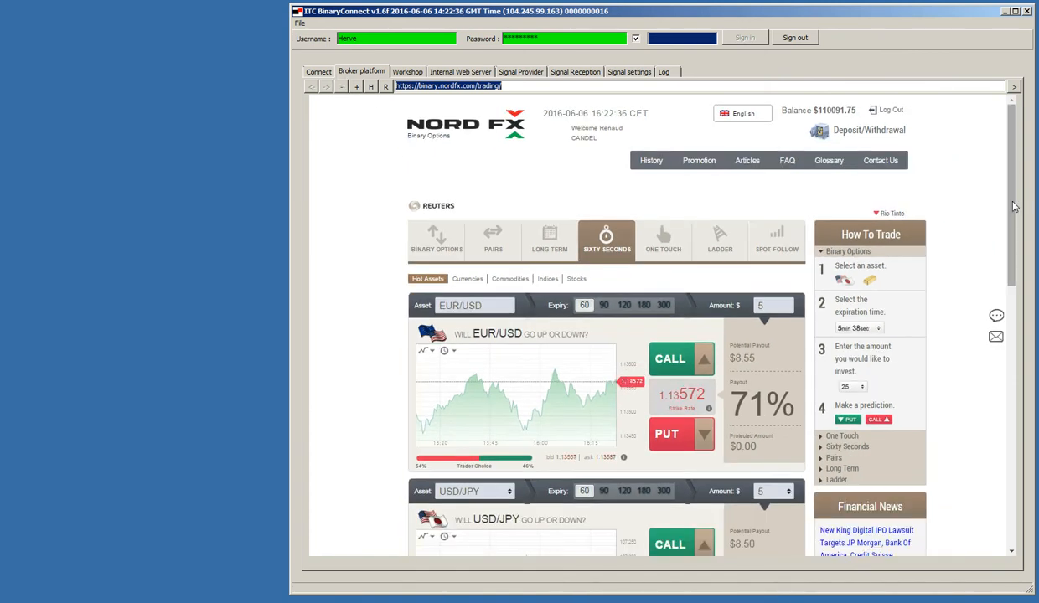
scroll(down, 3)
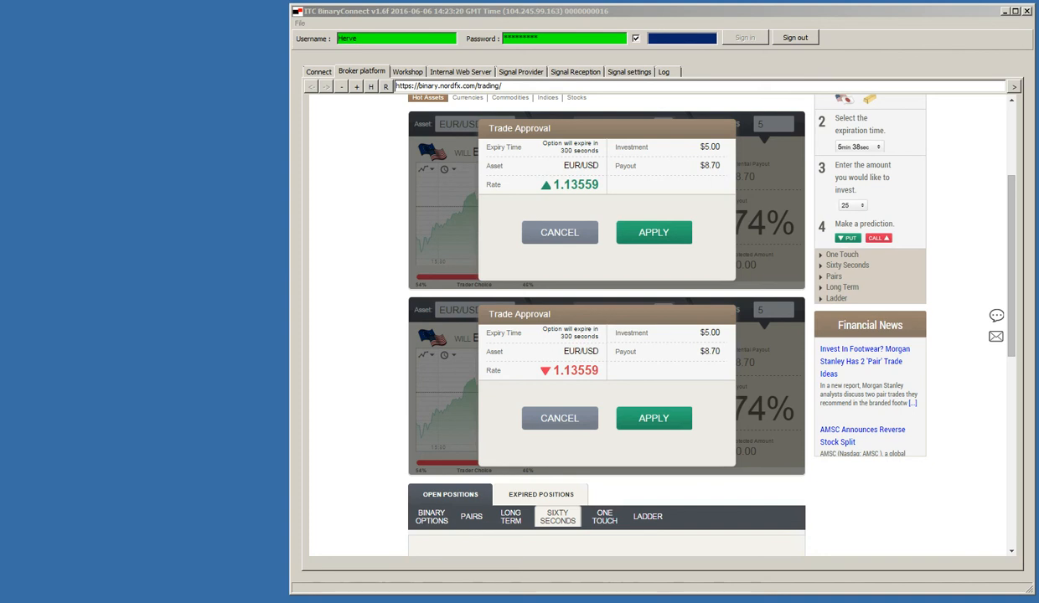
- Approve both EURUSD trade dialogs and view the new open position on NordFX
click(652, 419)
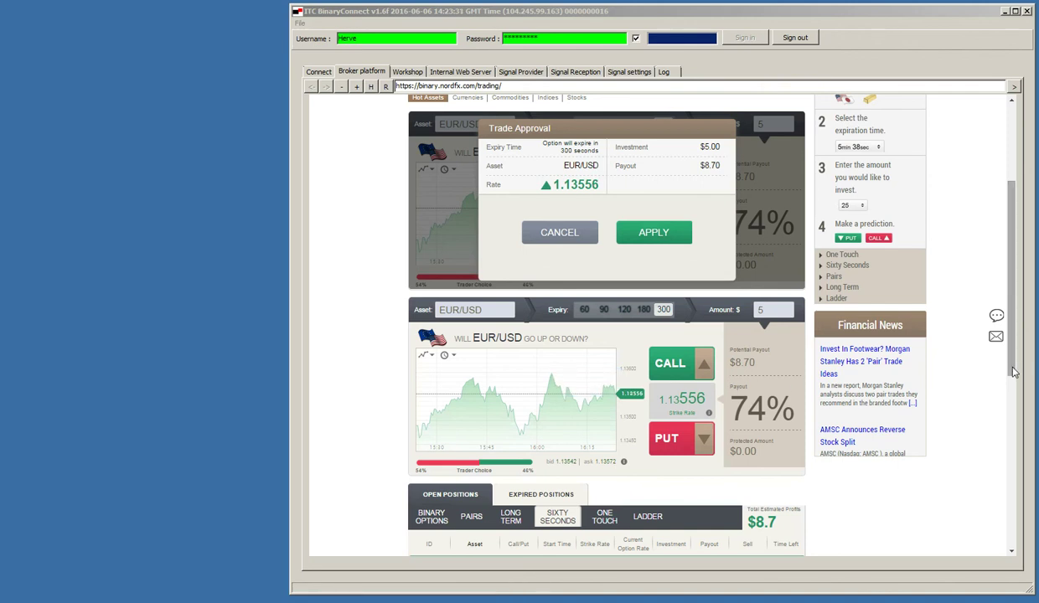
click(654, 232)
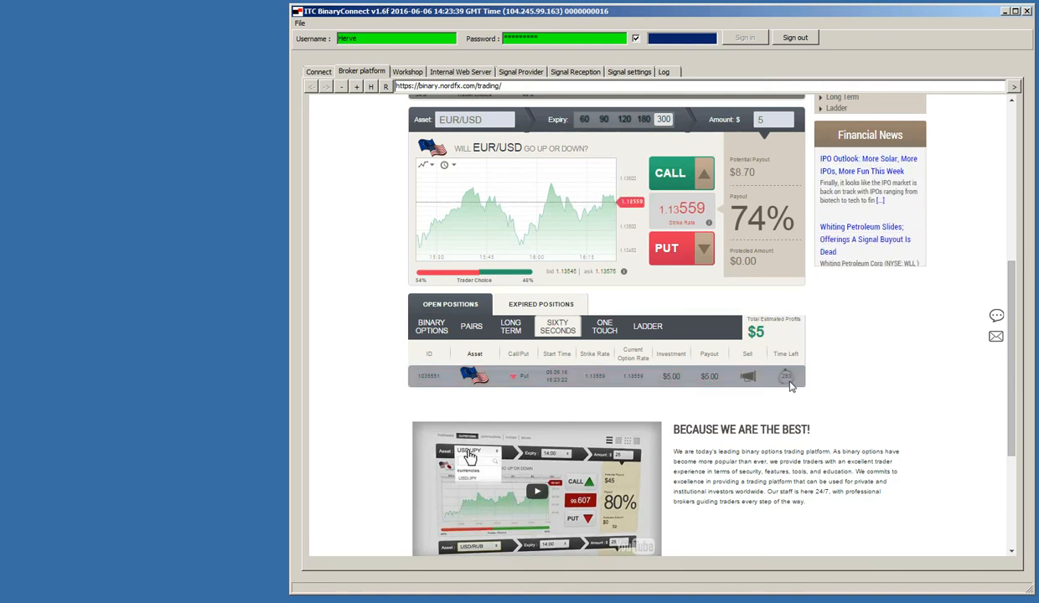
click(783, 379)
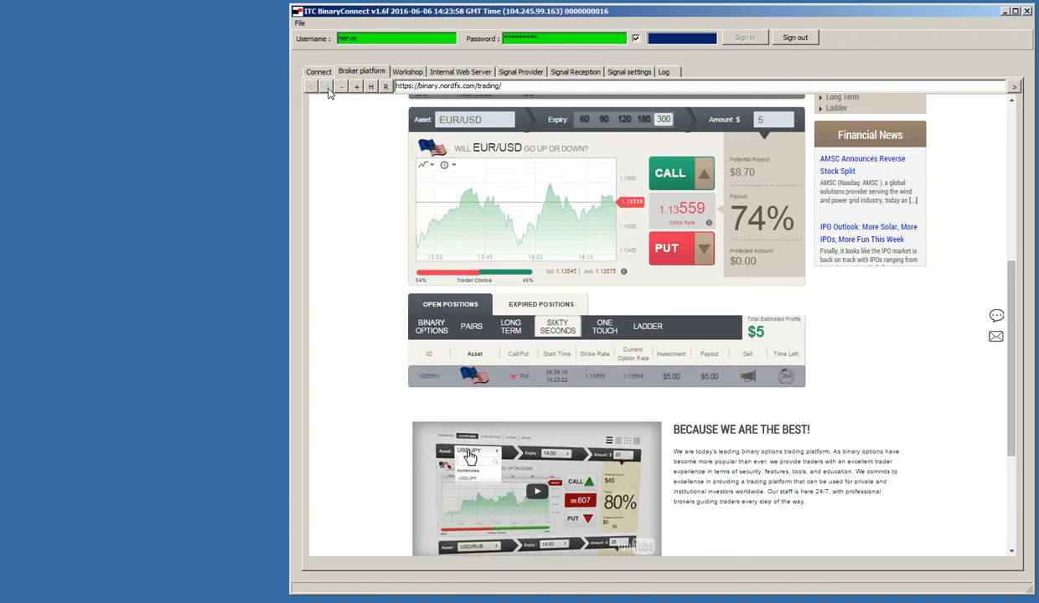
click(317, 71)
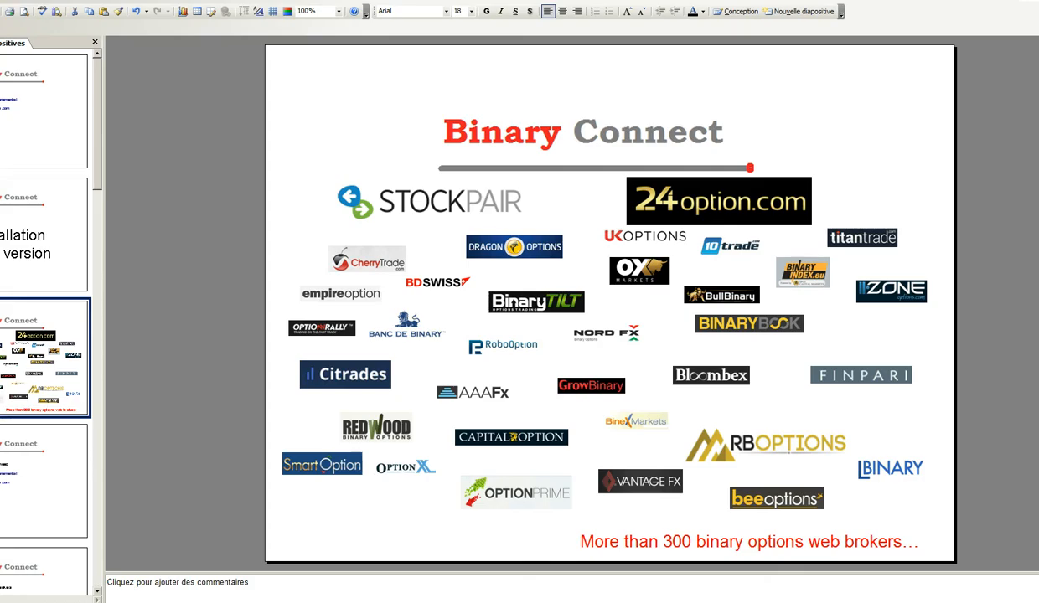
- Show the closing Binary Connect contact slide as a full-screen slideshow
click(42, 483)
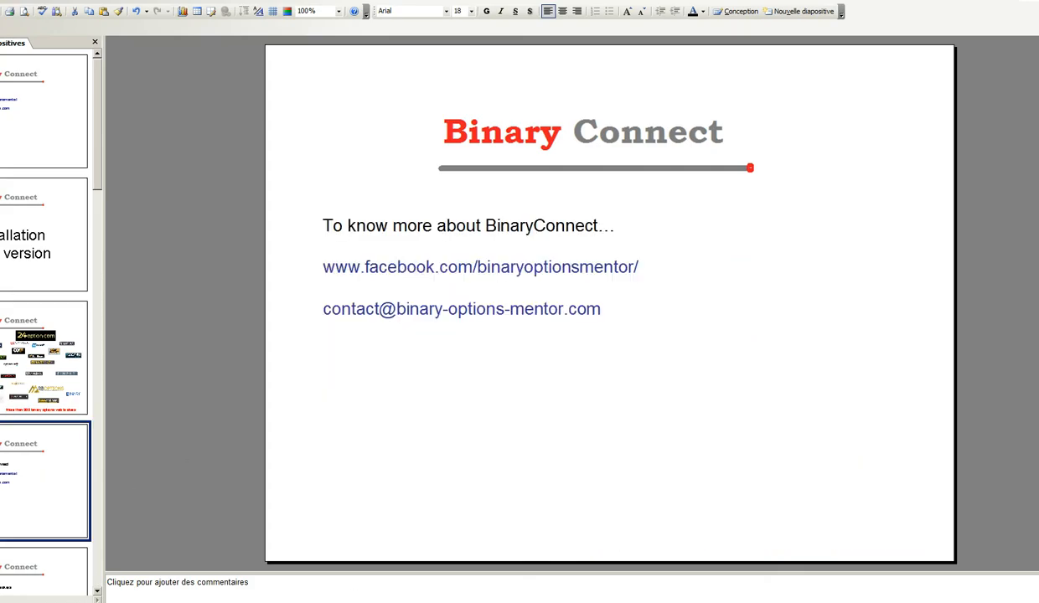
key(F5)
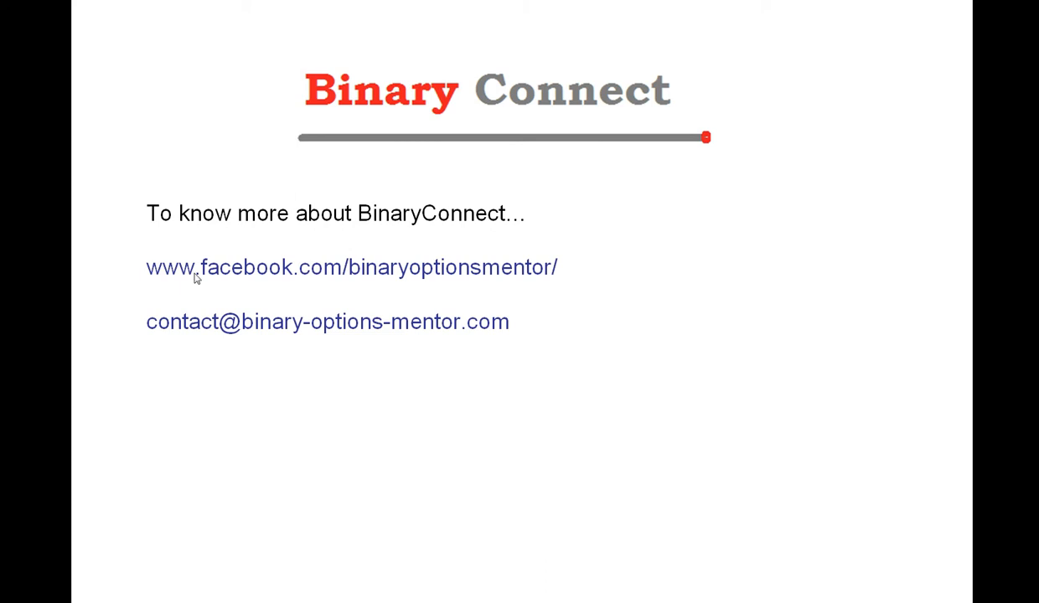
mouse_move(235, 285)
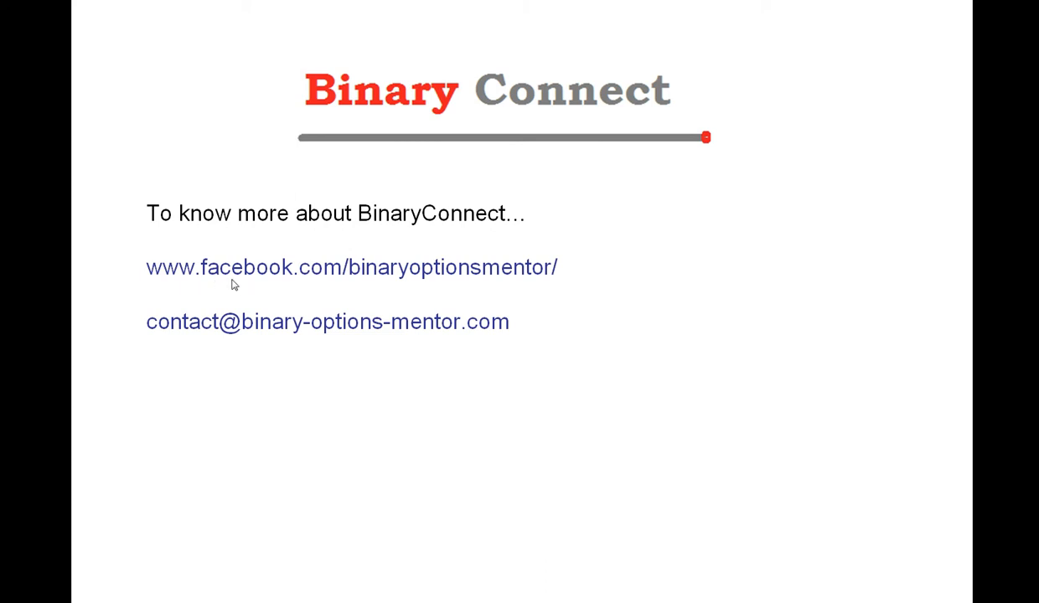
mouse_move(325, 288)
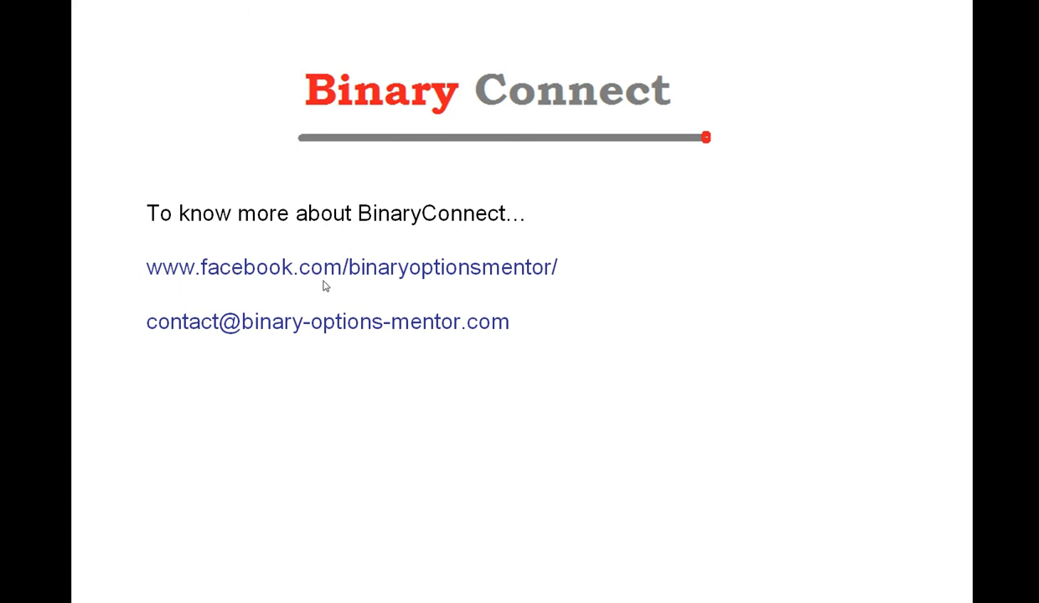
mouse_move(394, 282)
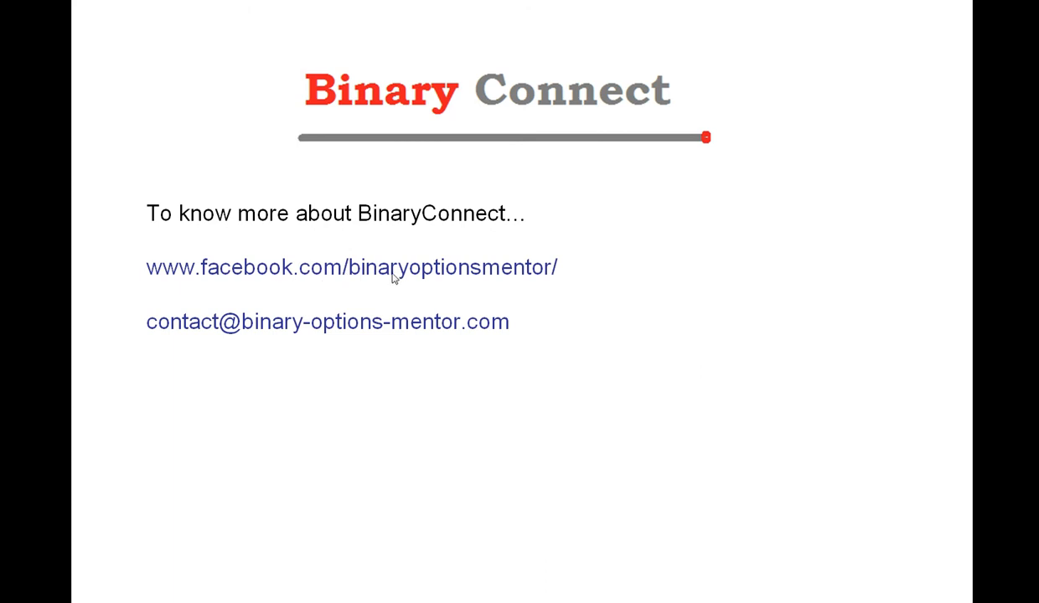
mouse_move(206, 335)
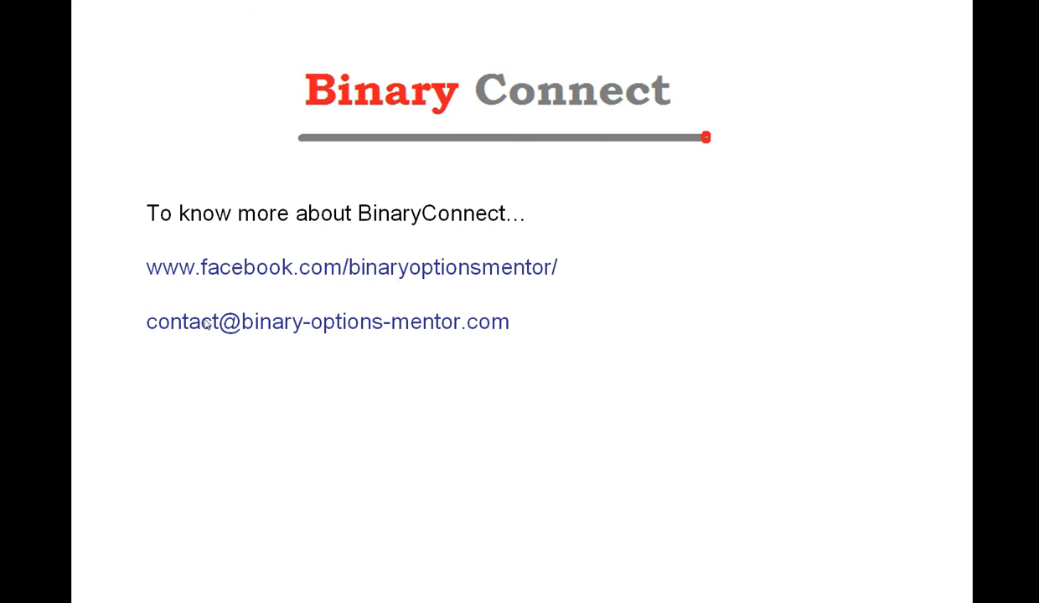
mouse_move(187, 332)
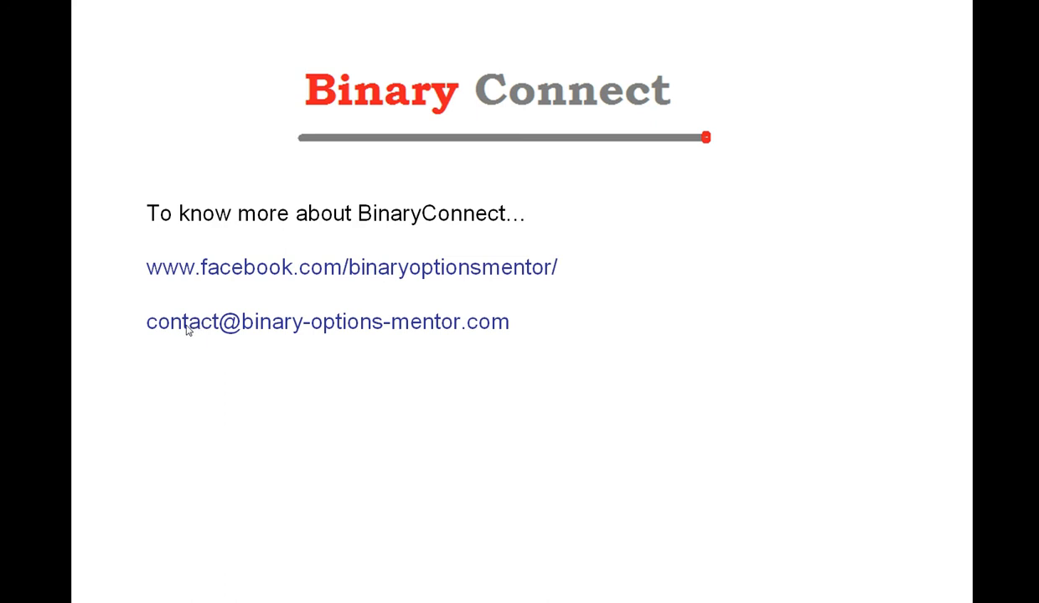
mouse_move(231, 335)
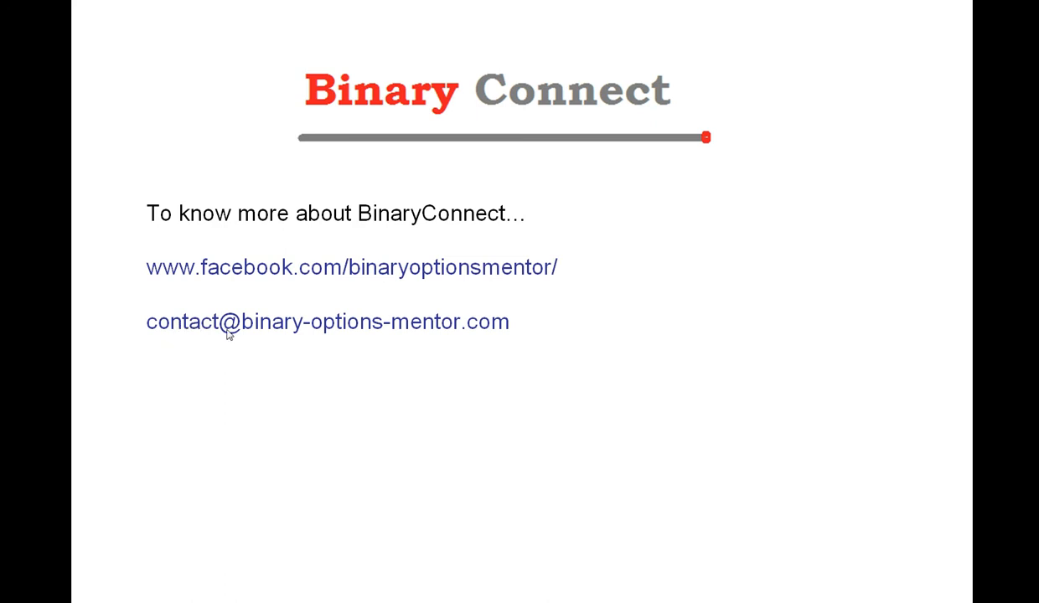
mouse_move(362, 335)
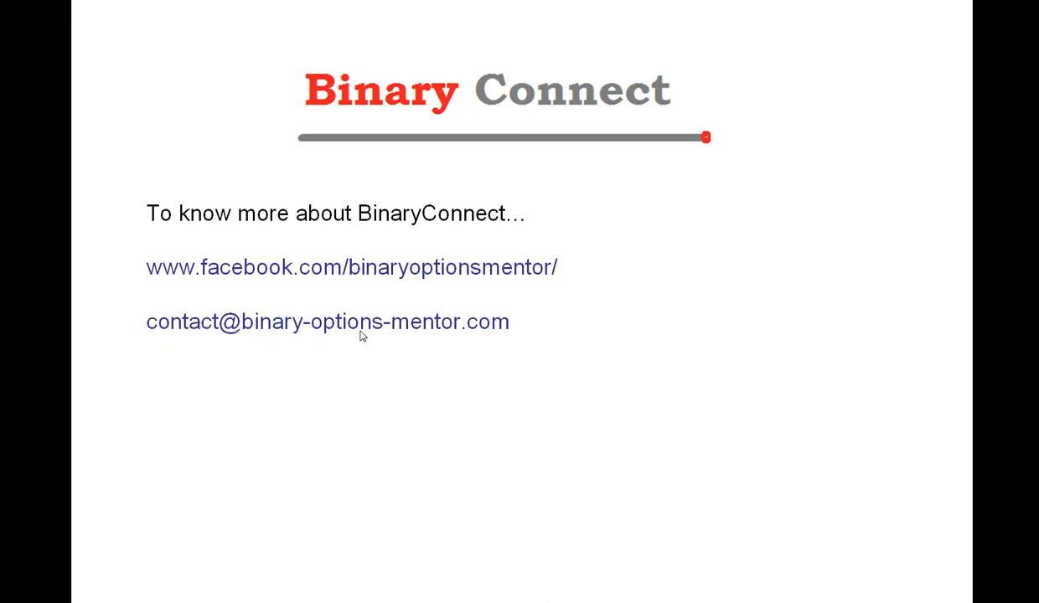